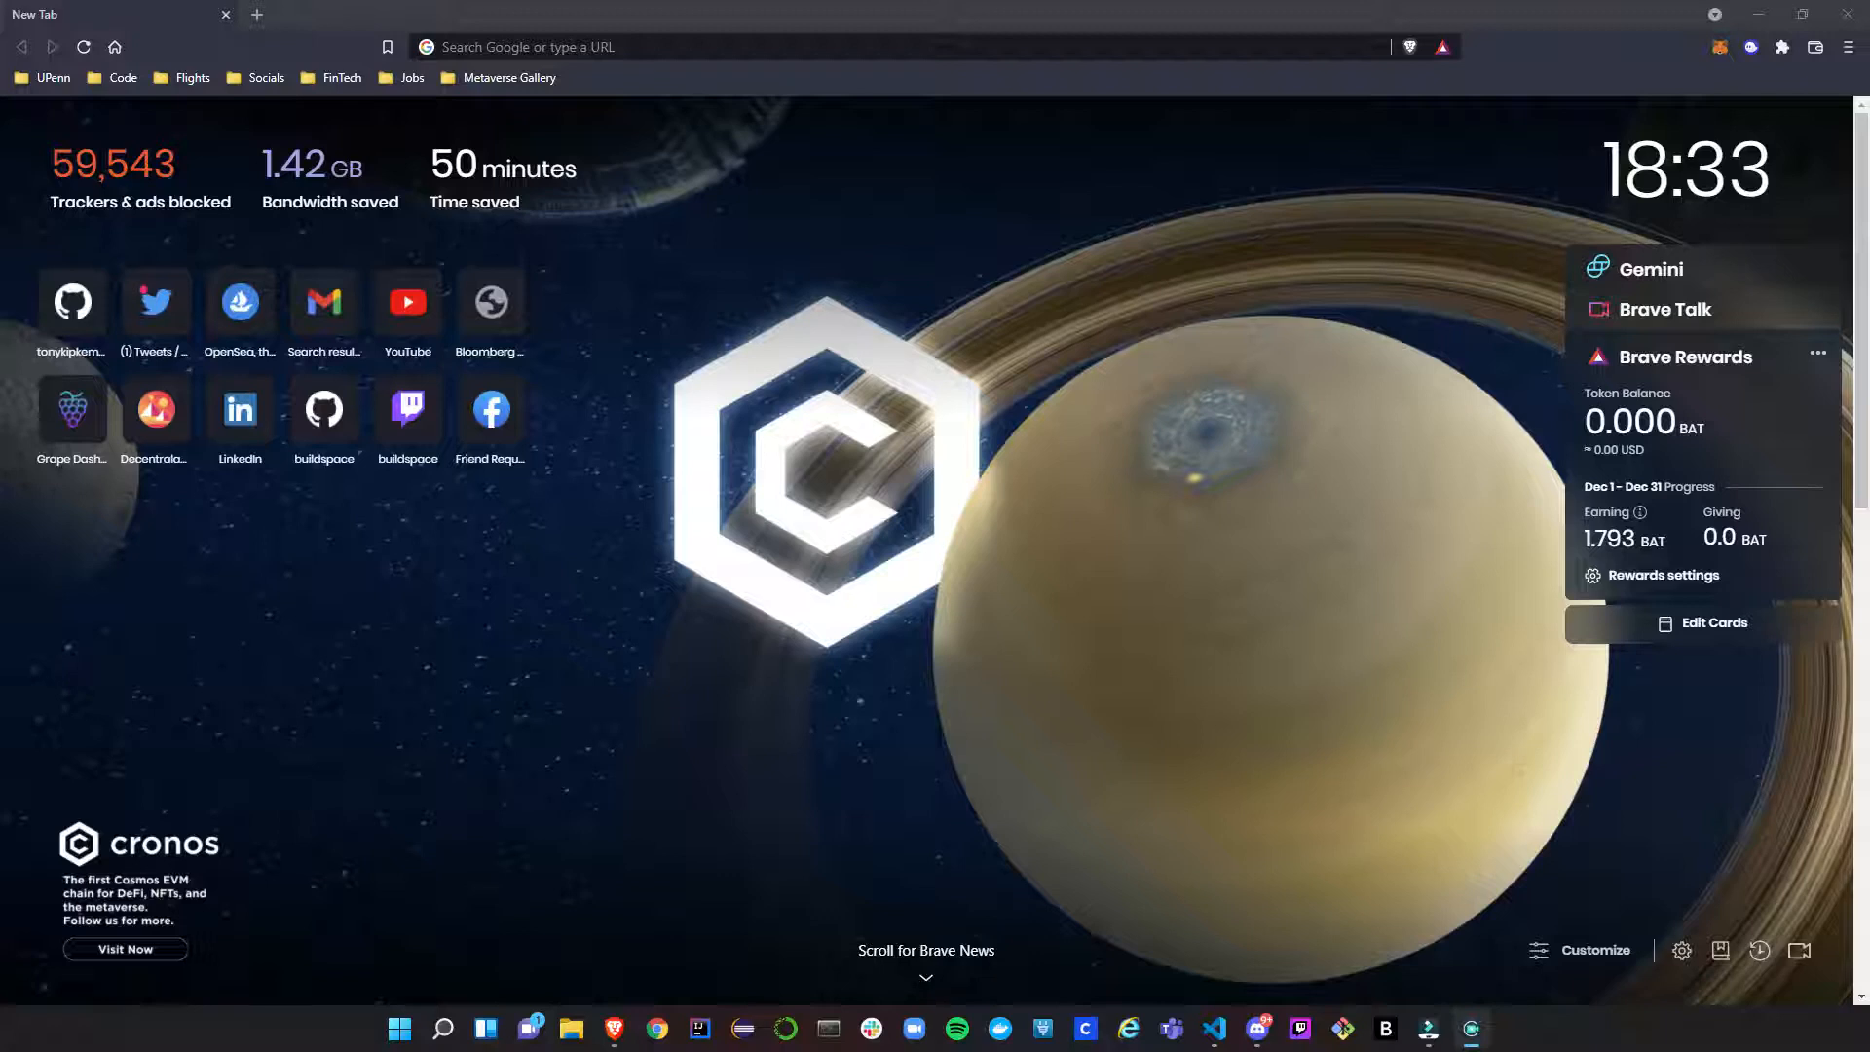
{"action": "mouse_move", "coordinate": [1560, 265]}
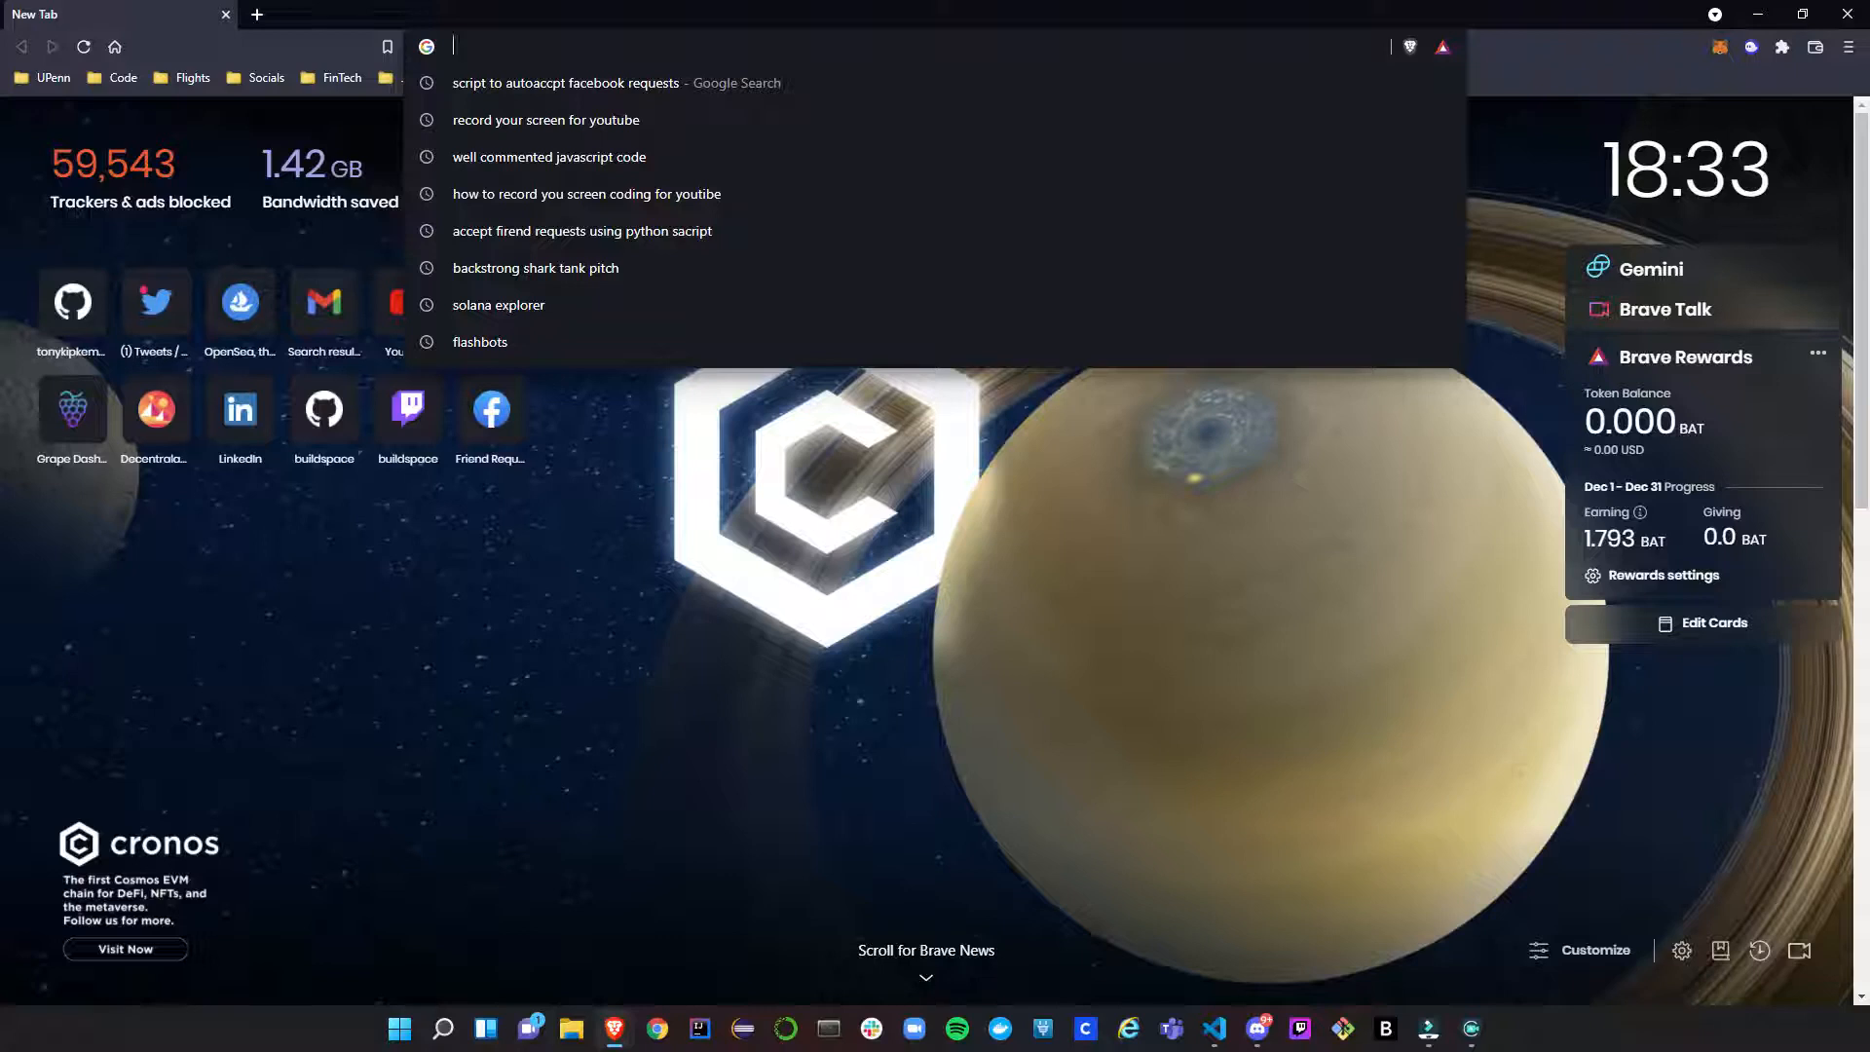
{"action": "mouse_move", "coordinate": [543, 94]}
{"action": "type", "text": "fac"}
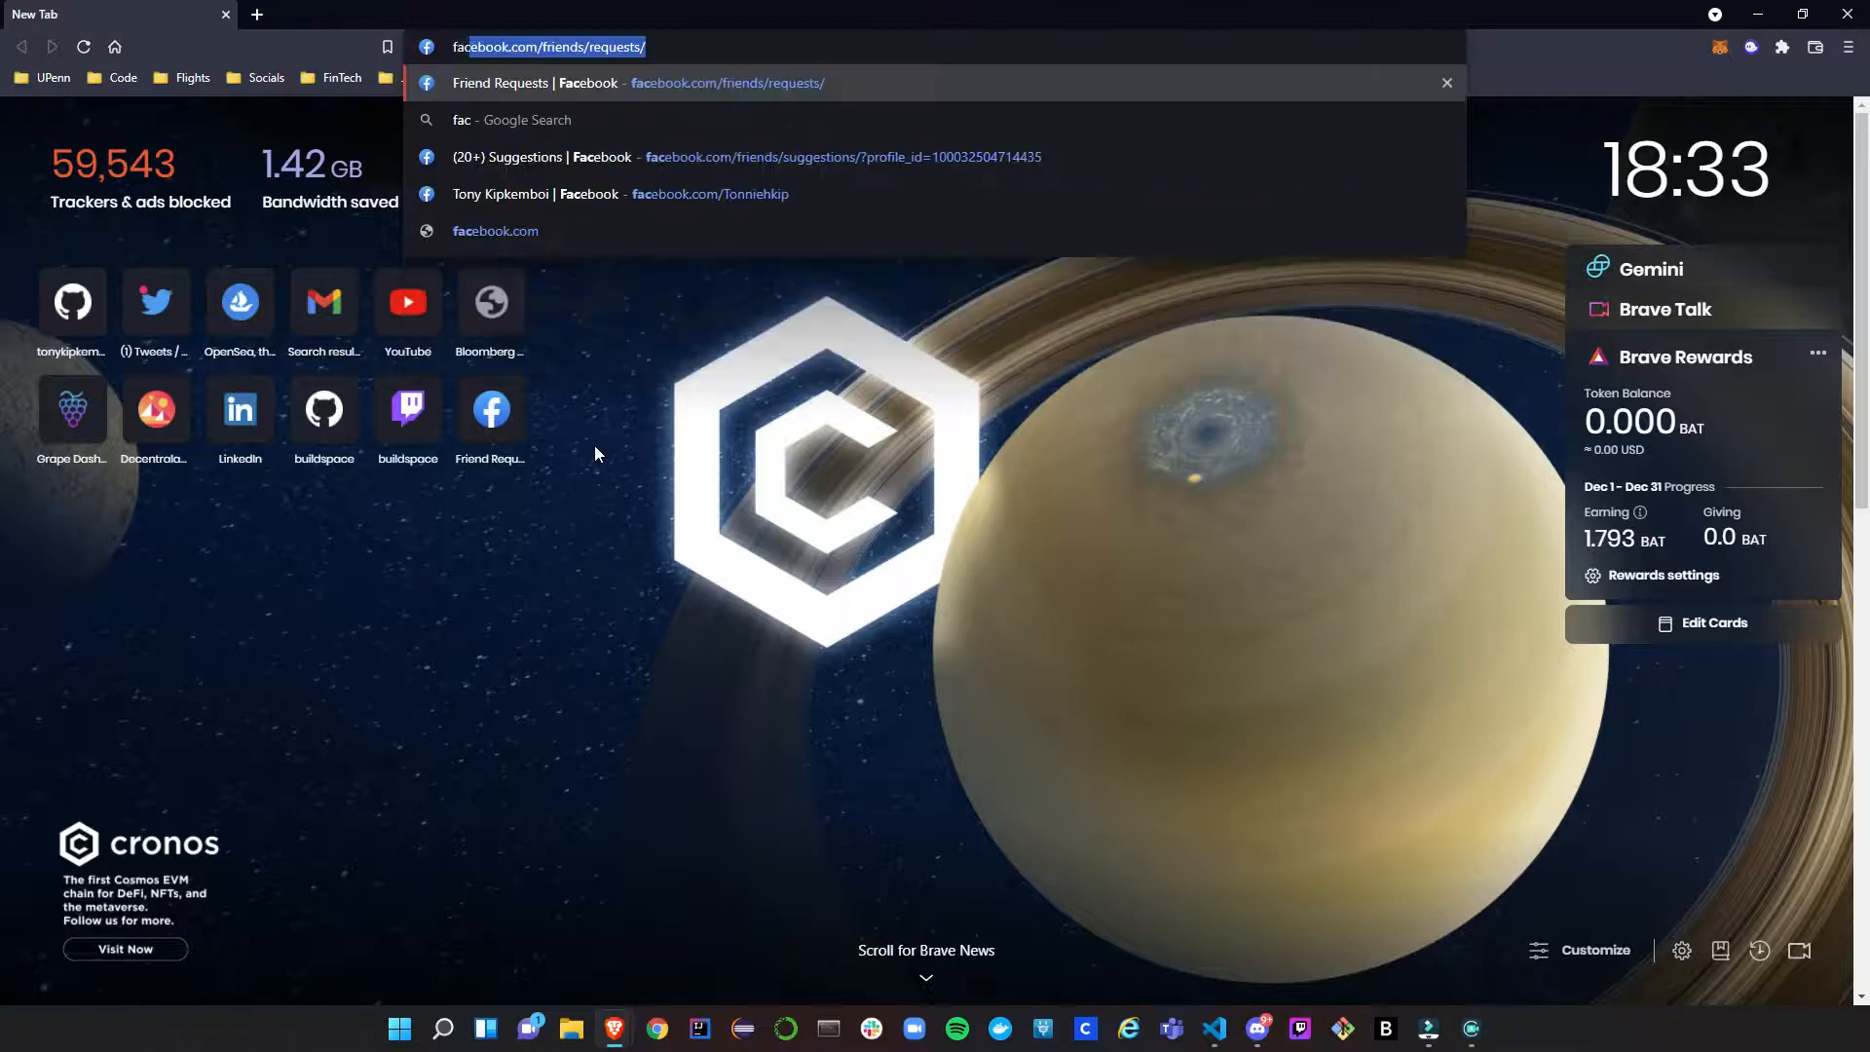
Load Facebook's Friend Requests page with its seven pending requests from the address-bar suggestion.
{"action": "left_click", "coordinate": [639, 82]}
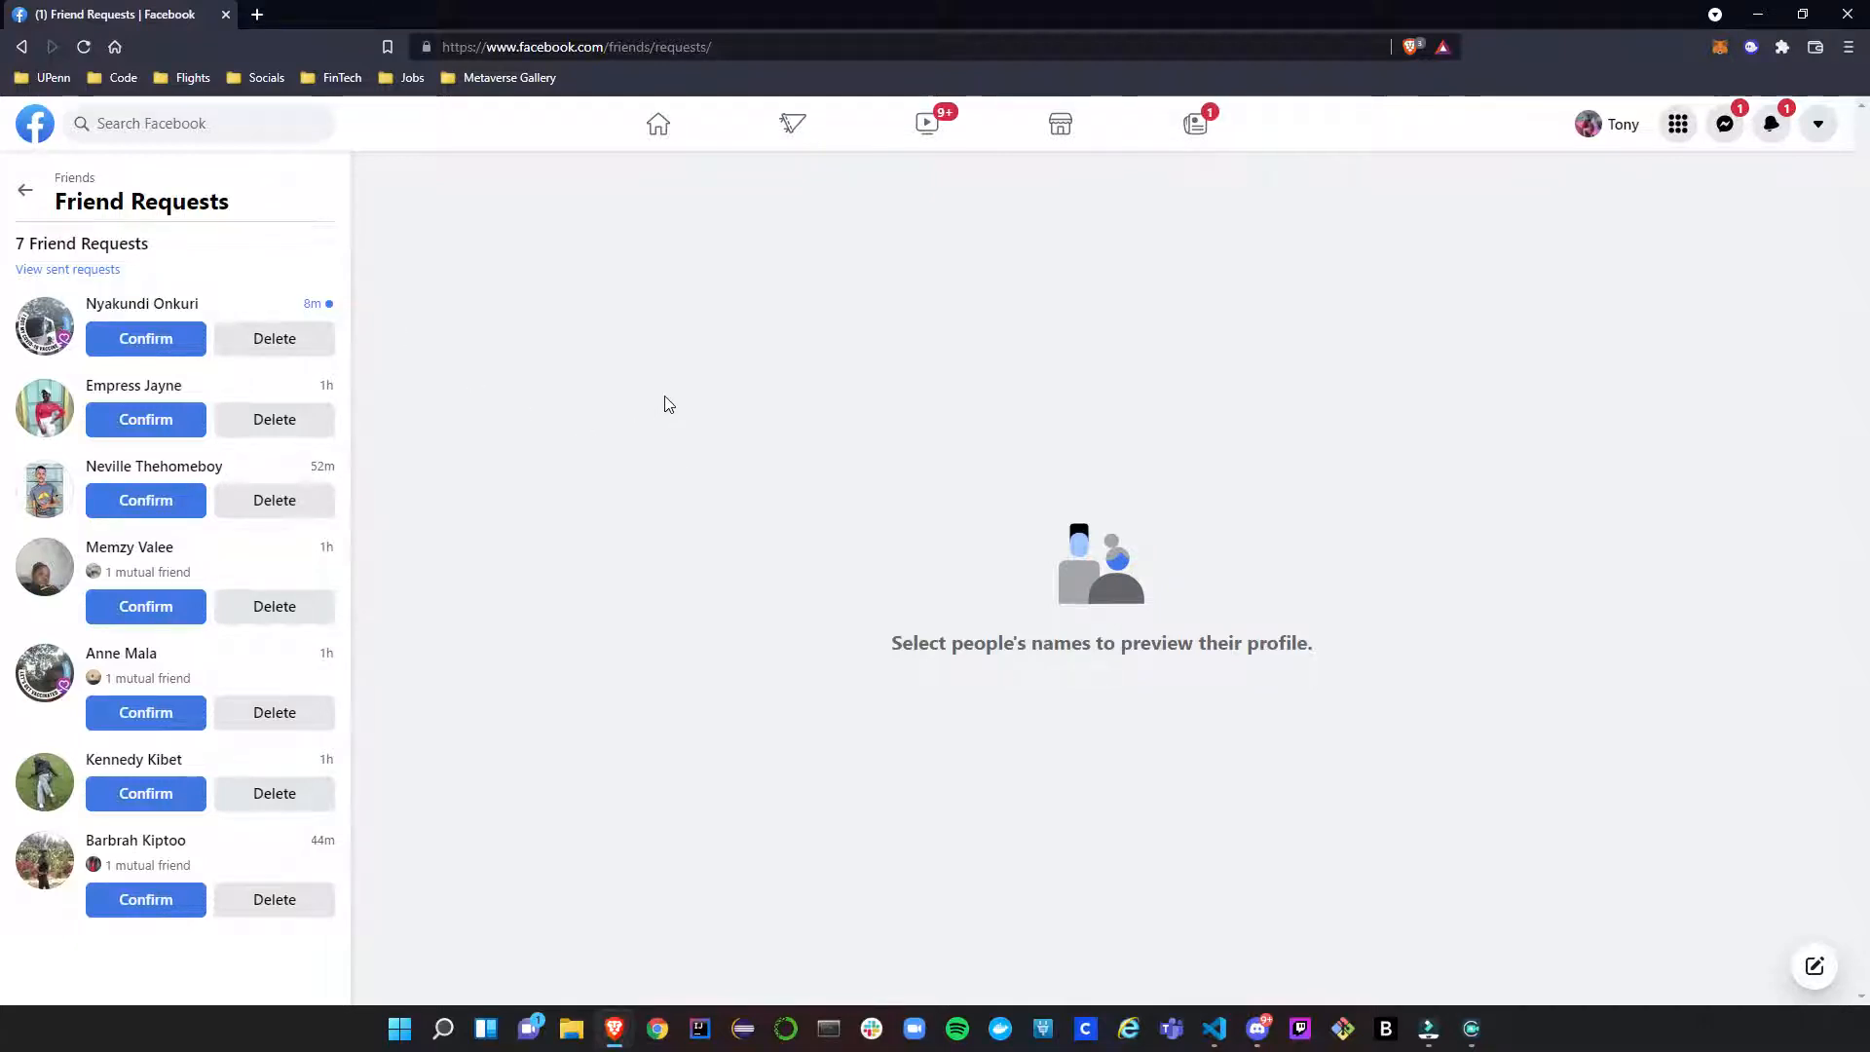
{"action": "mouse_move", "coordinate": [259, 678]}
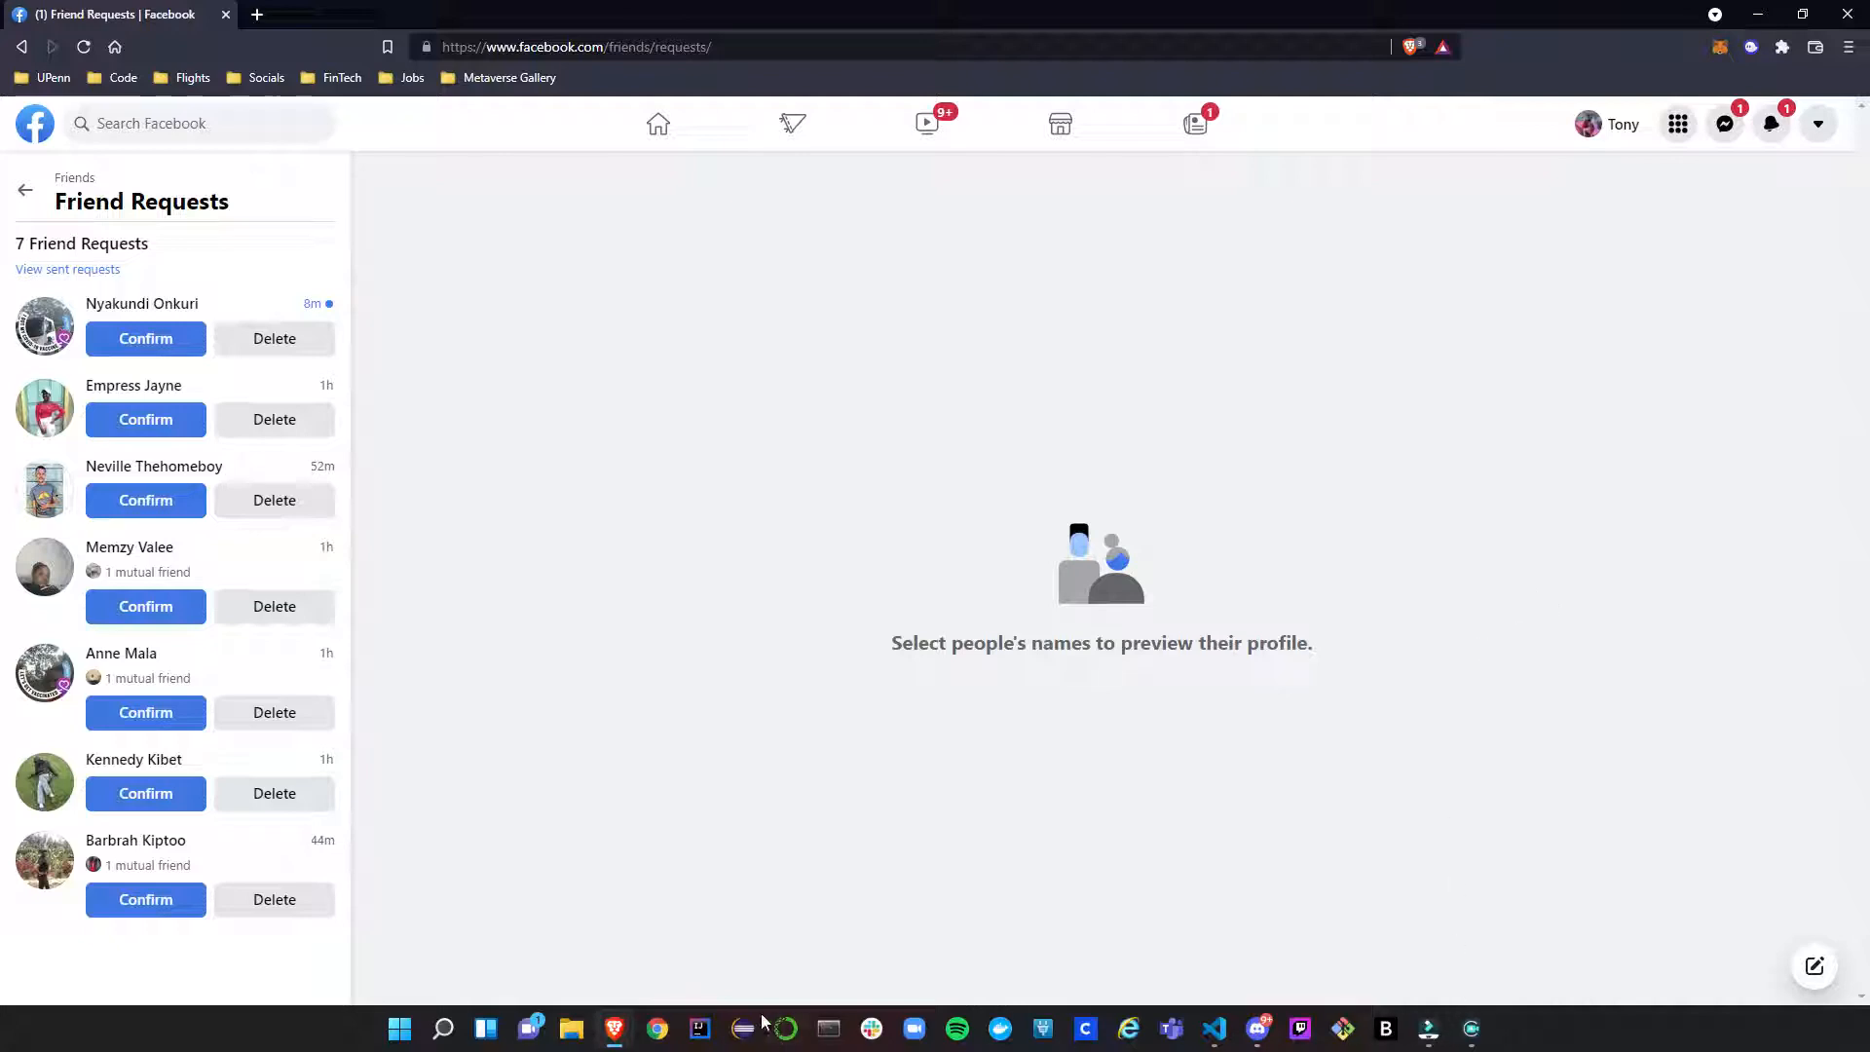
Switch to the confirmFBFriendRequests .js file in Visual Studio Code to review its source.
{"action": "left_click", "coordinate": [1207, 1029]}
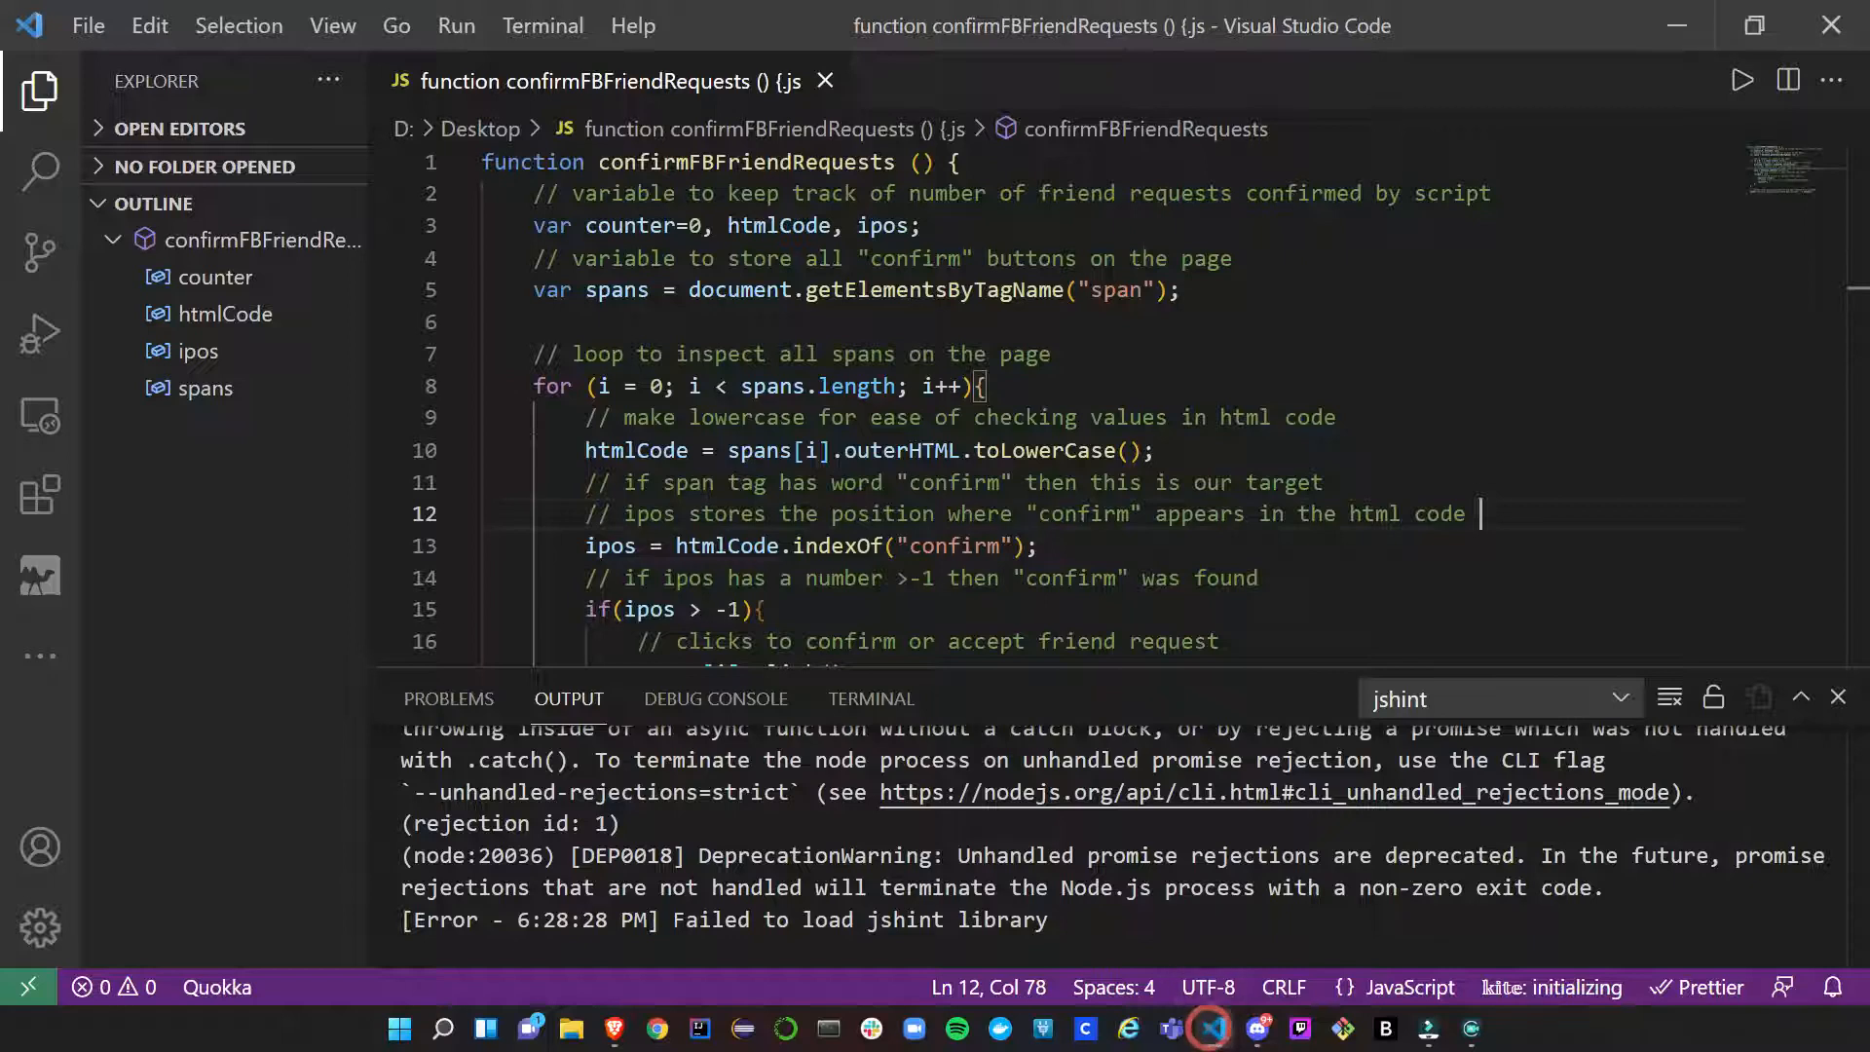
{"action": "left_click", "coordinate": [1835, 697]}
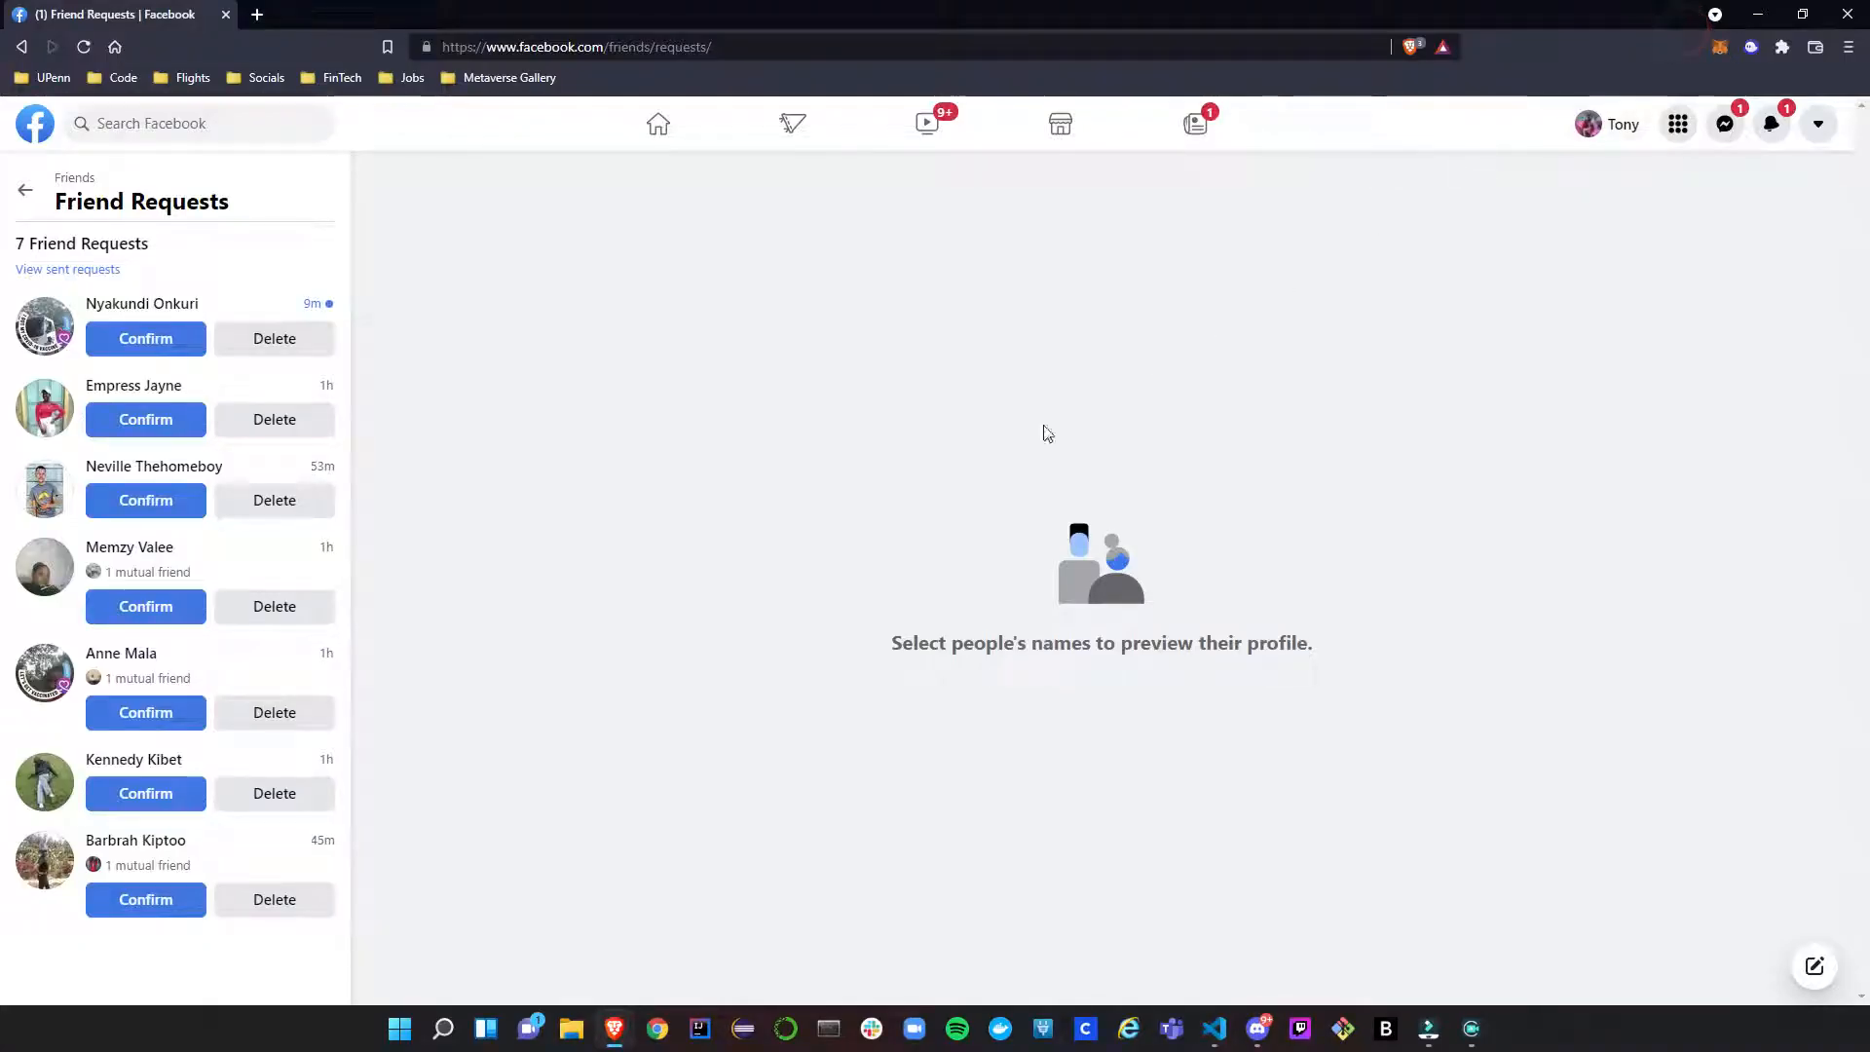
{"action": "mouse_move", "coordinate": [1029, 510]}
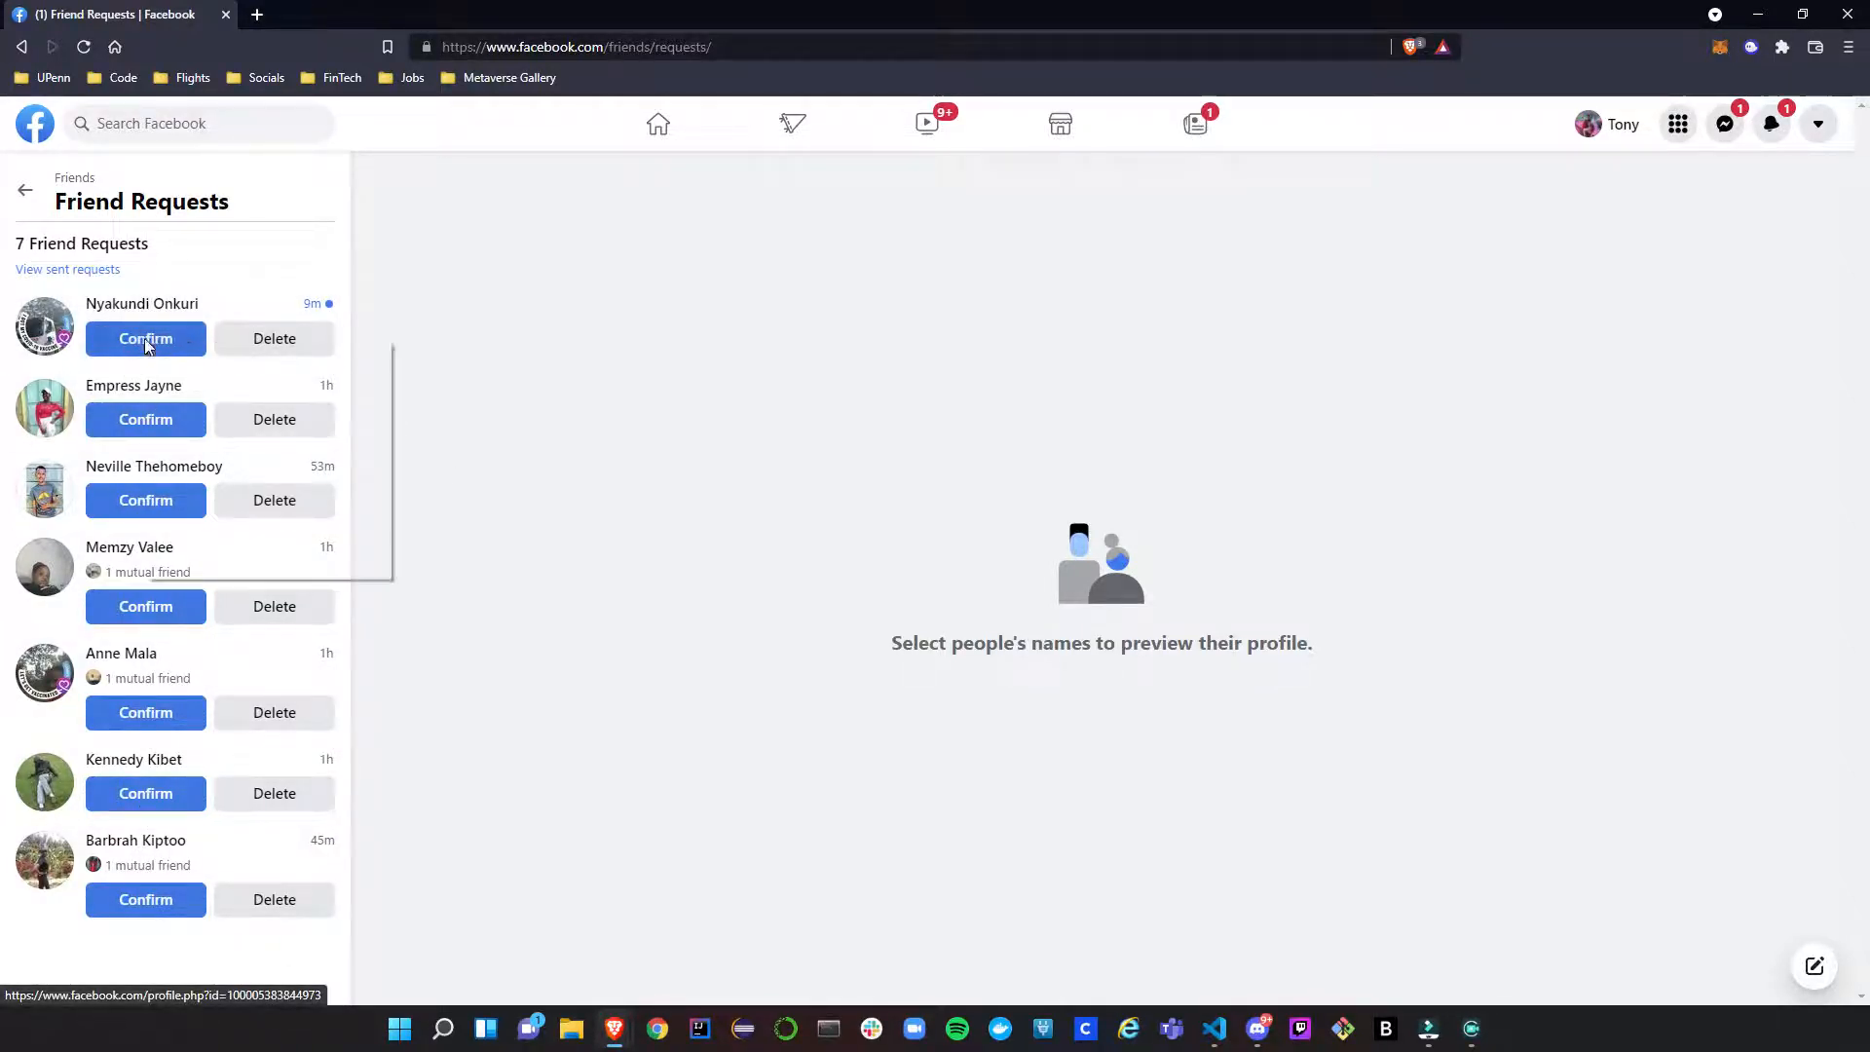
Open DevTools (F12) beside the Friend Requests page.
{"action": "key", "text": "F12"}
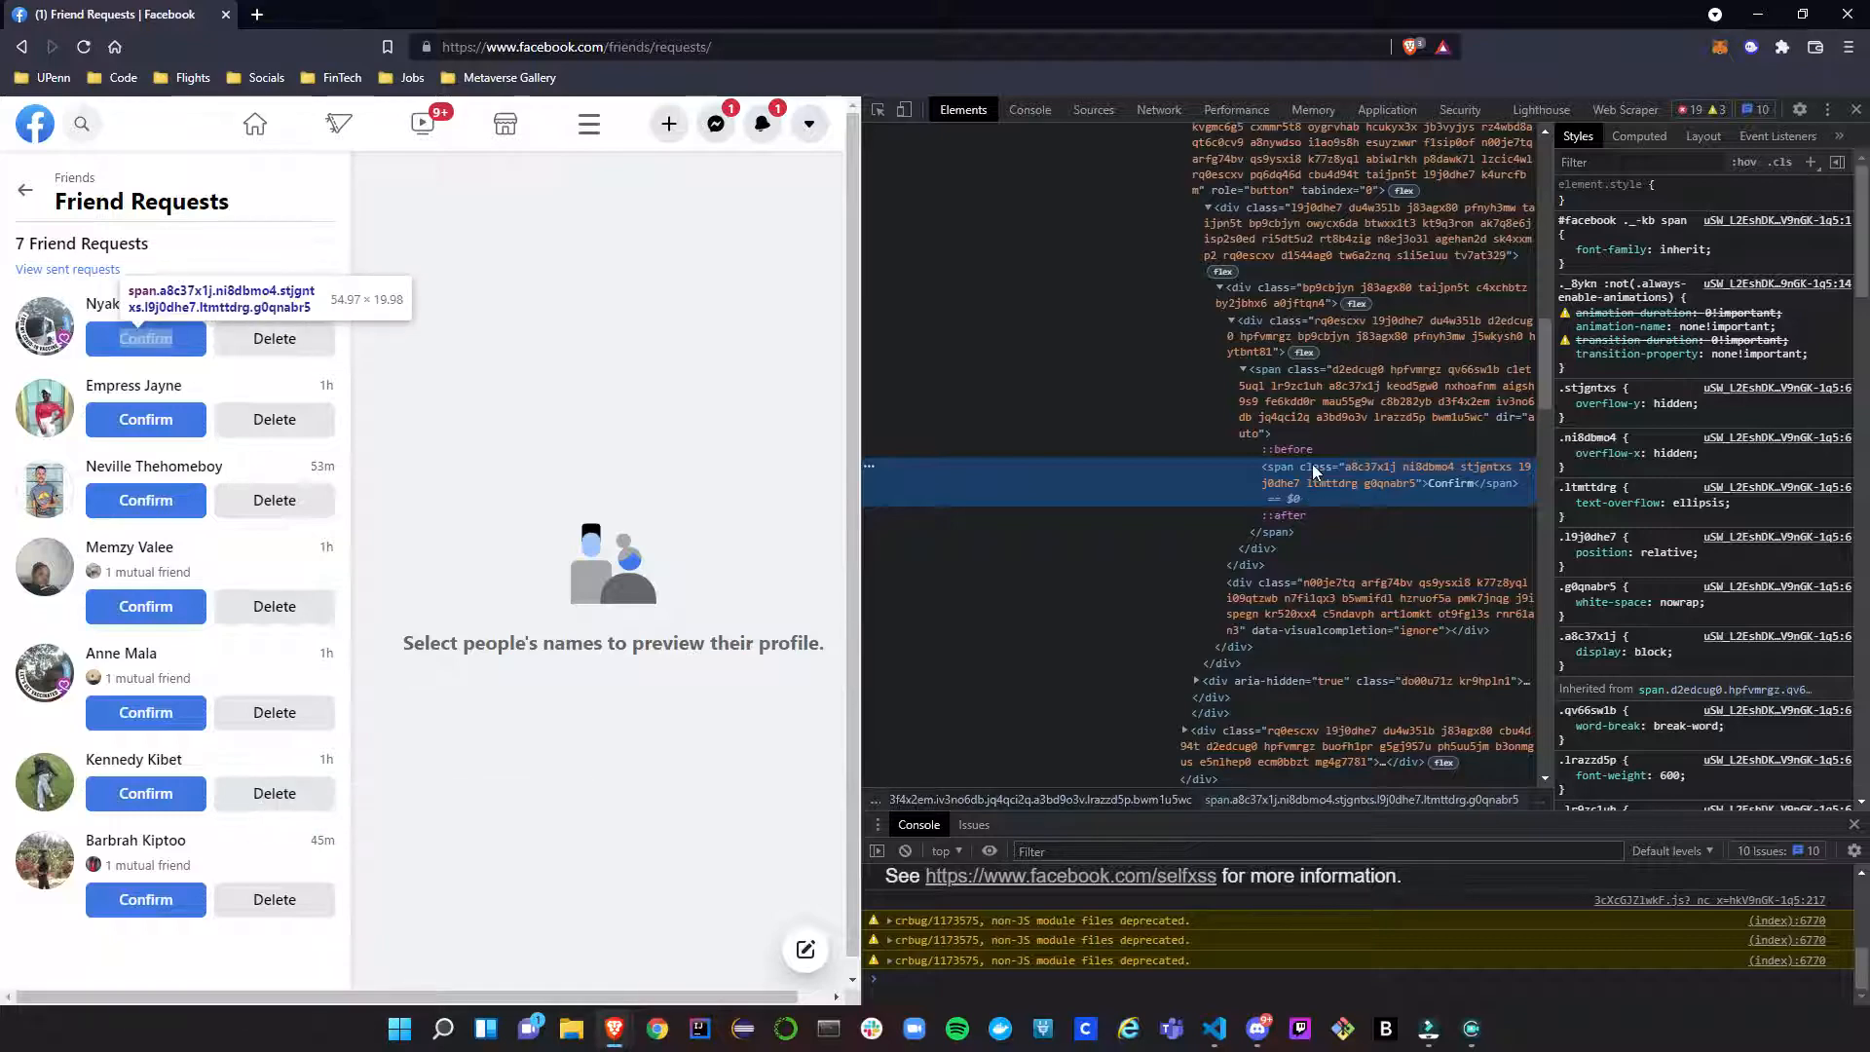
{"action": "mouse_move", "coordinate": [1093, 479]}
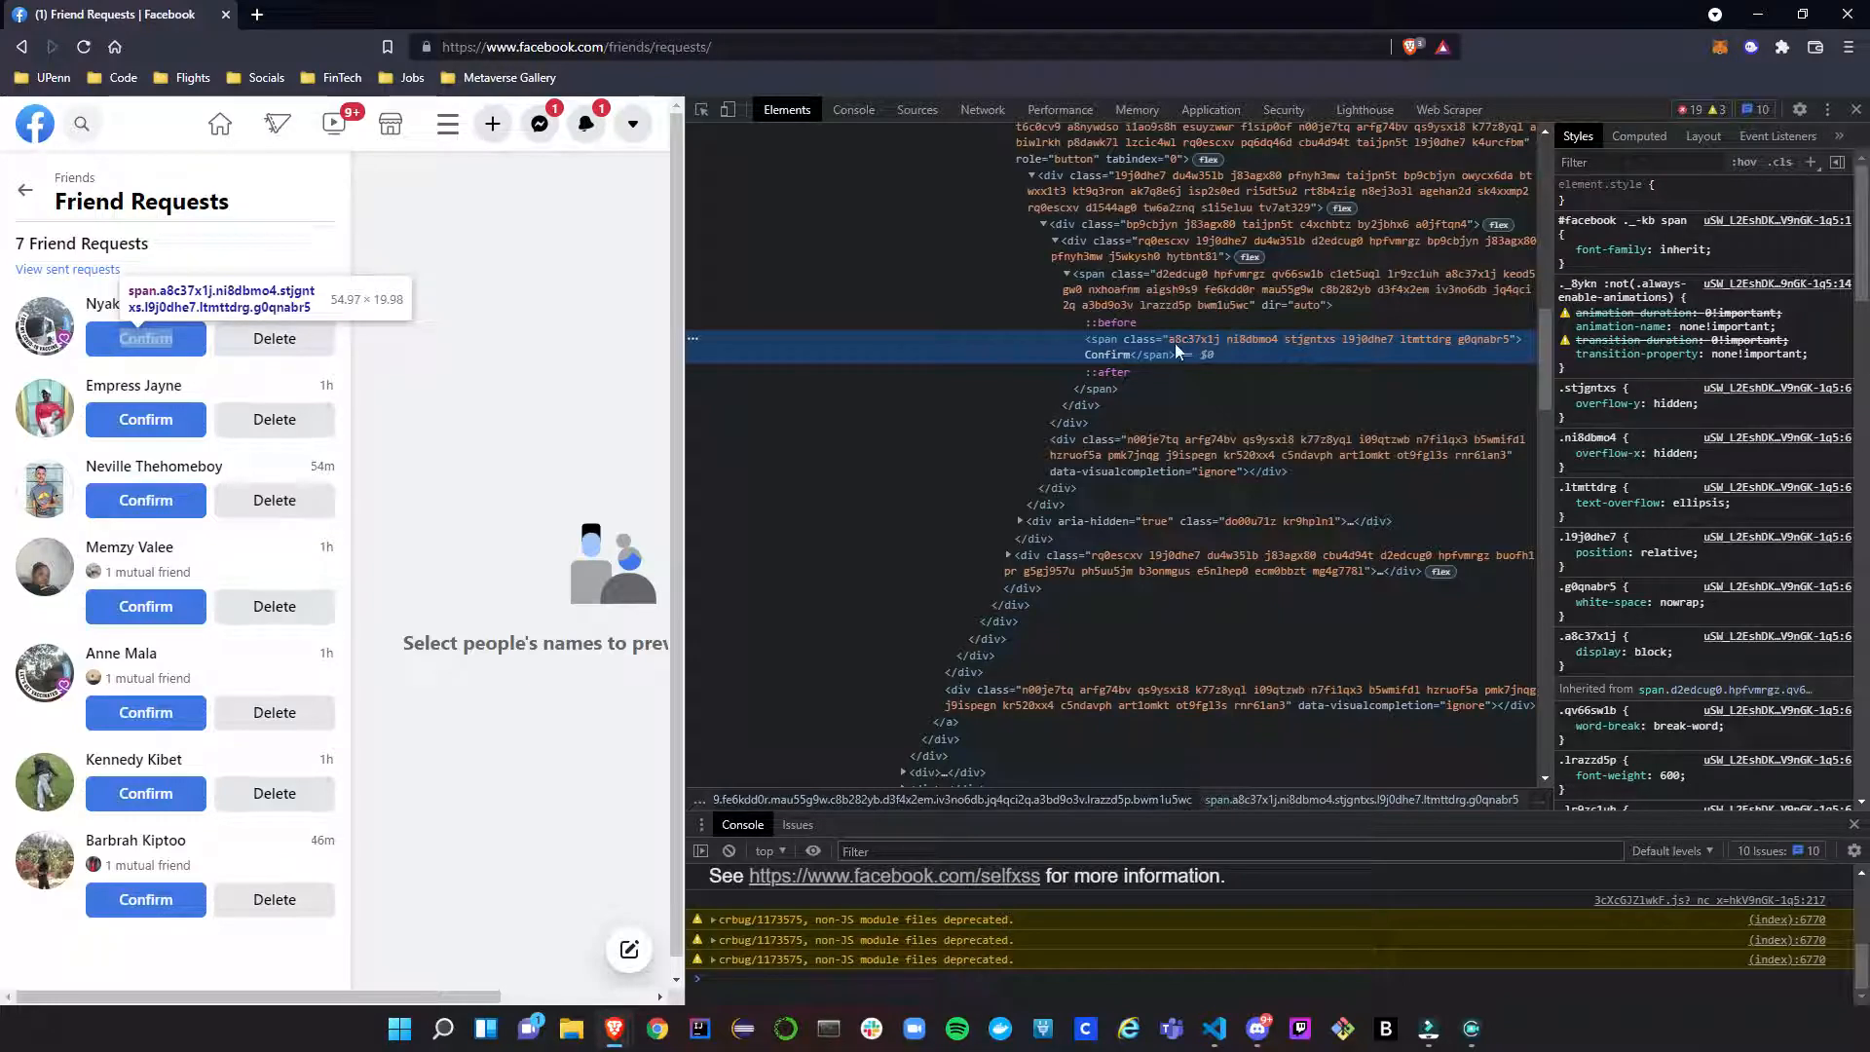
{"action": "mouse_move", "coordinate": [1188, 350]}
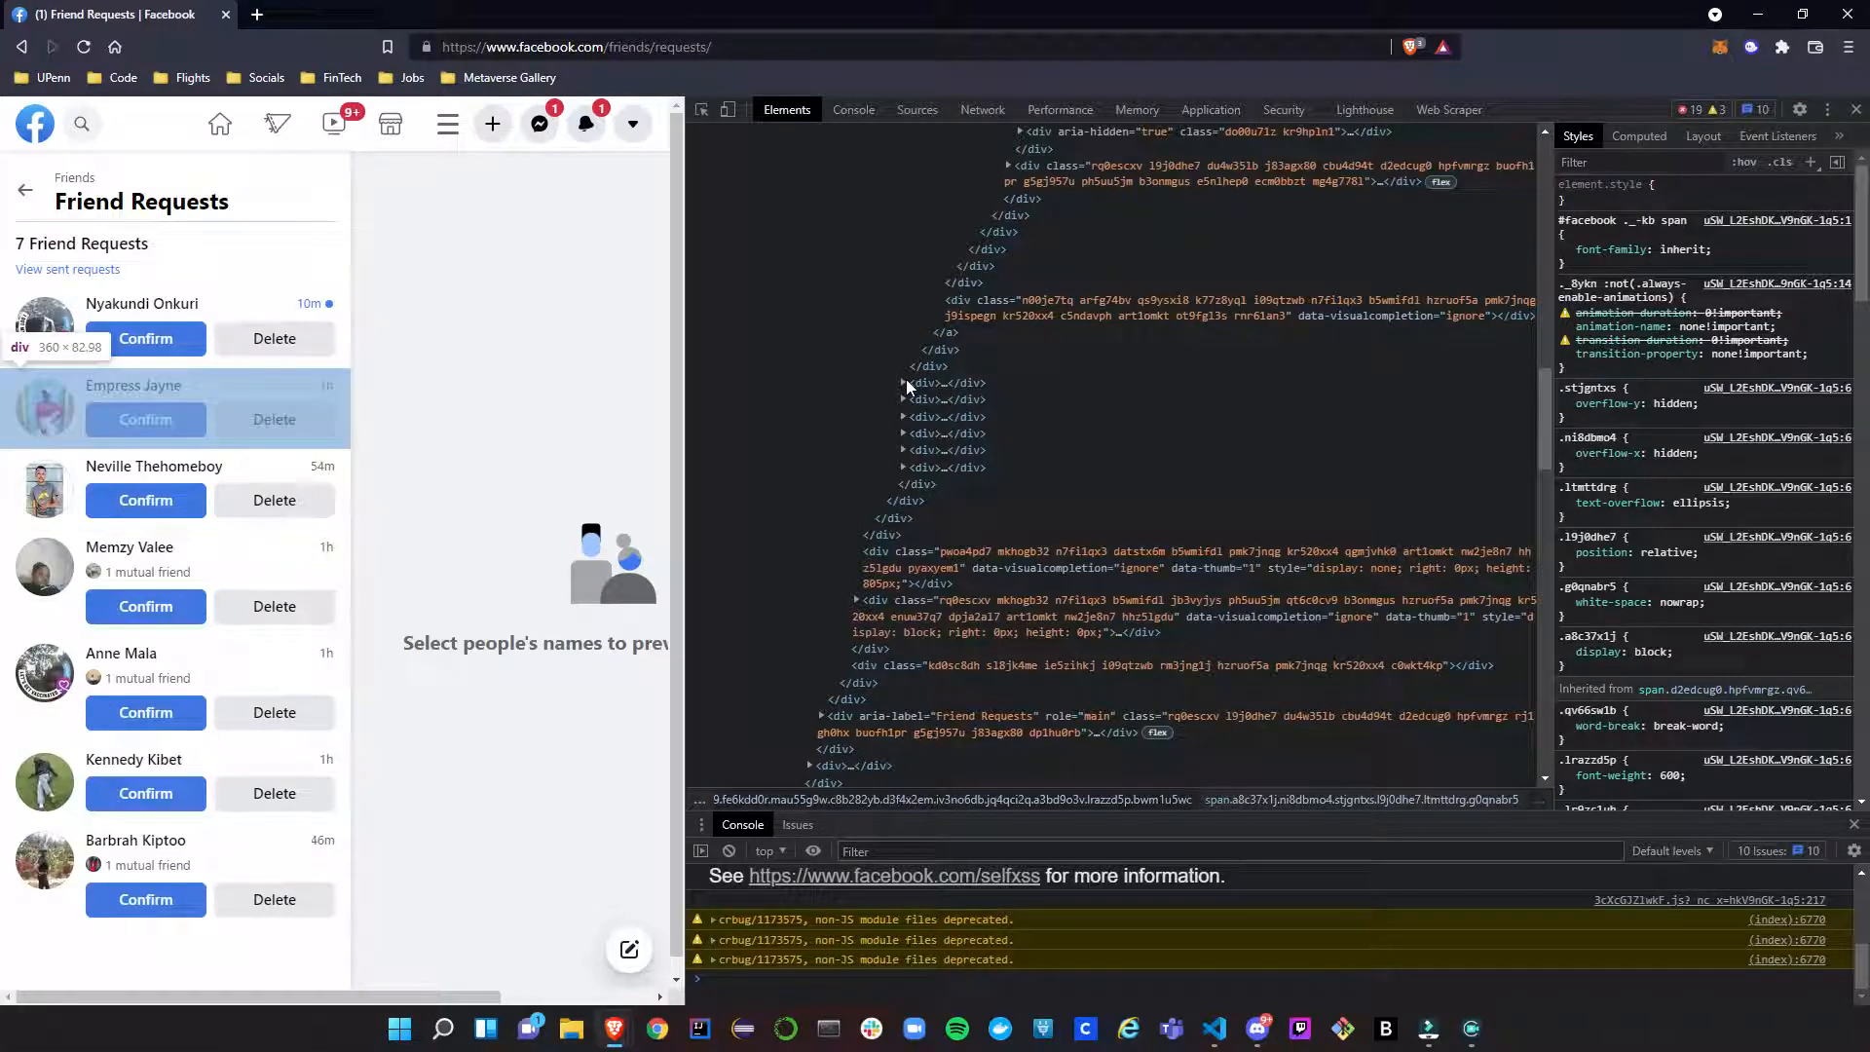
Expand the friend request's nested divs in Elements down to the span holding the Confirm label.
{"action": "left_click", "coordinate": [904, 383]}
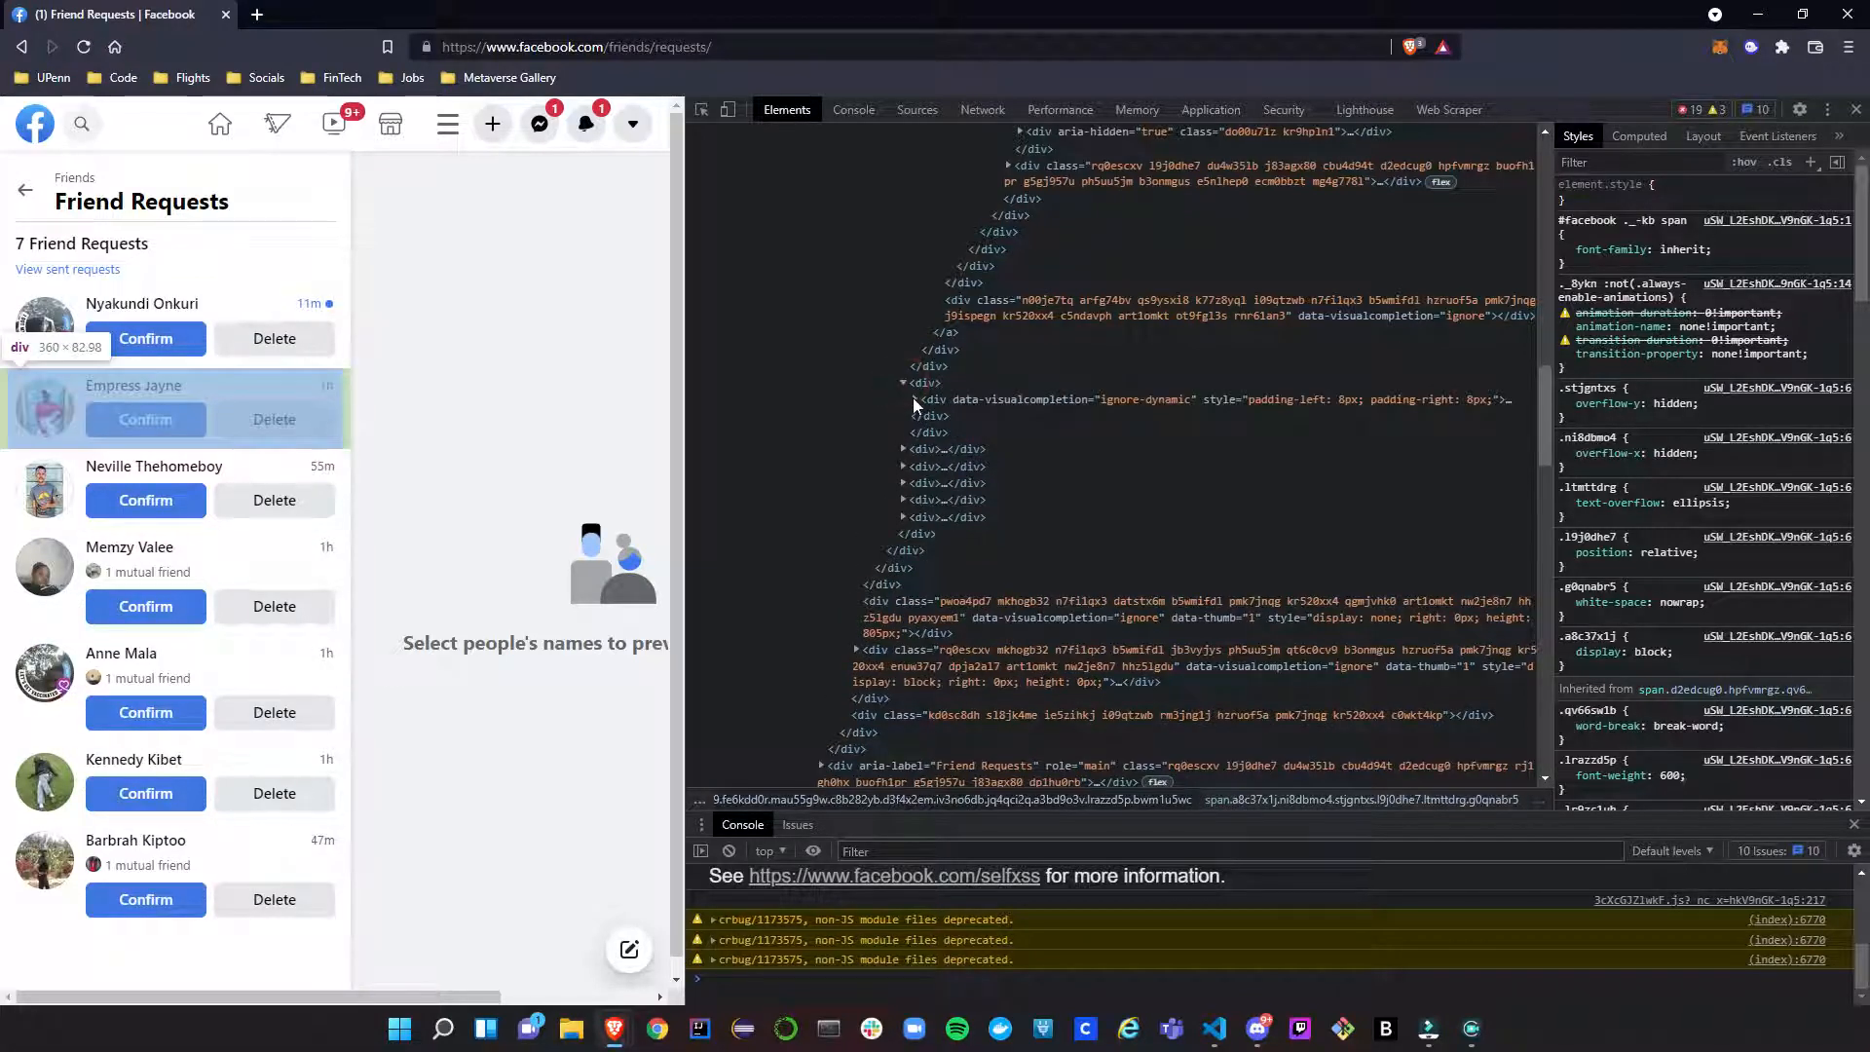
{"action": "left_click", "coordinate": [902, 399]}
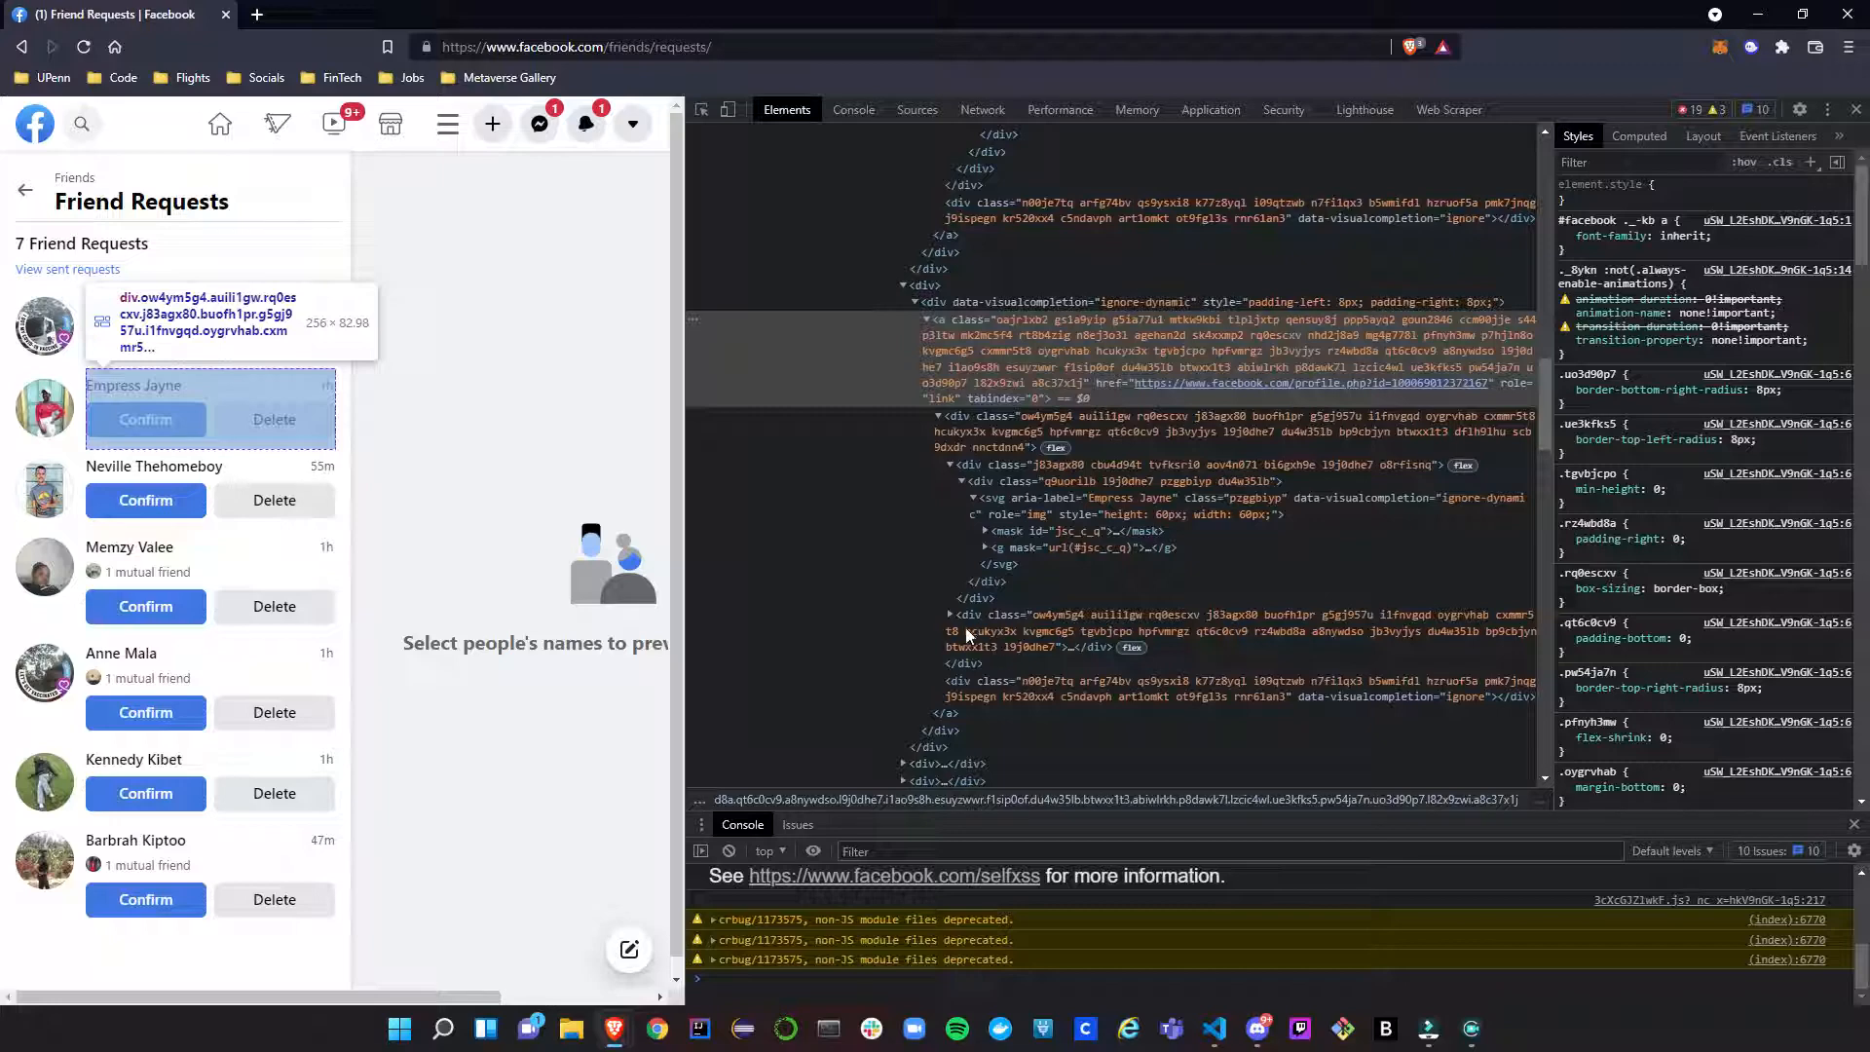
{"action": "left_click", "coordinate": [940, 612]}
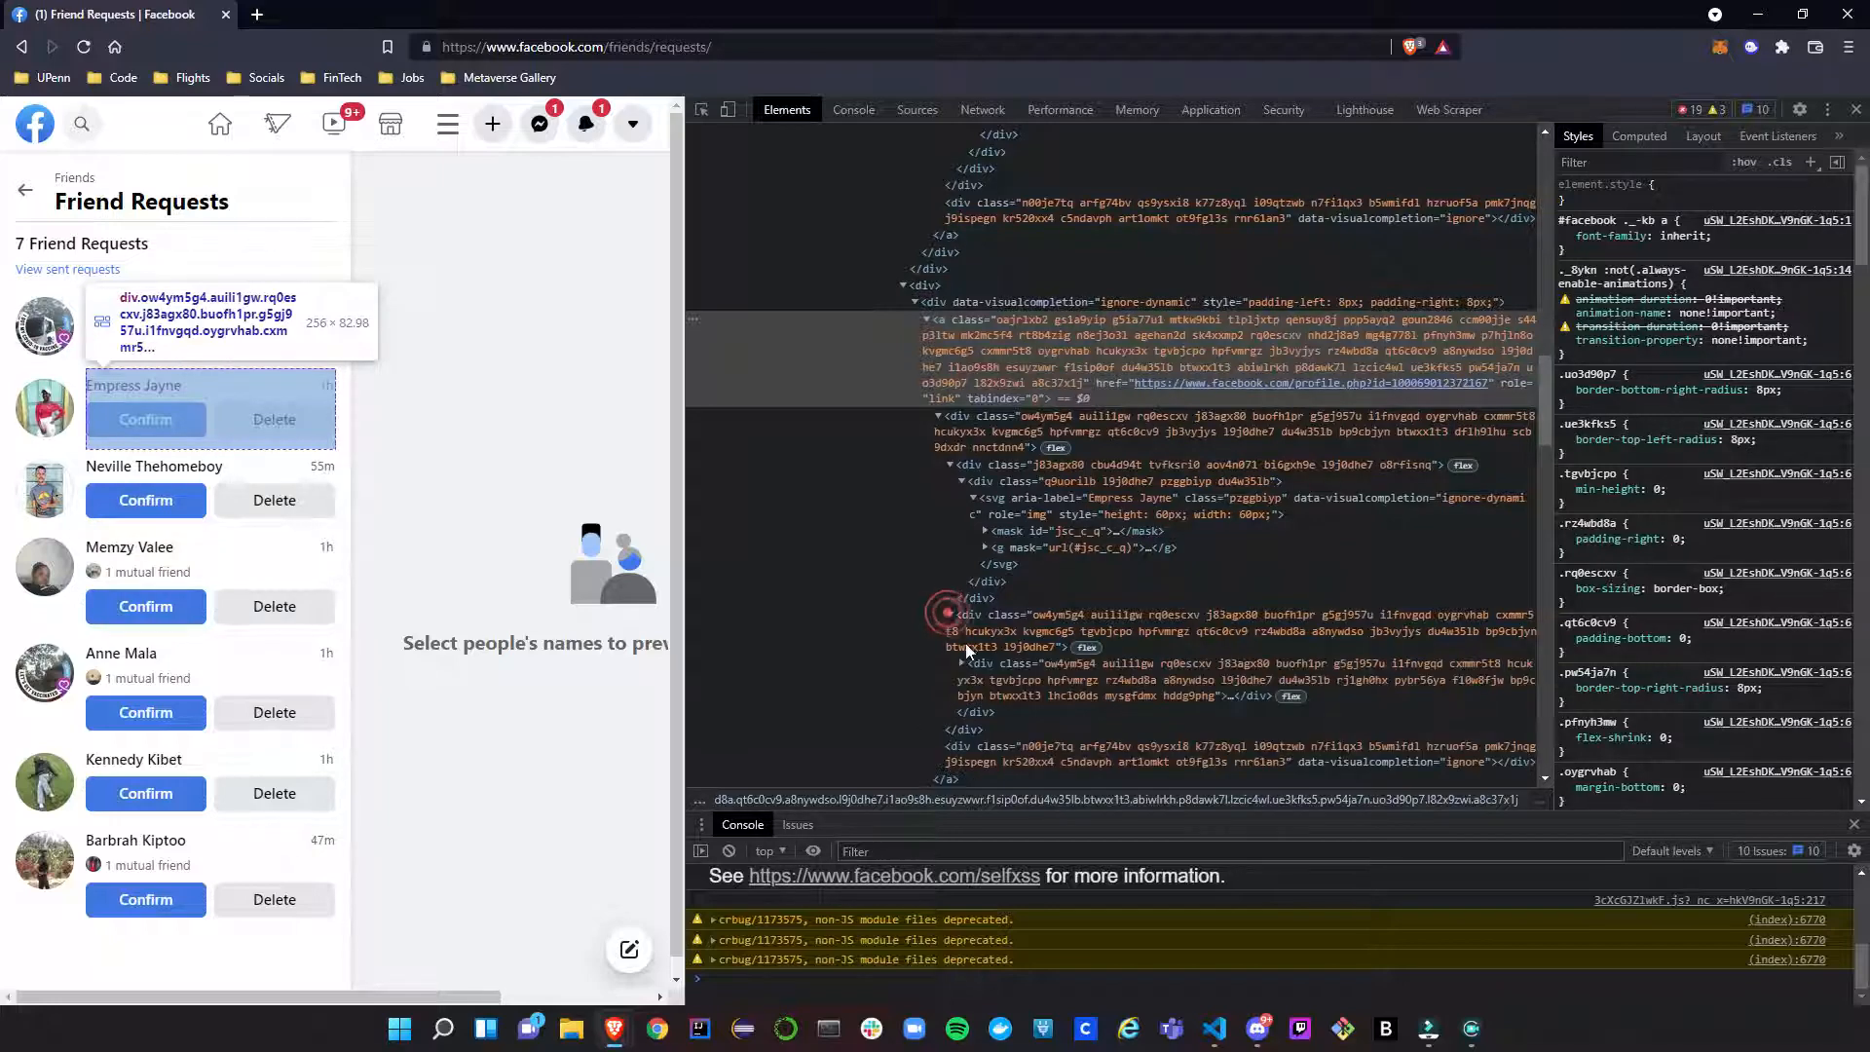
{"action": "left_click", "coordinate": [960, 662]}
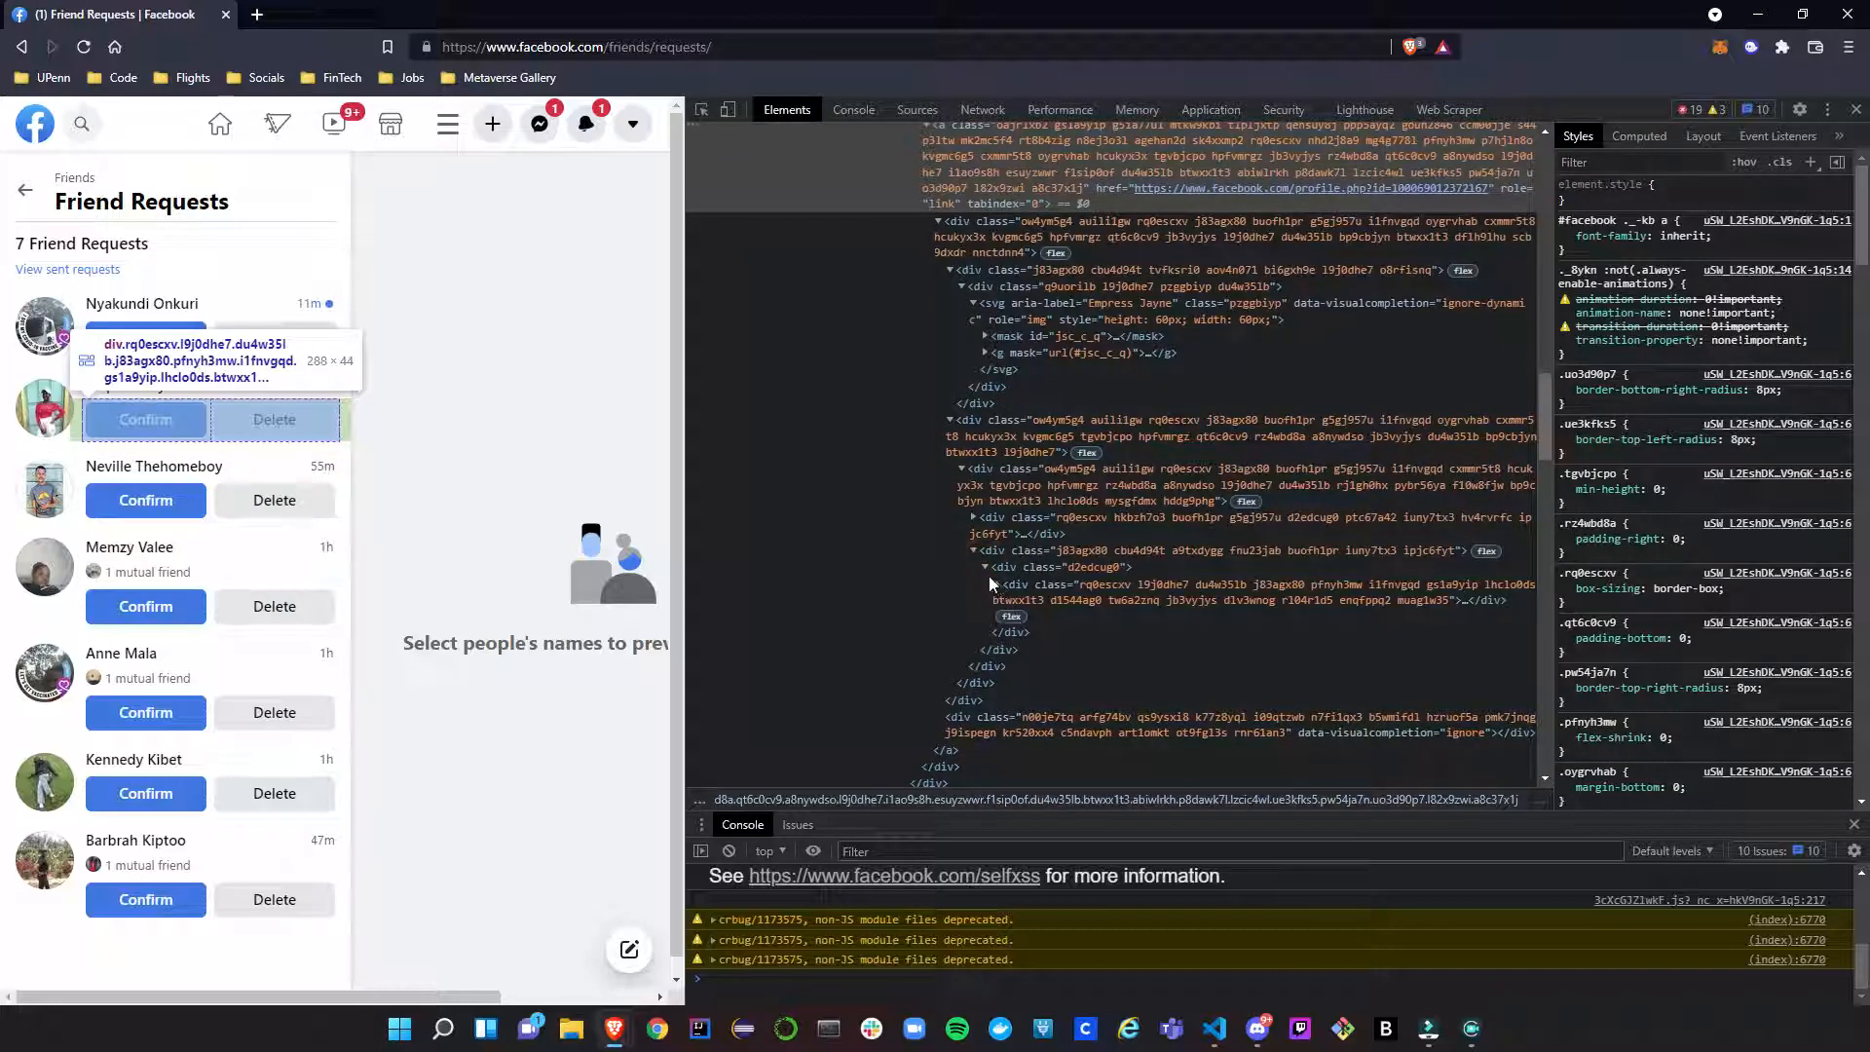
{"action": "left_click", "coordinate": [987, 567]}
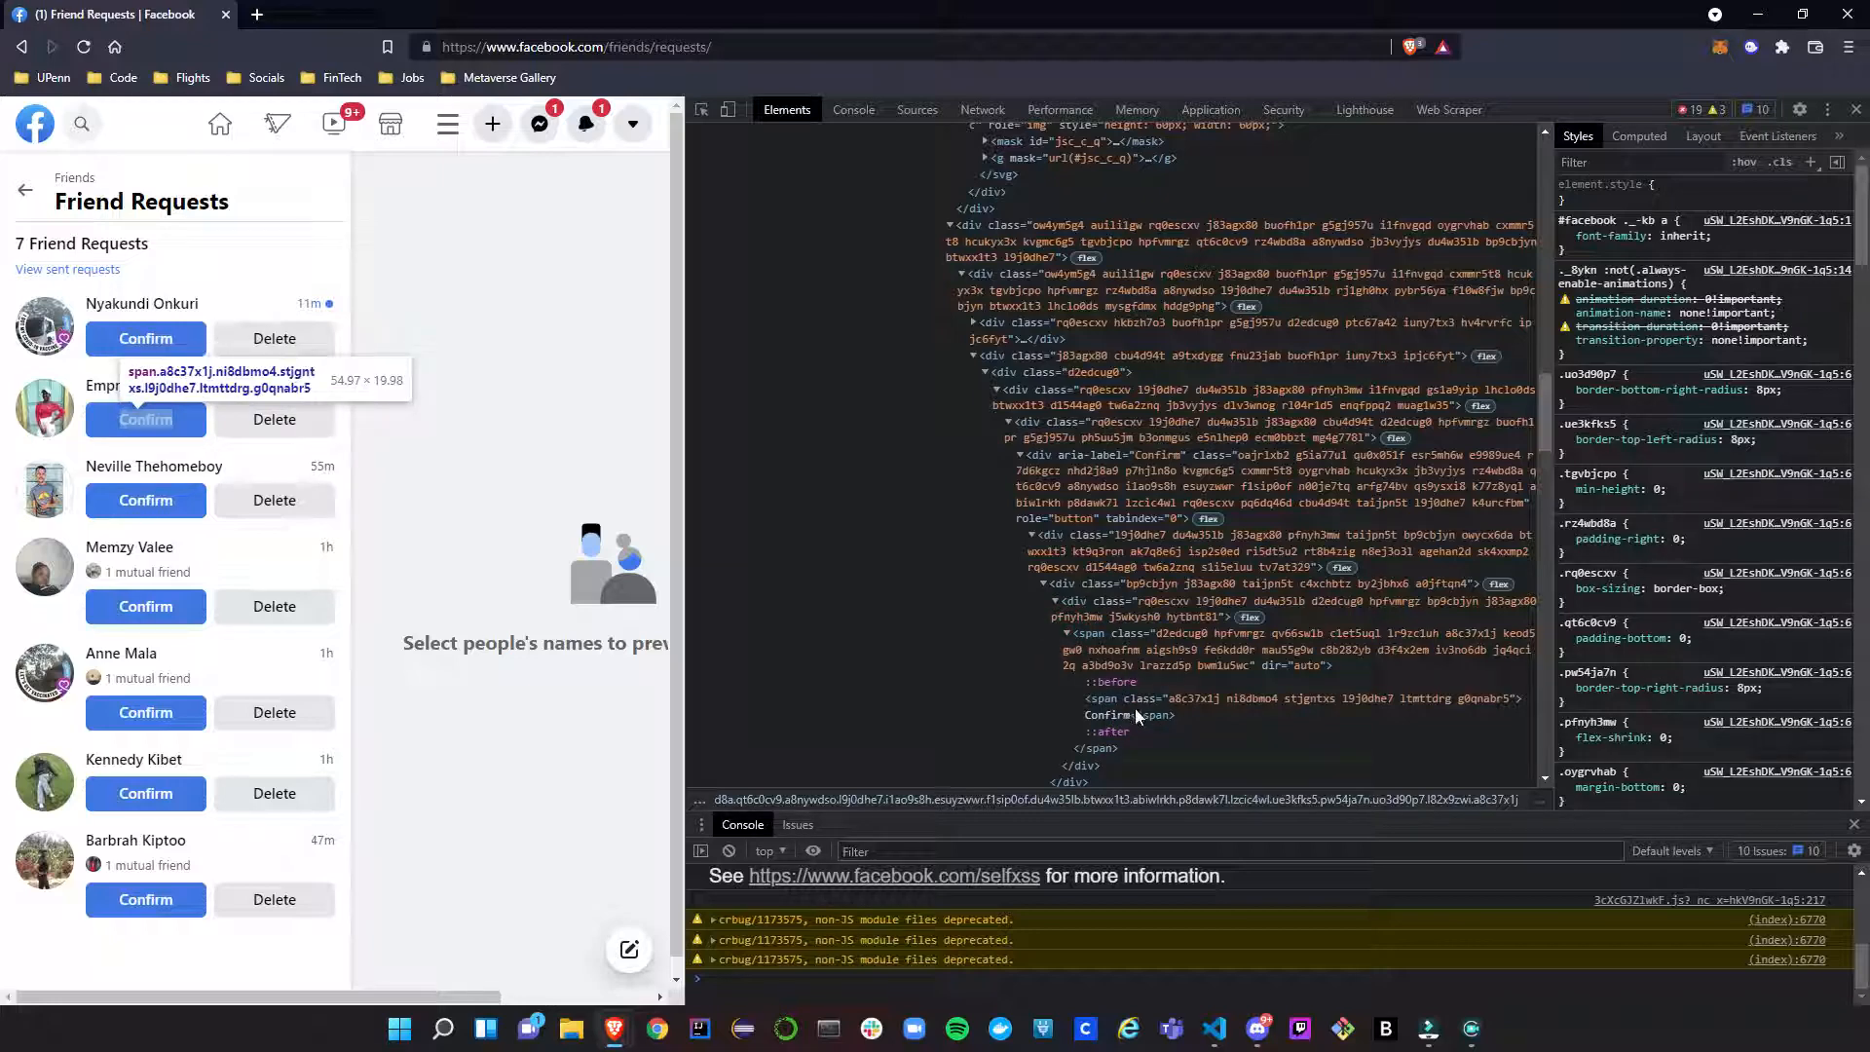
{"action": "left_click", "coordinate": [1095, 715]}
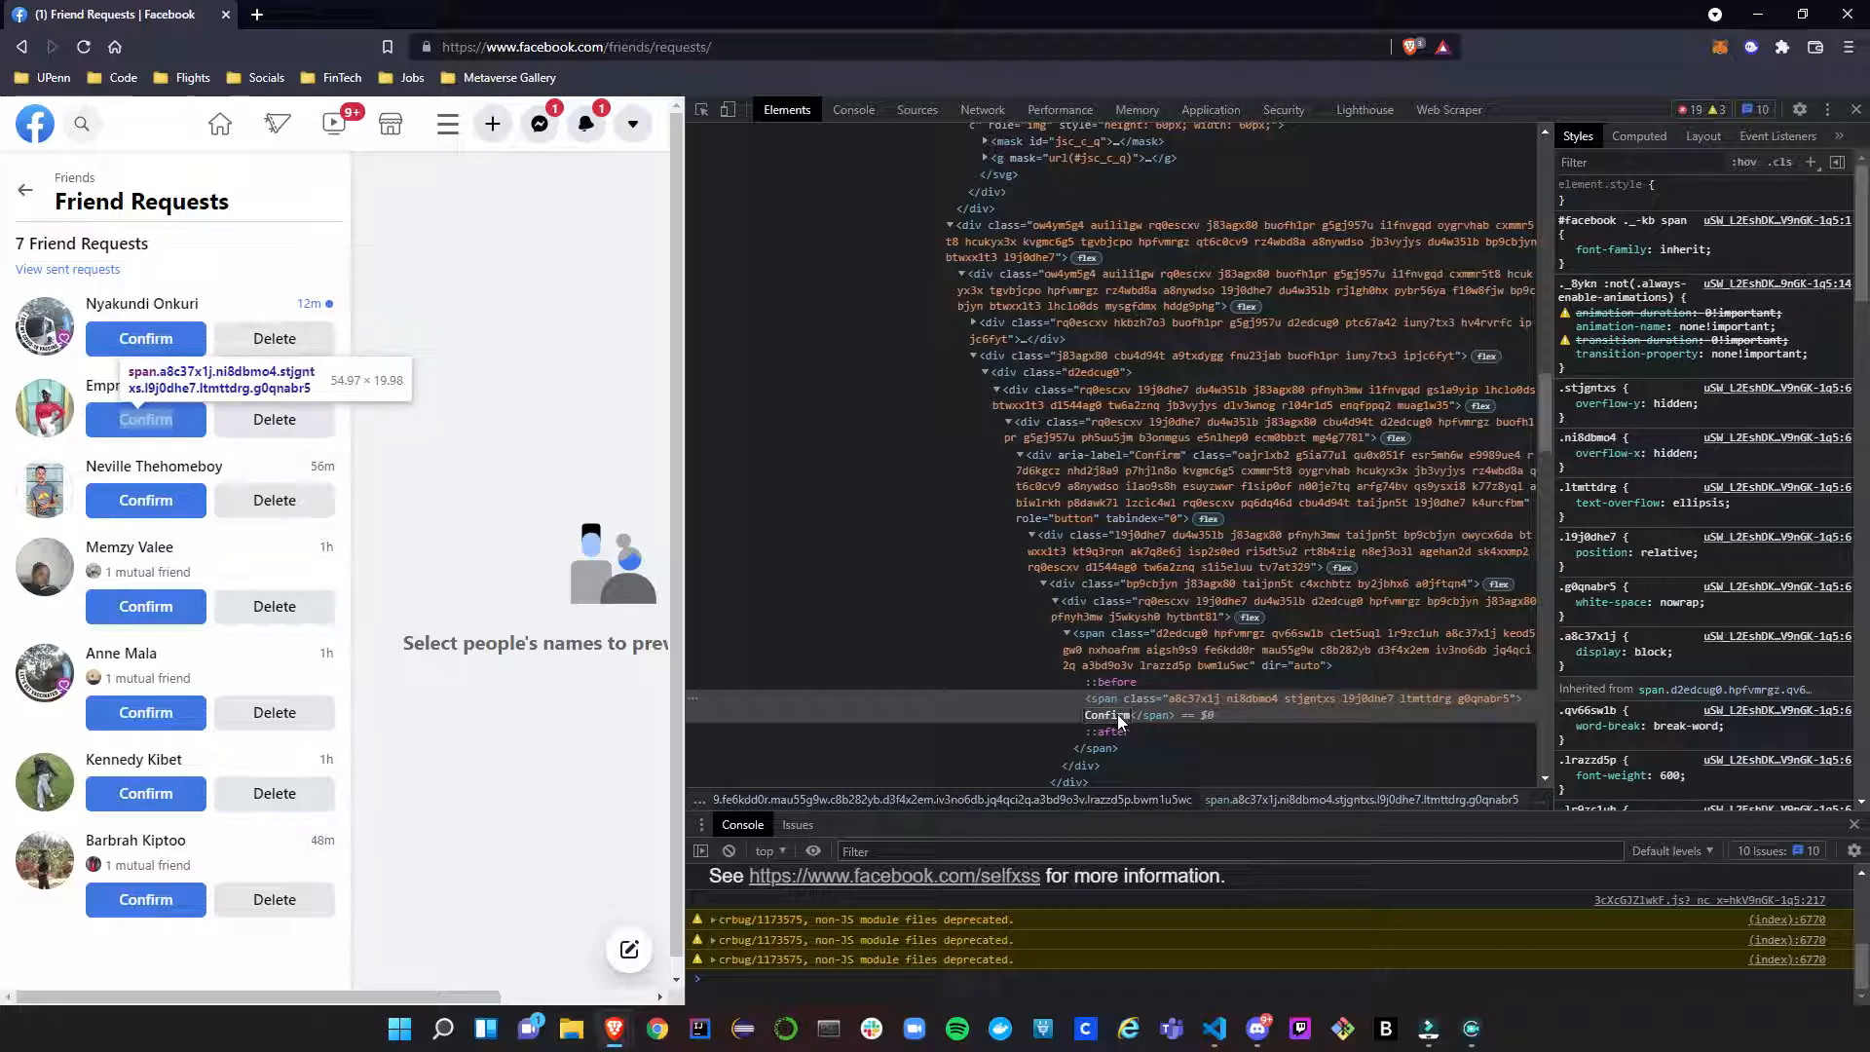
{"action": "mouse_move", "coordinate": [460, 362]}
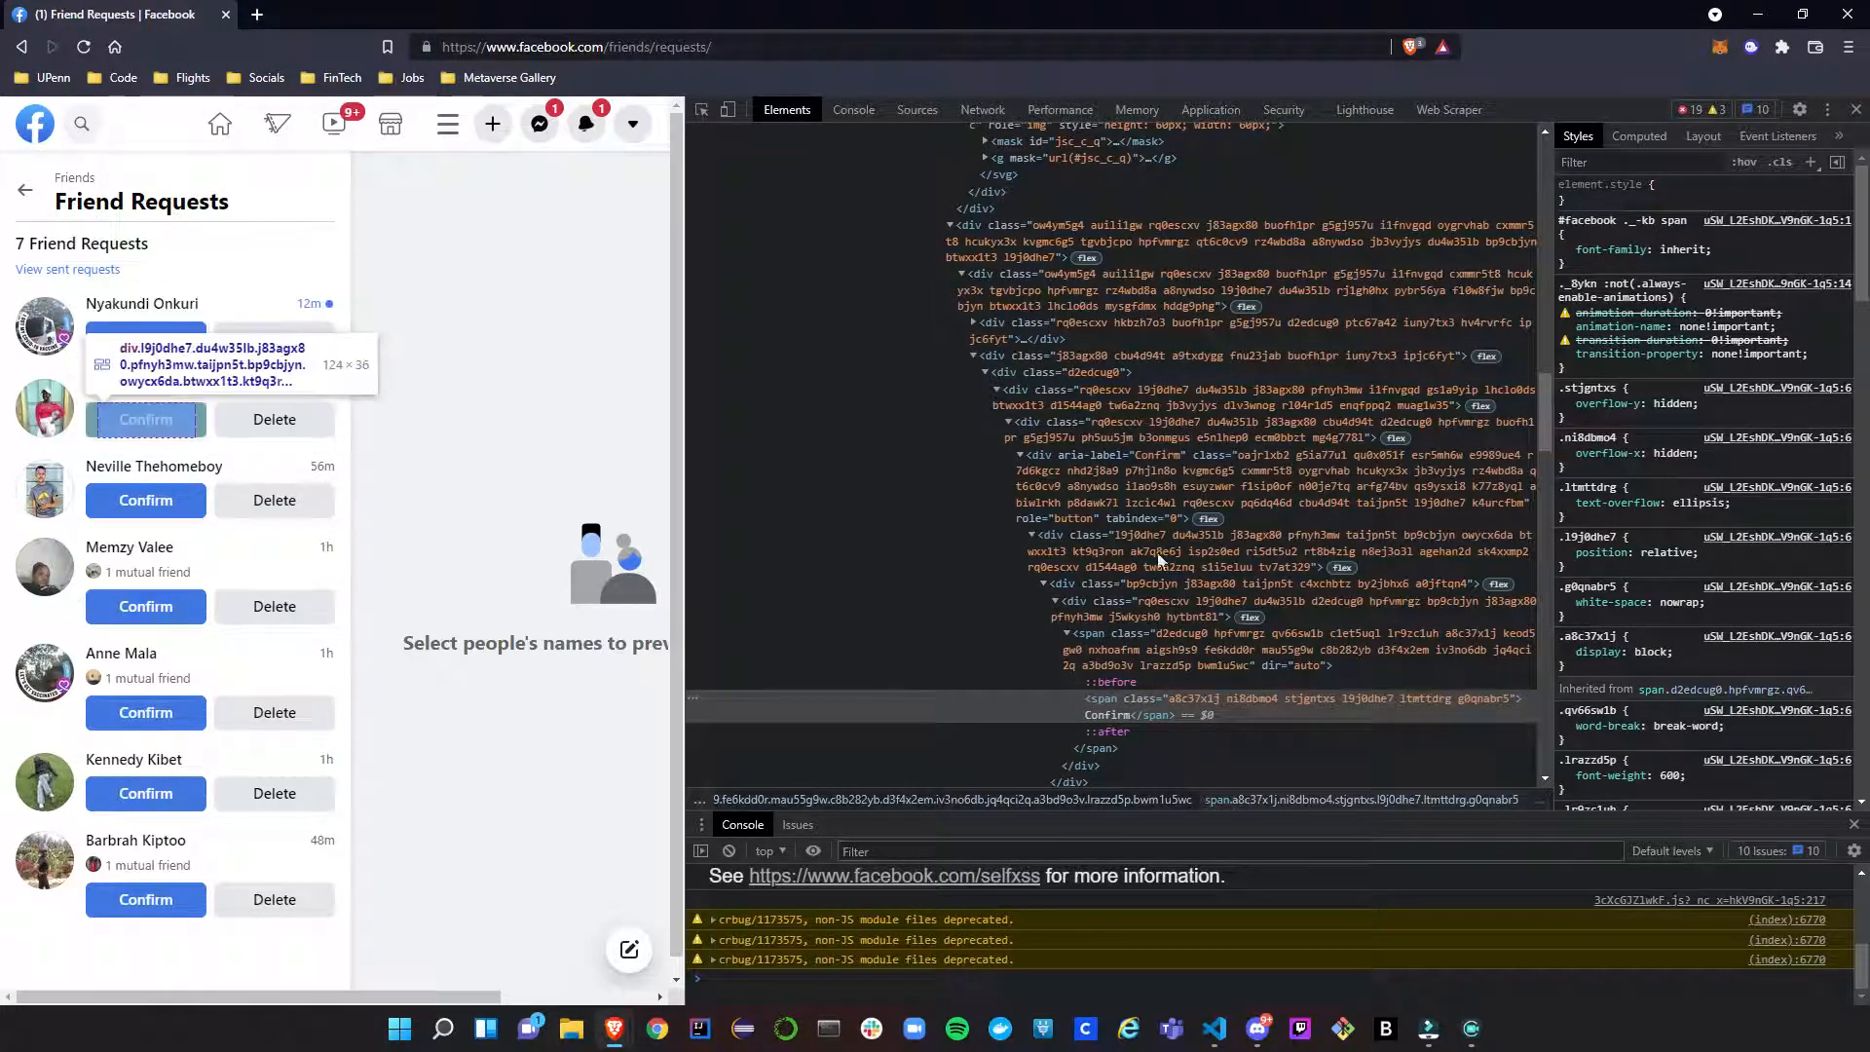
Show the DevTools Console with its self-XSS Stop warning, then minimise Brave to reveal the desktop.
{"action": "left_click", "coordinate": [853, 109]}
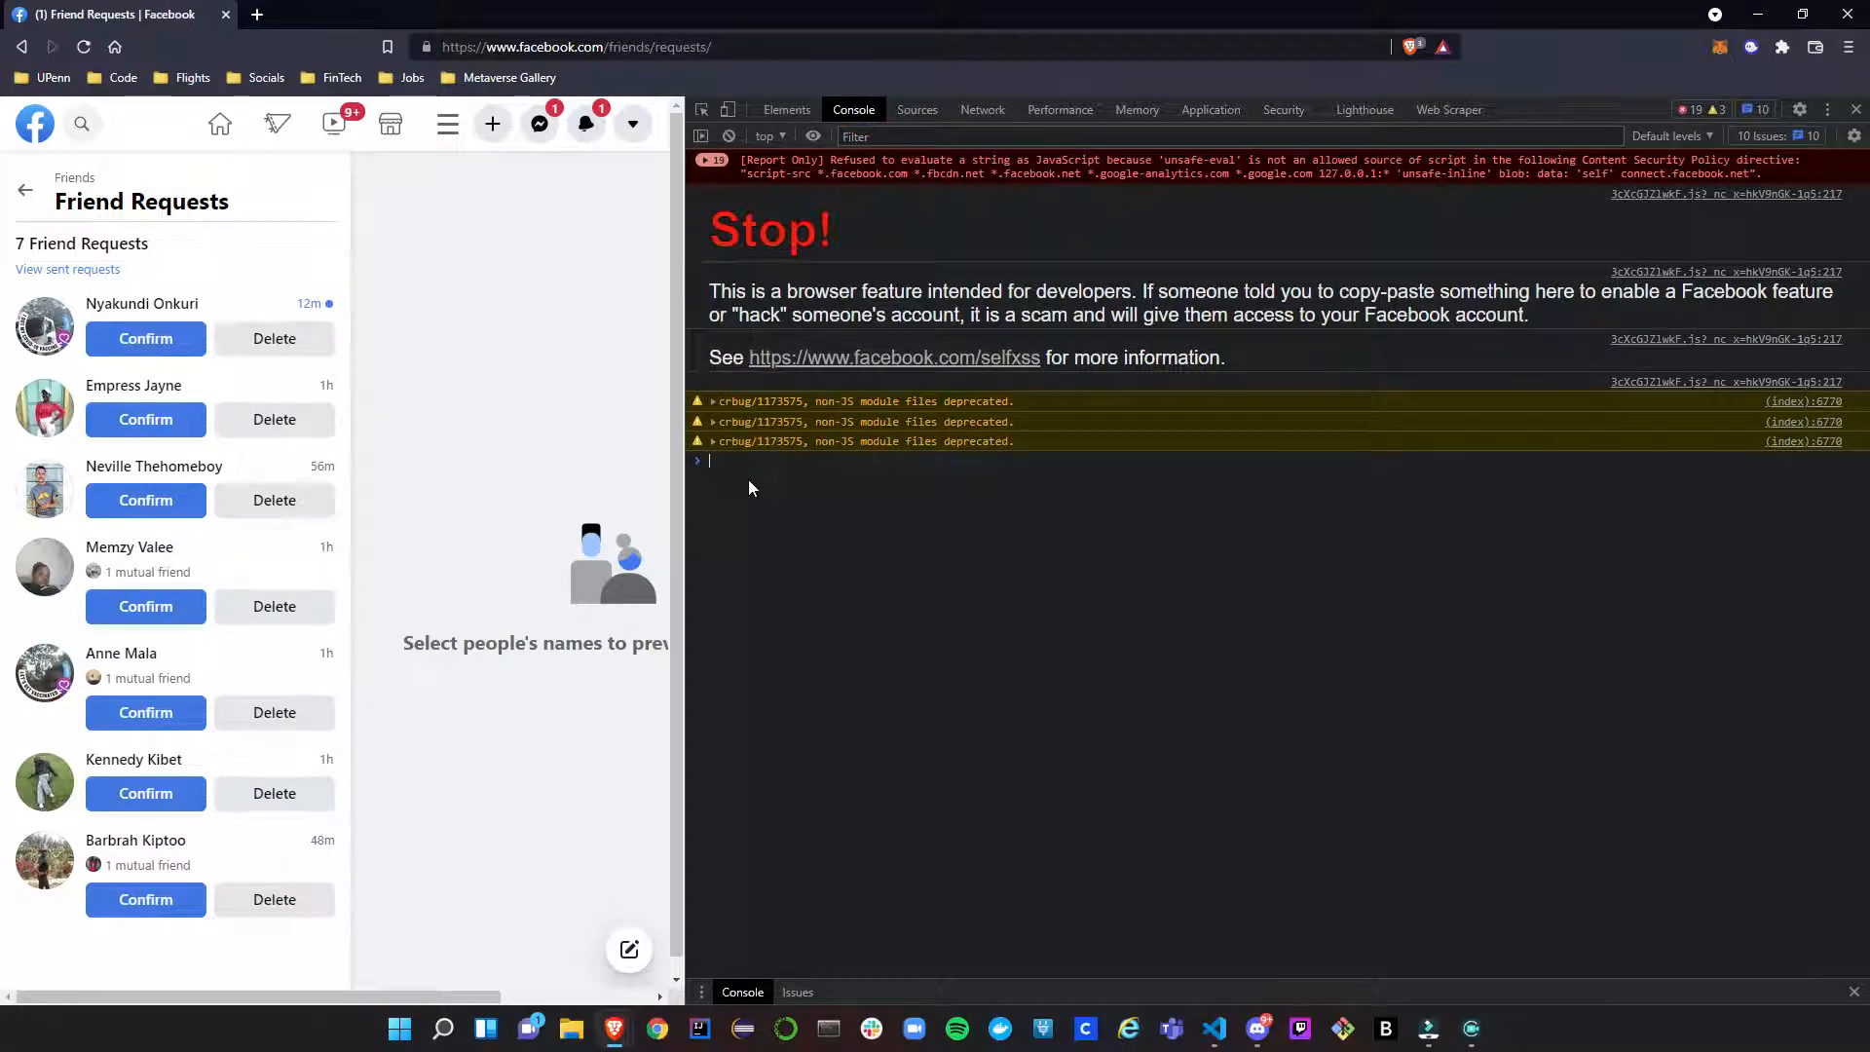
{"action": "mouse_move", "coordinate": [731, 481]}
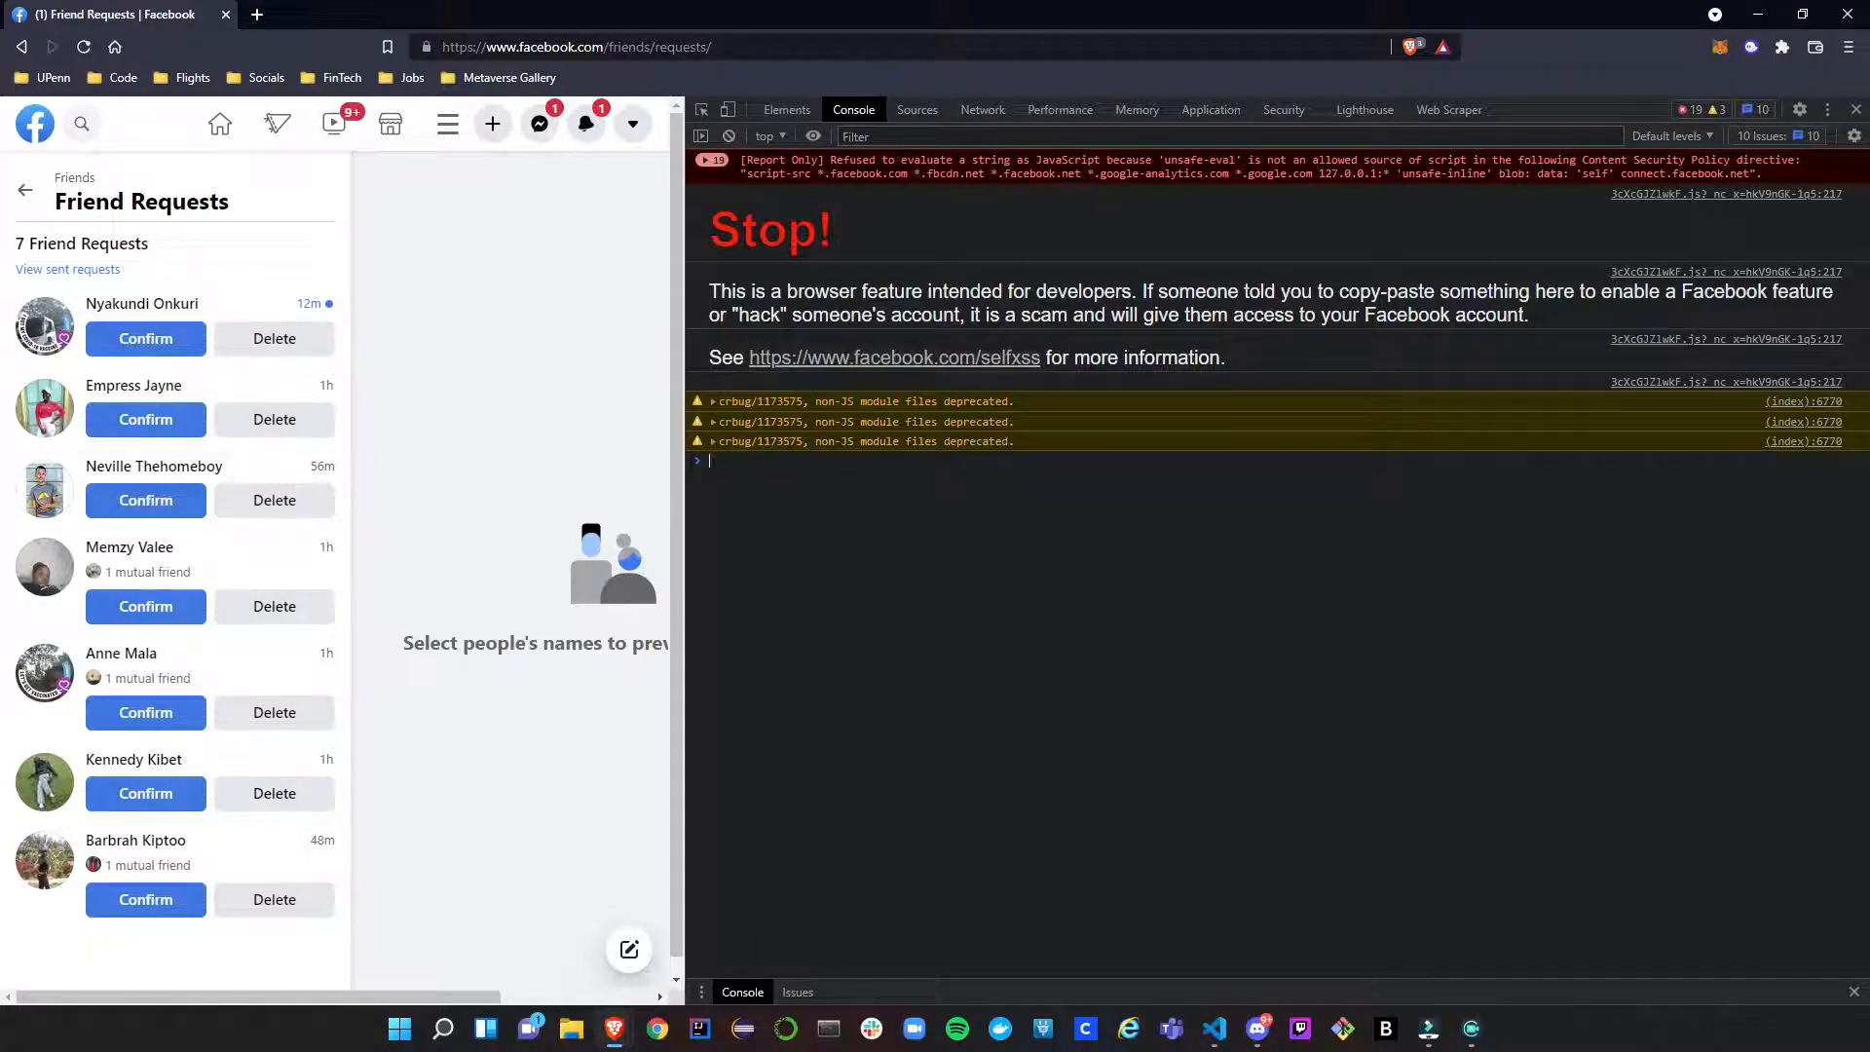
{"action": "mouse_move", "coordinate": [729, 672]}
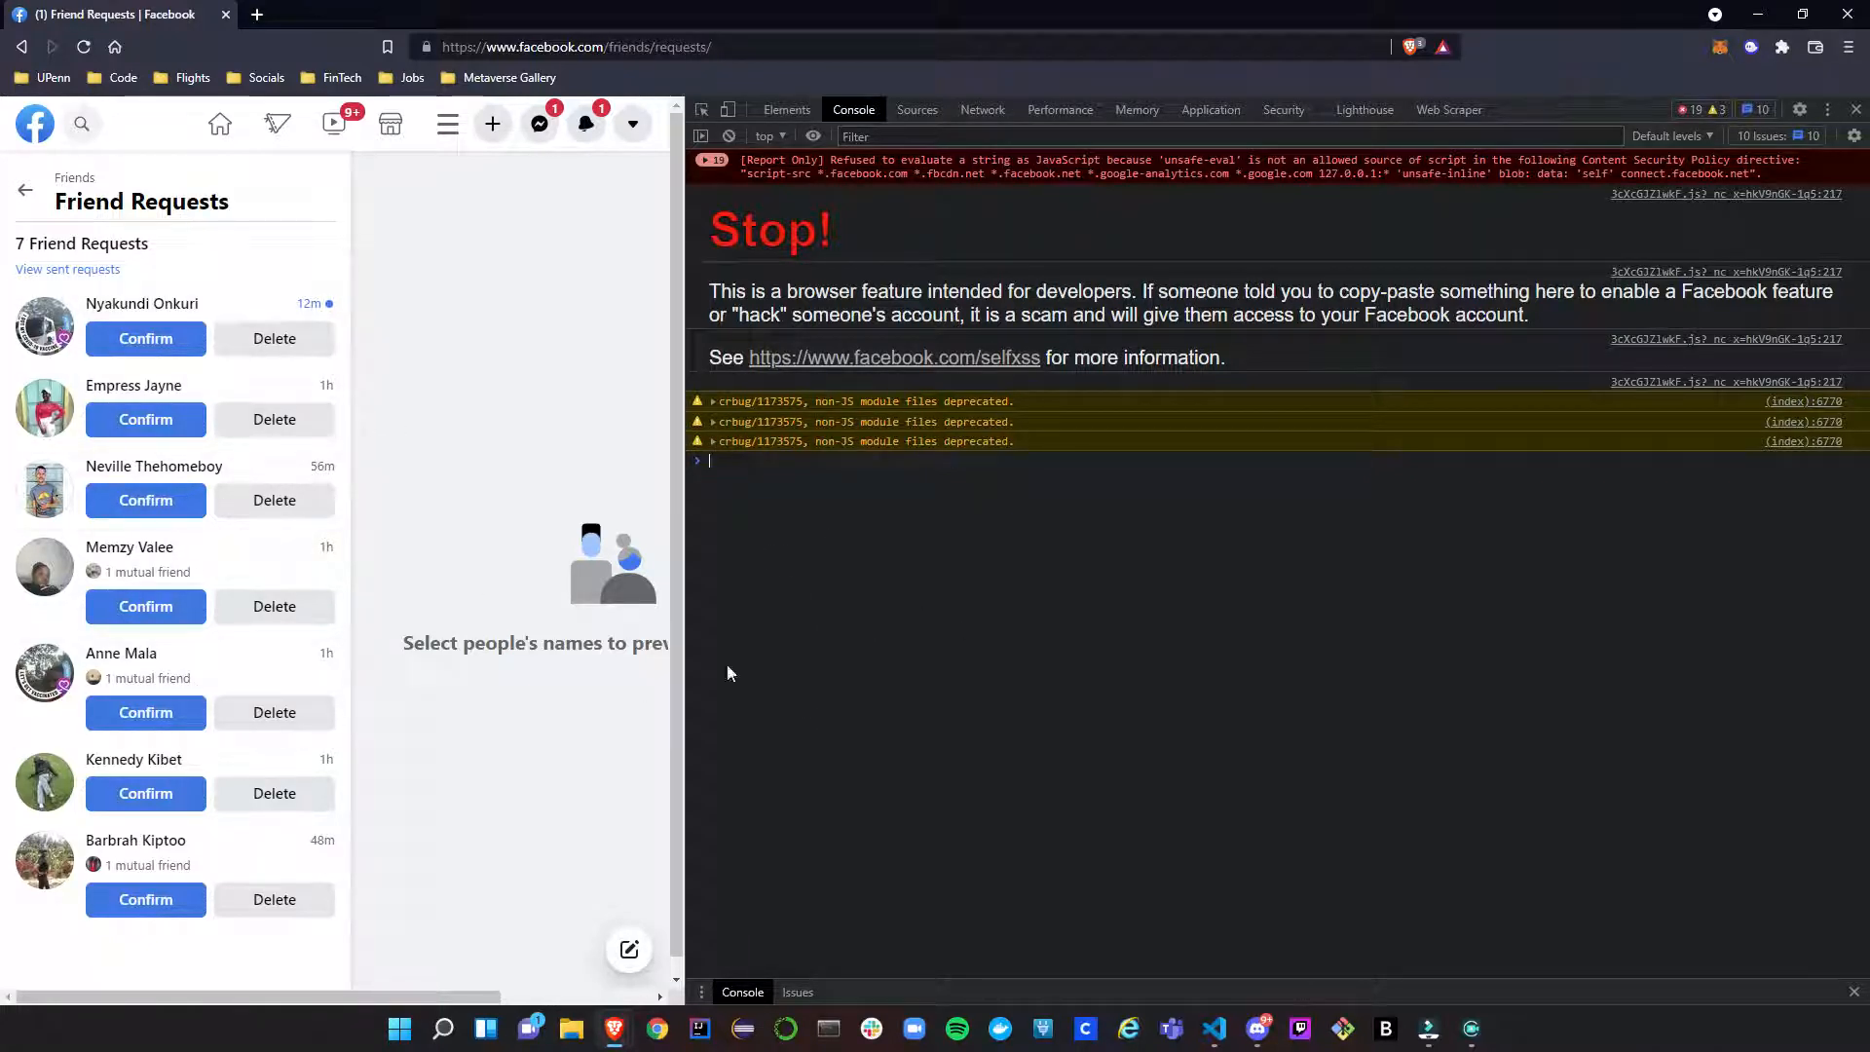
{"action": "mouse_move", "coordinate": [888, 282]}
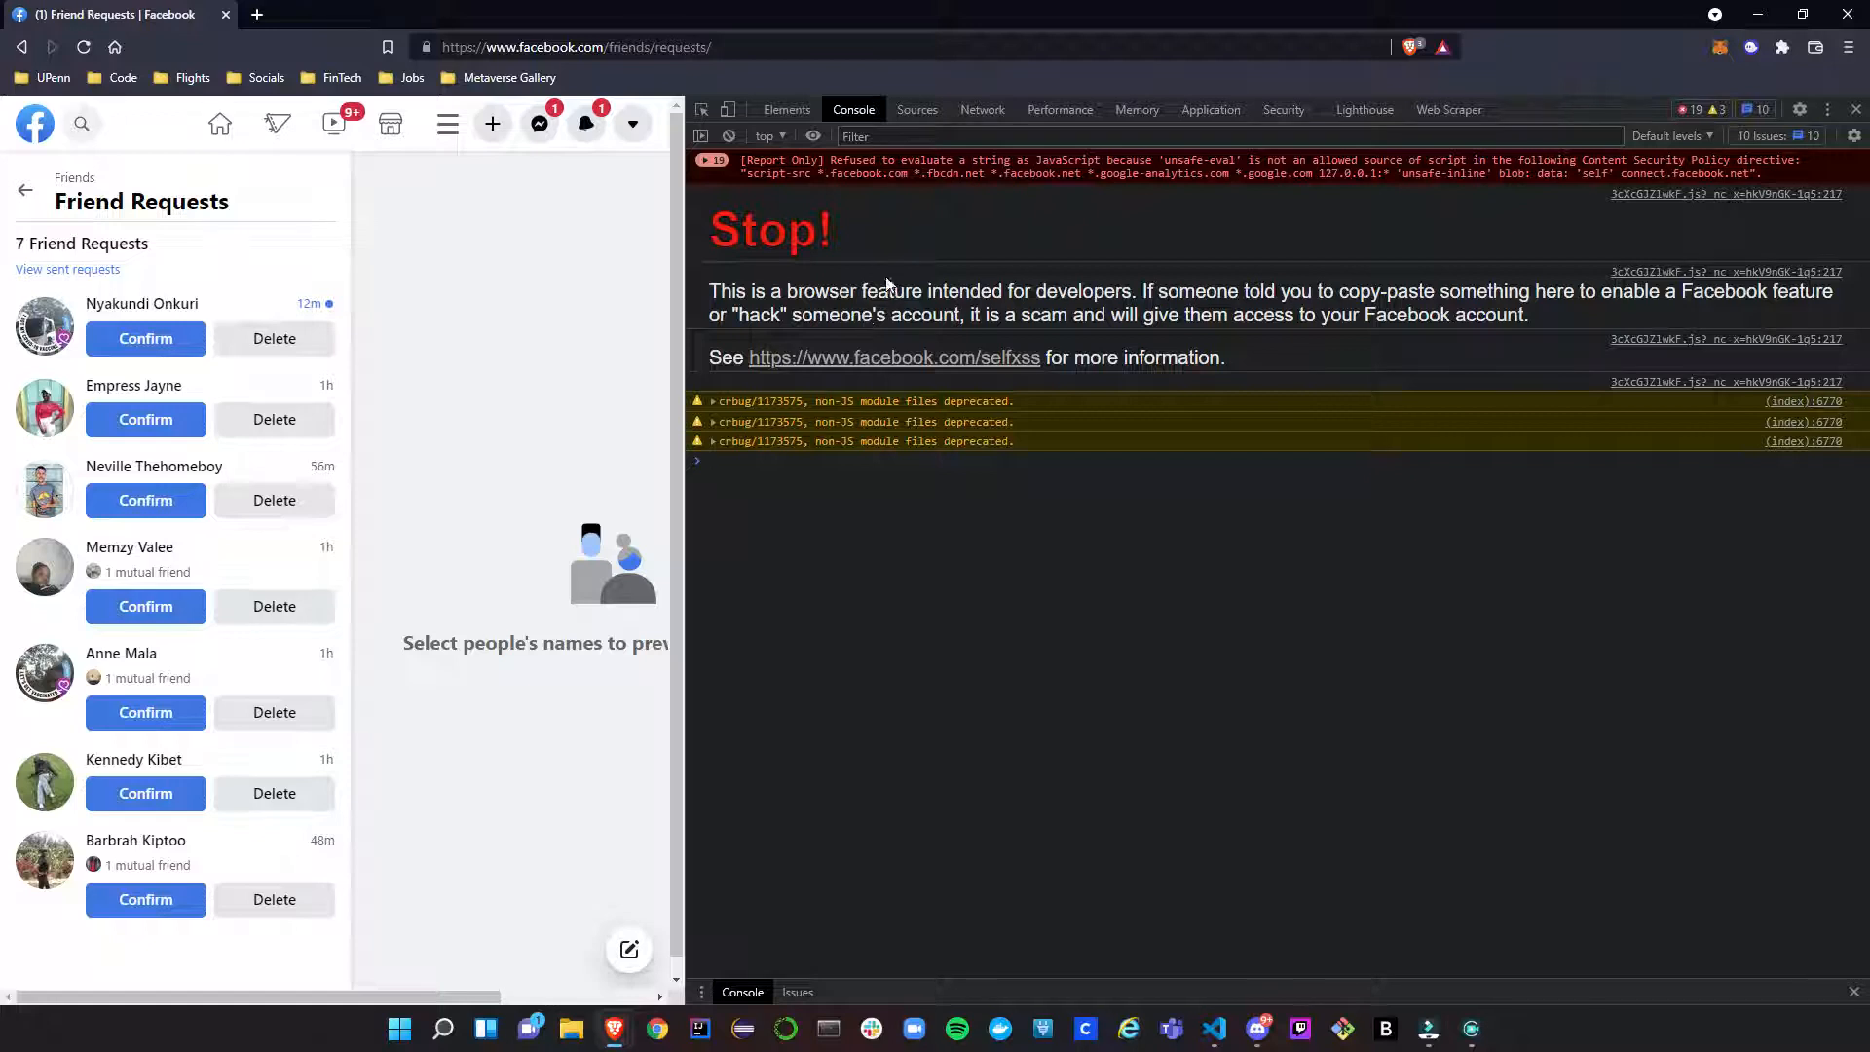
{"action": "mouse_move", "coordinate": [1167, 578]}
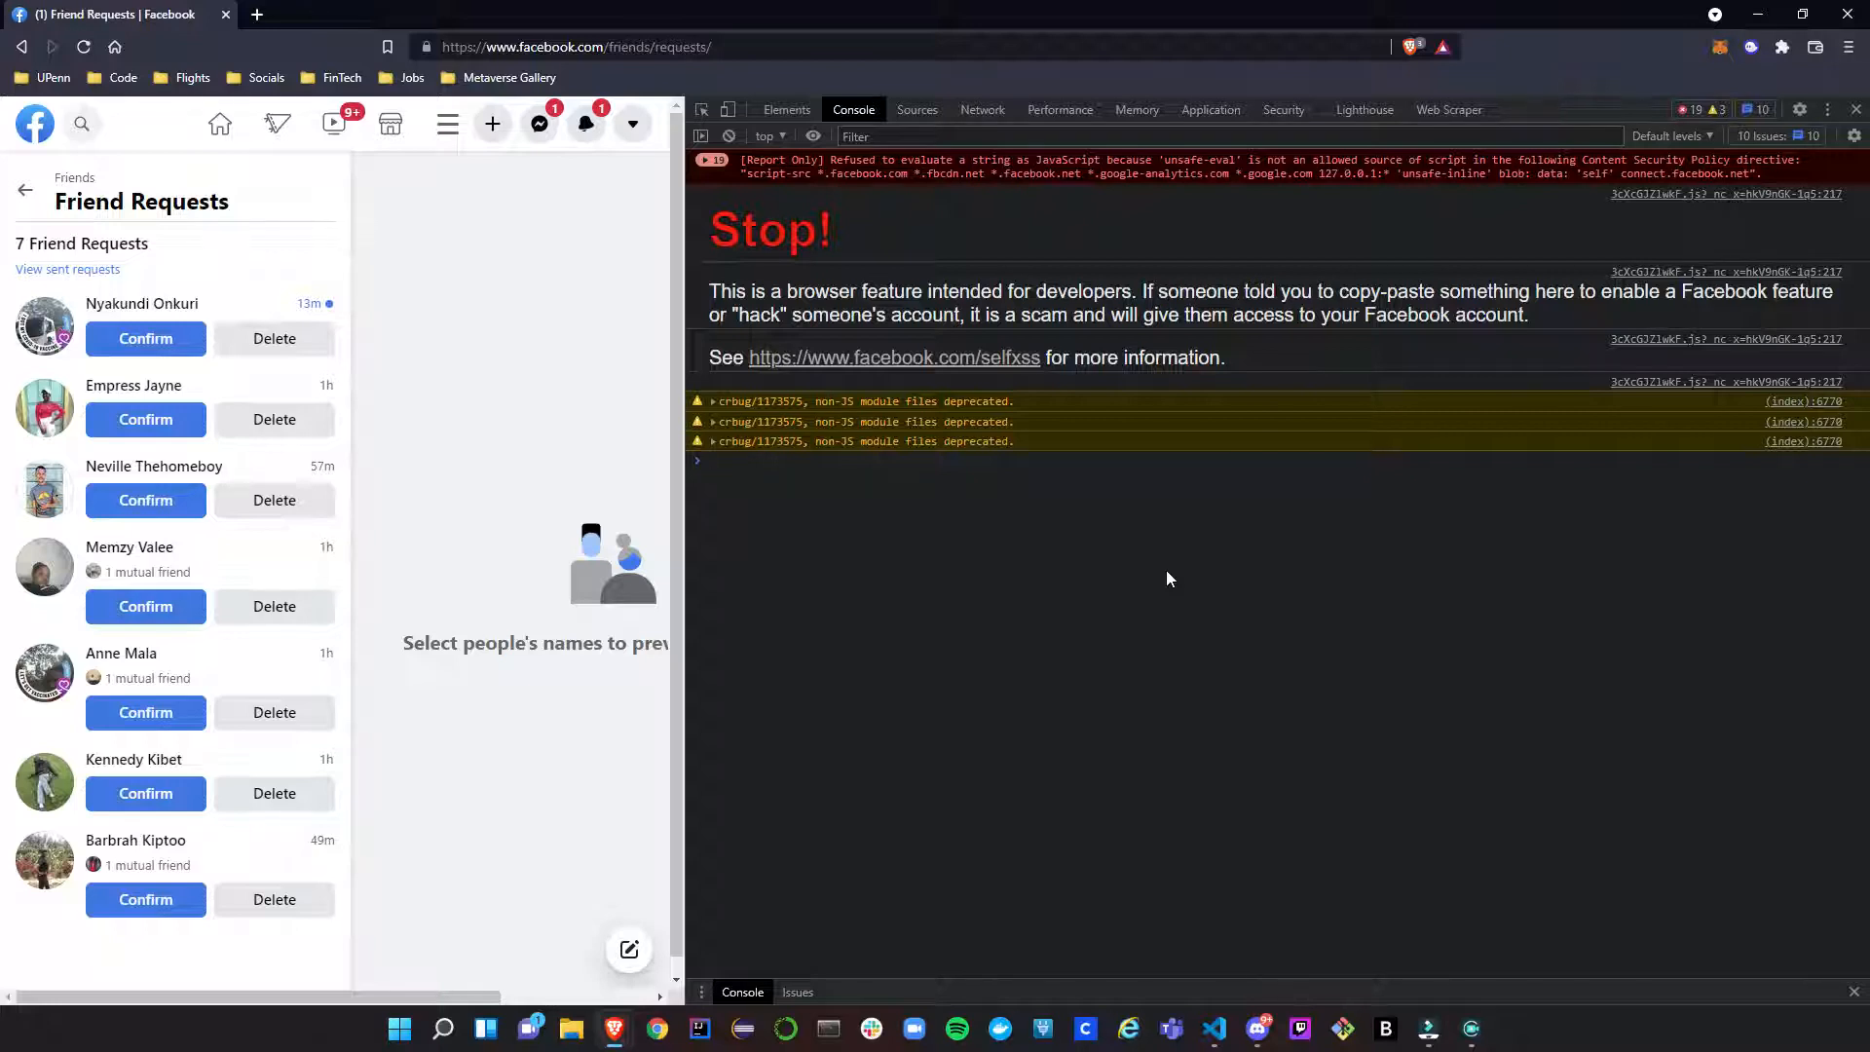
{"action": "mouse_move", "coordinate": [1108, 596]}
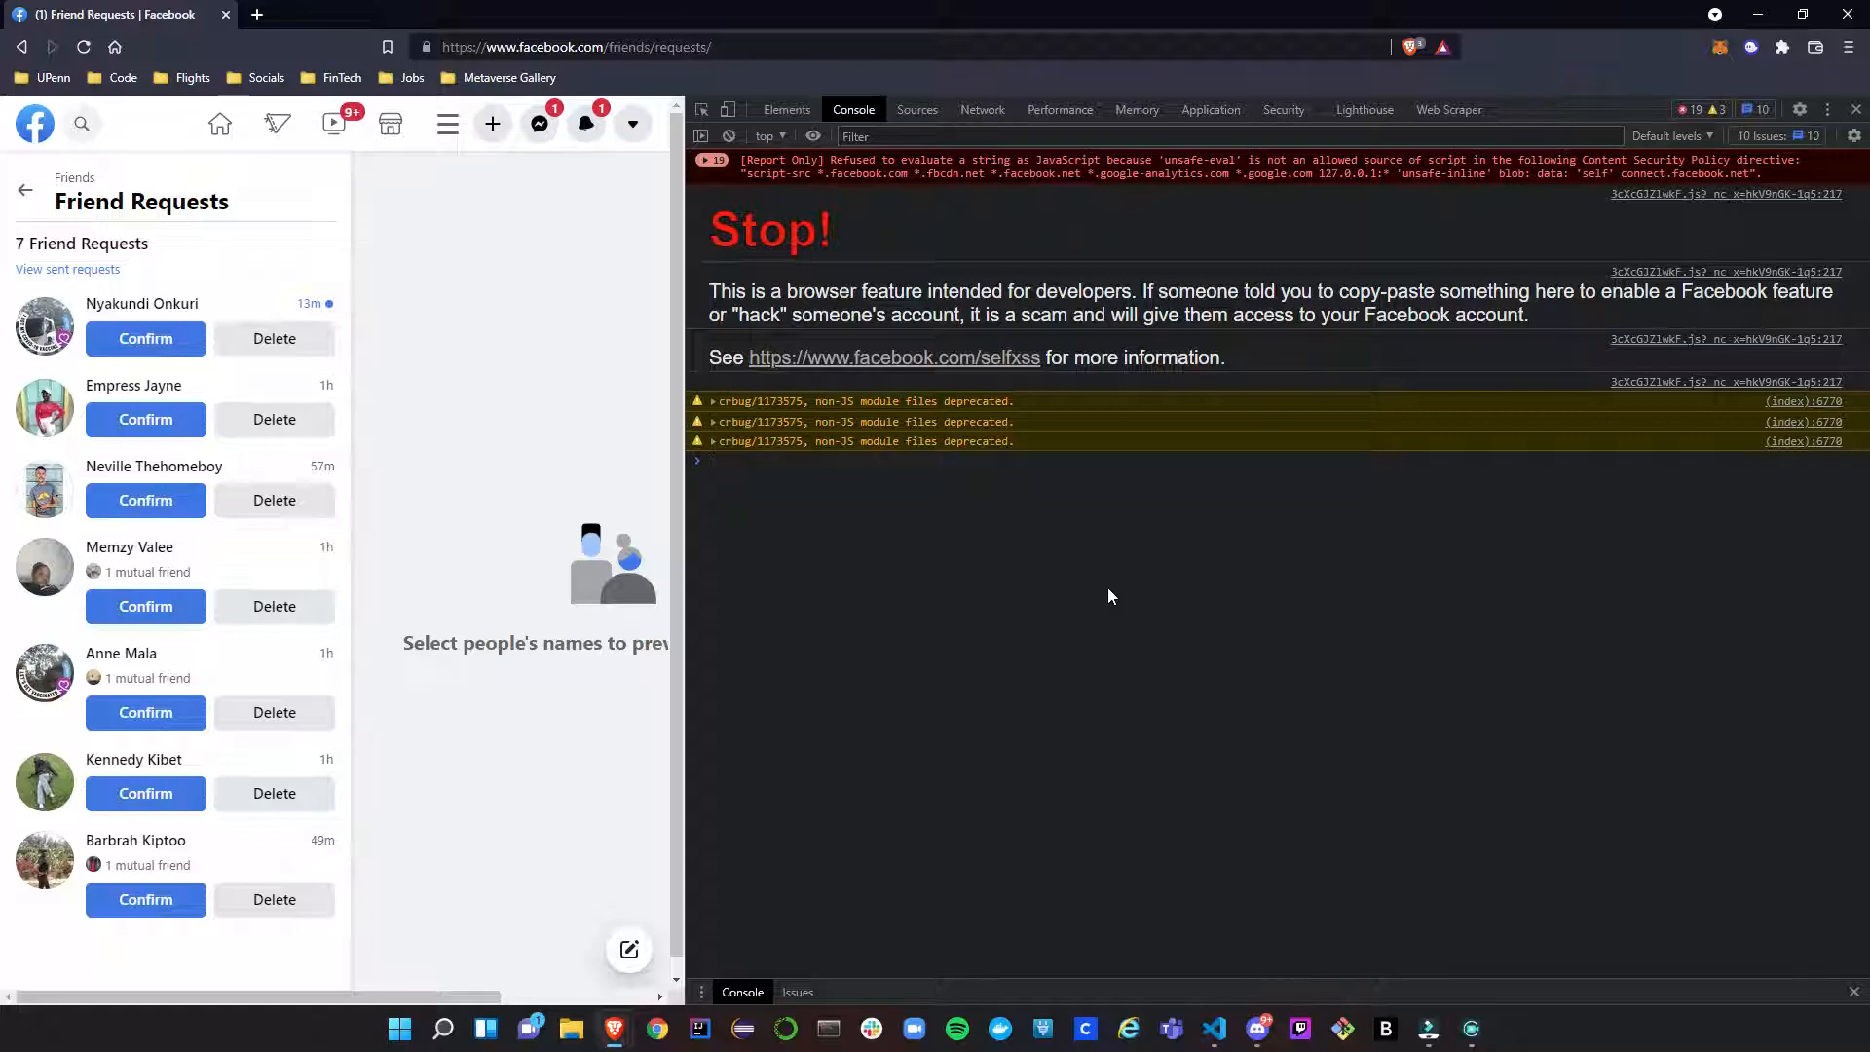
{"action": "mouse_move", "coordinate": [1069, 614]}
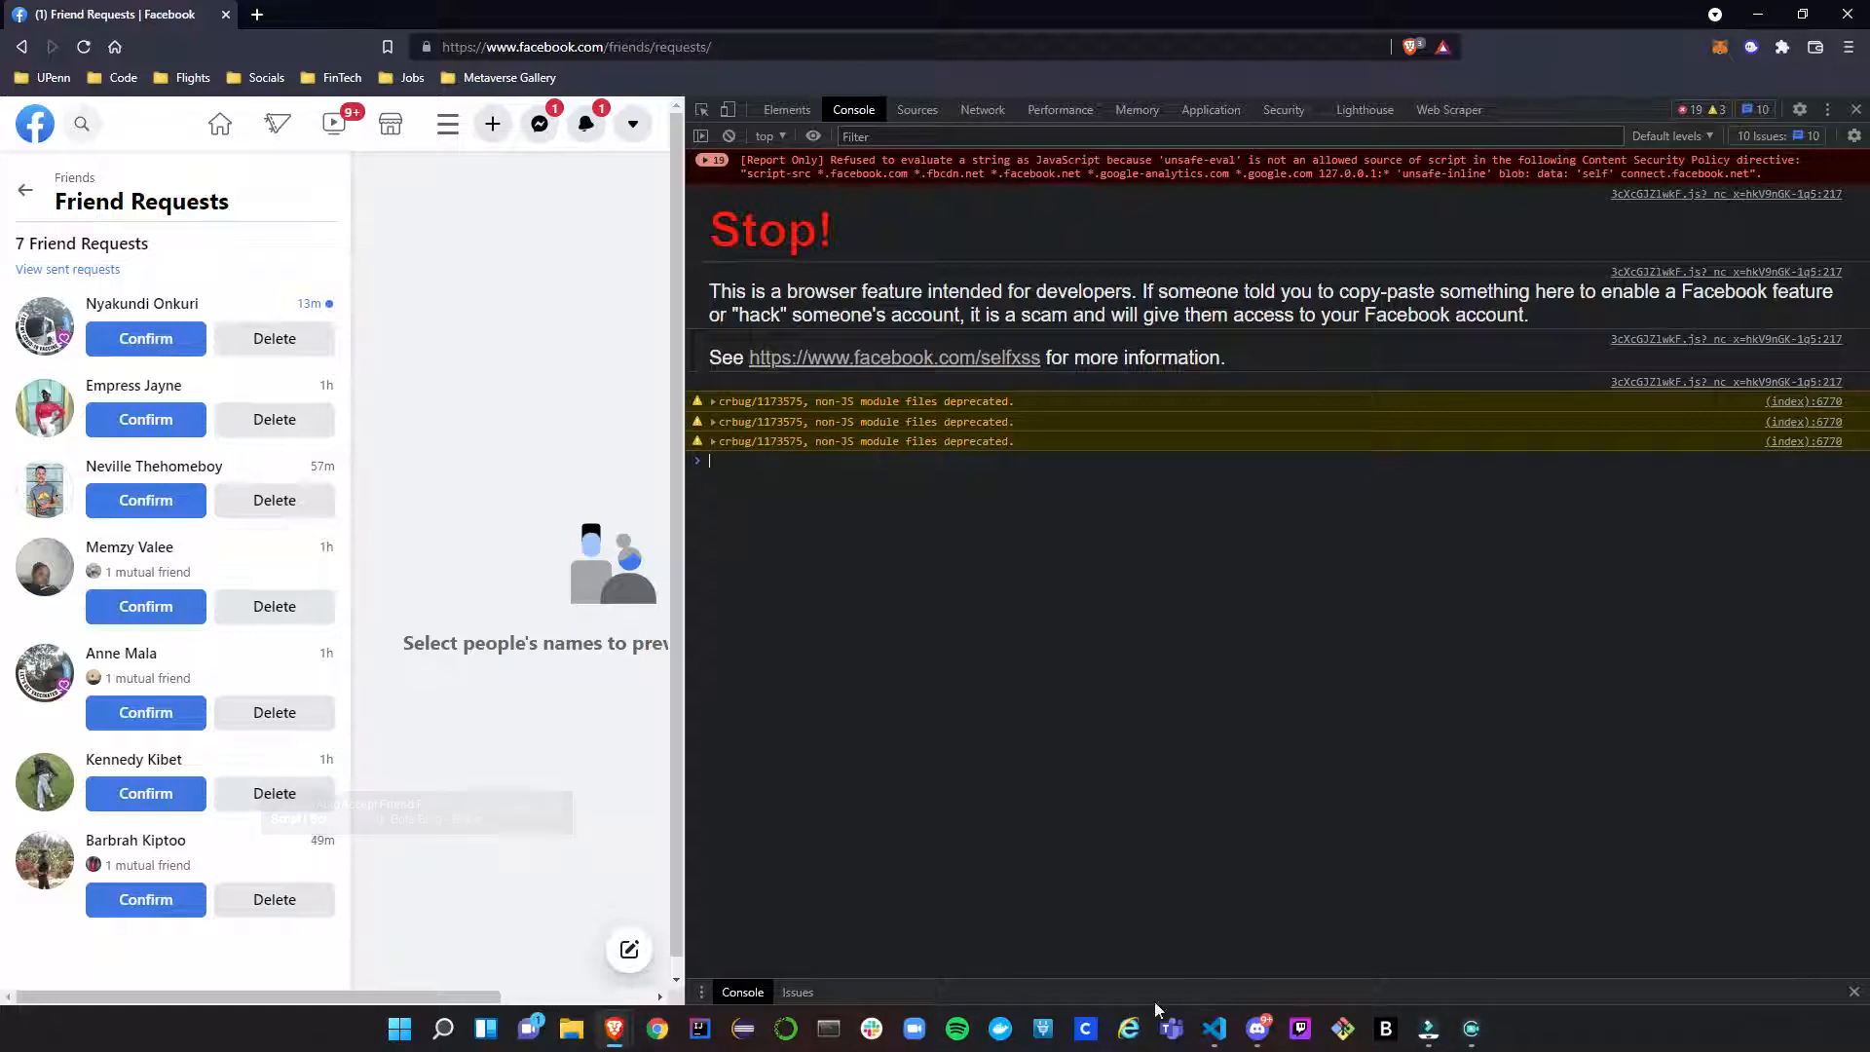
{"action": "left_click", "coordinate": [1214, 1029]}
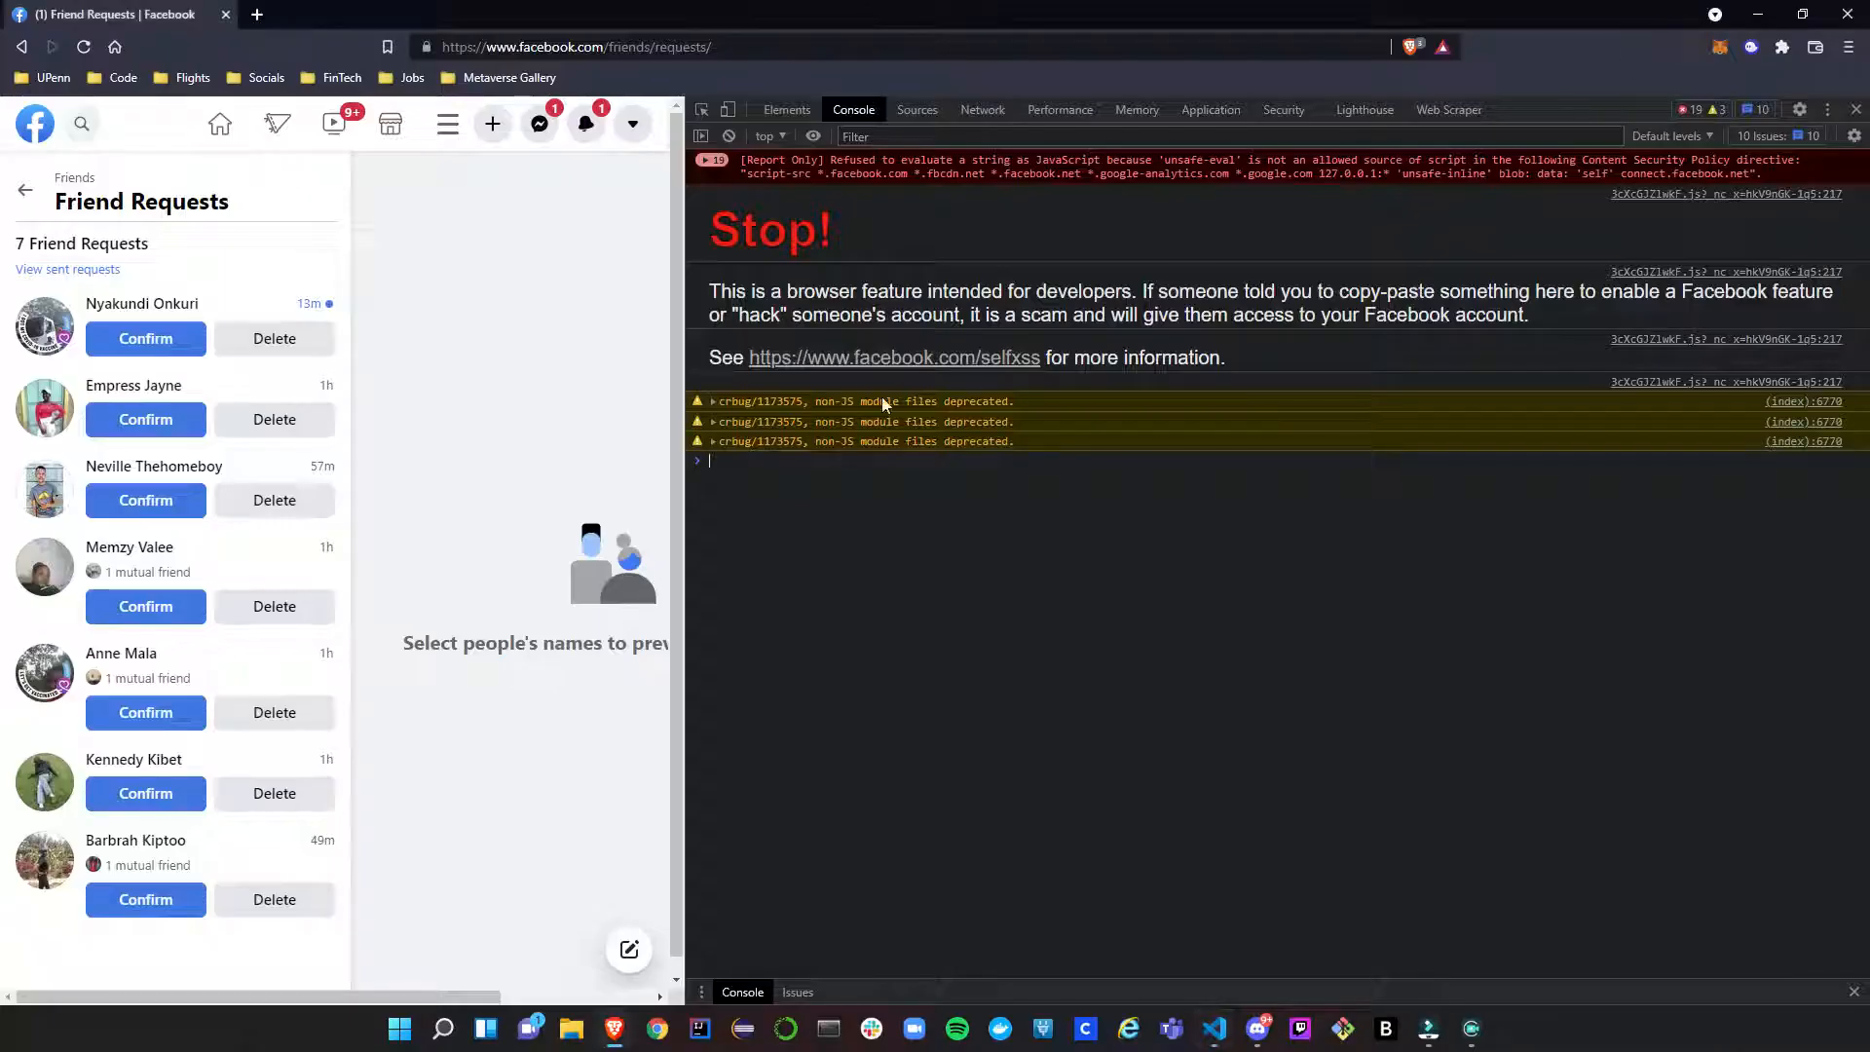
{"action": "left_click", "coordinate": [785, 109]}
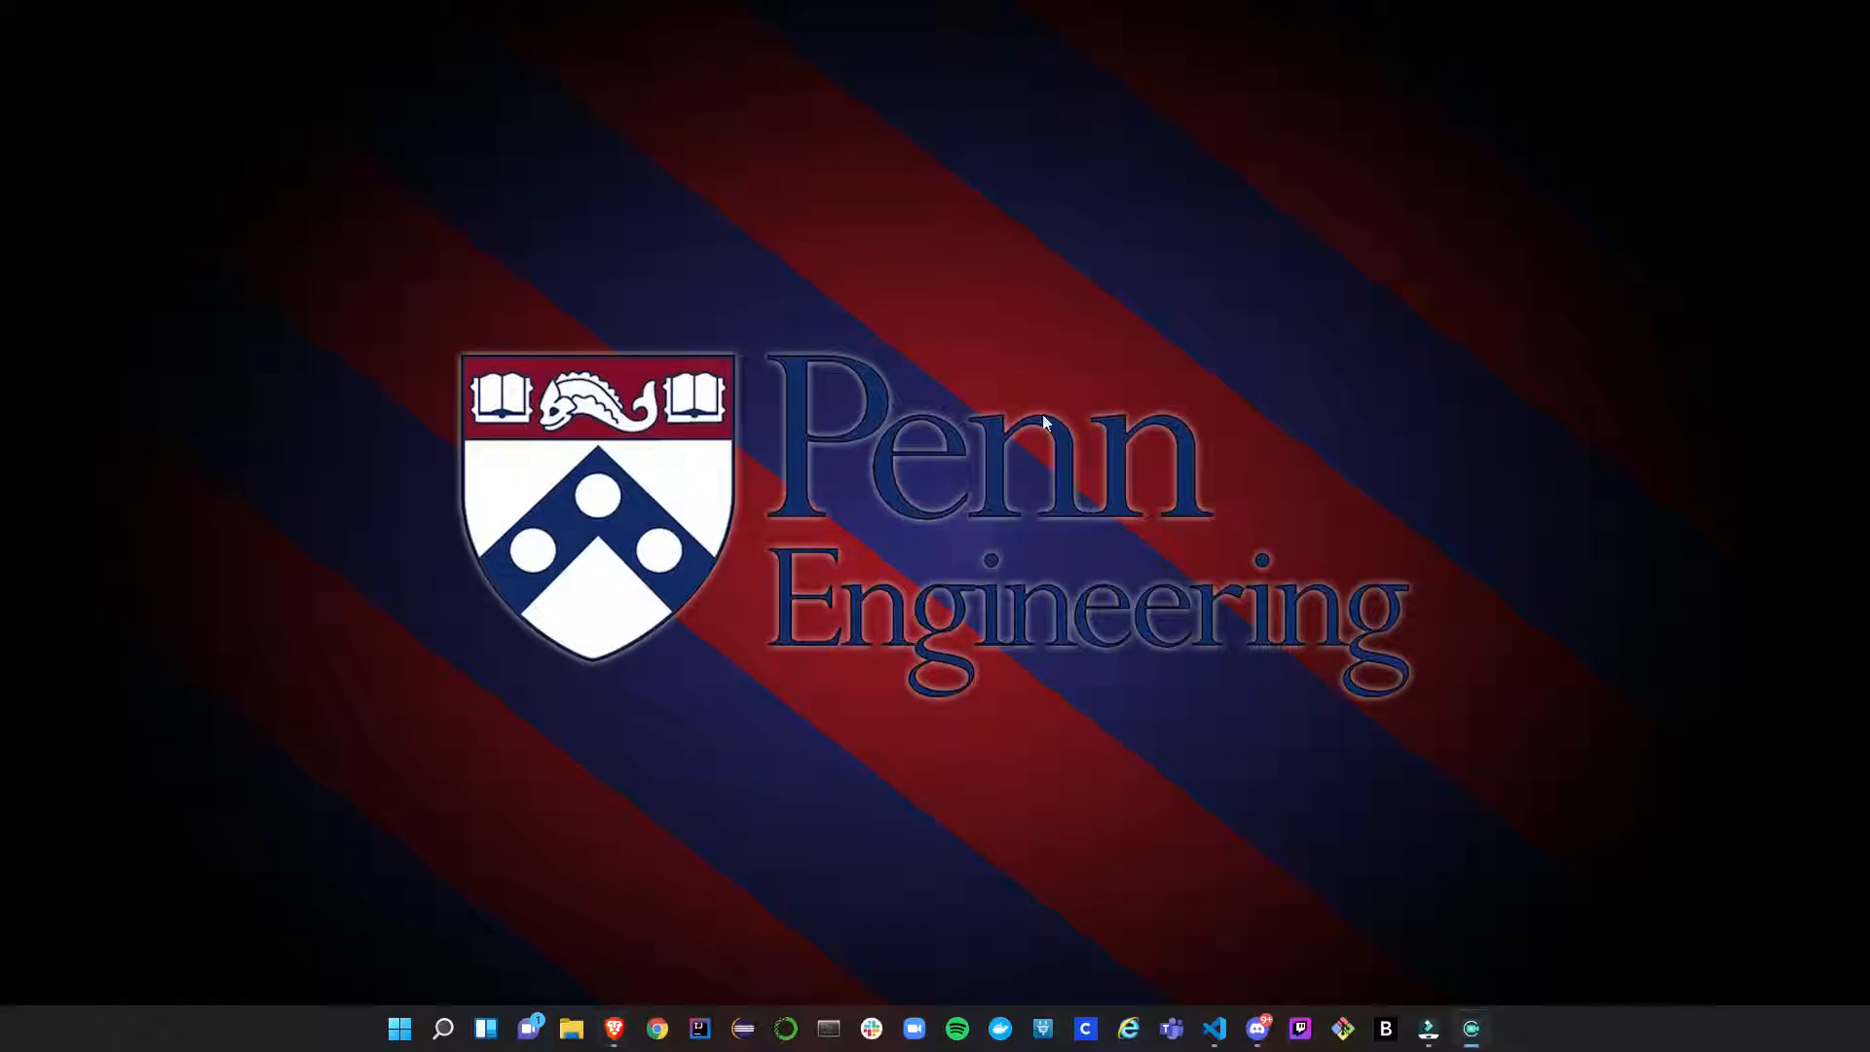
{"action": "left_click", "coordinate": [1214, 1028]}
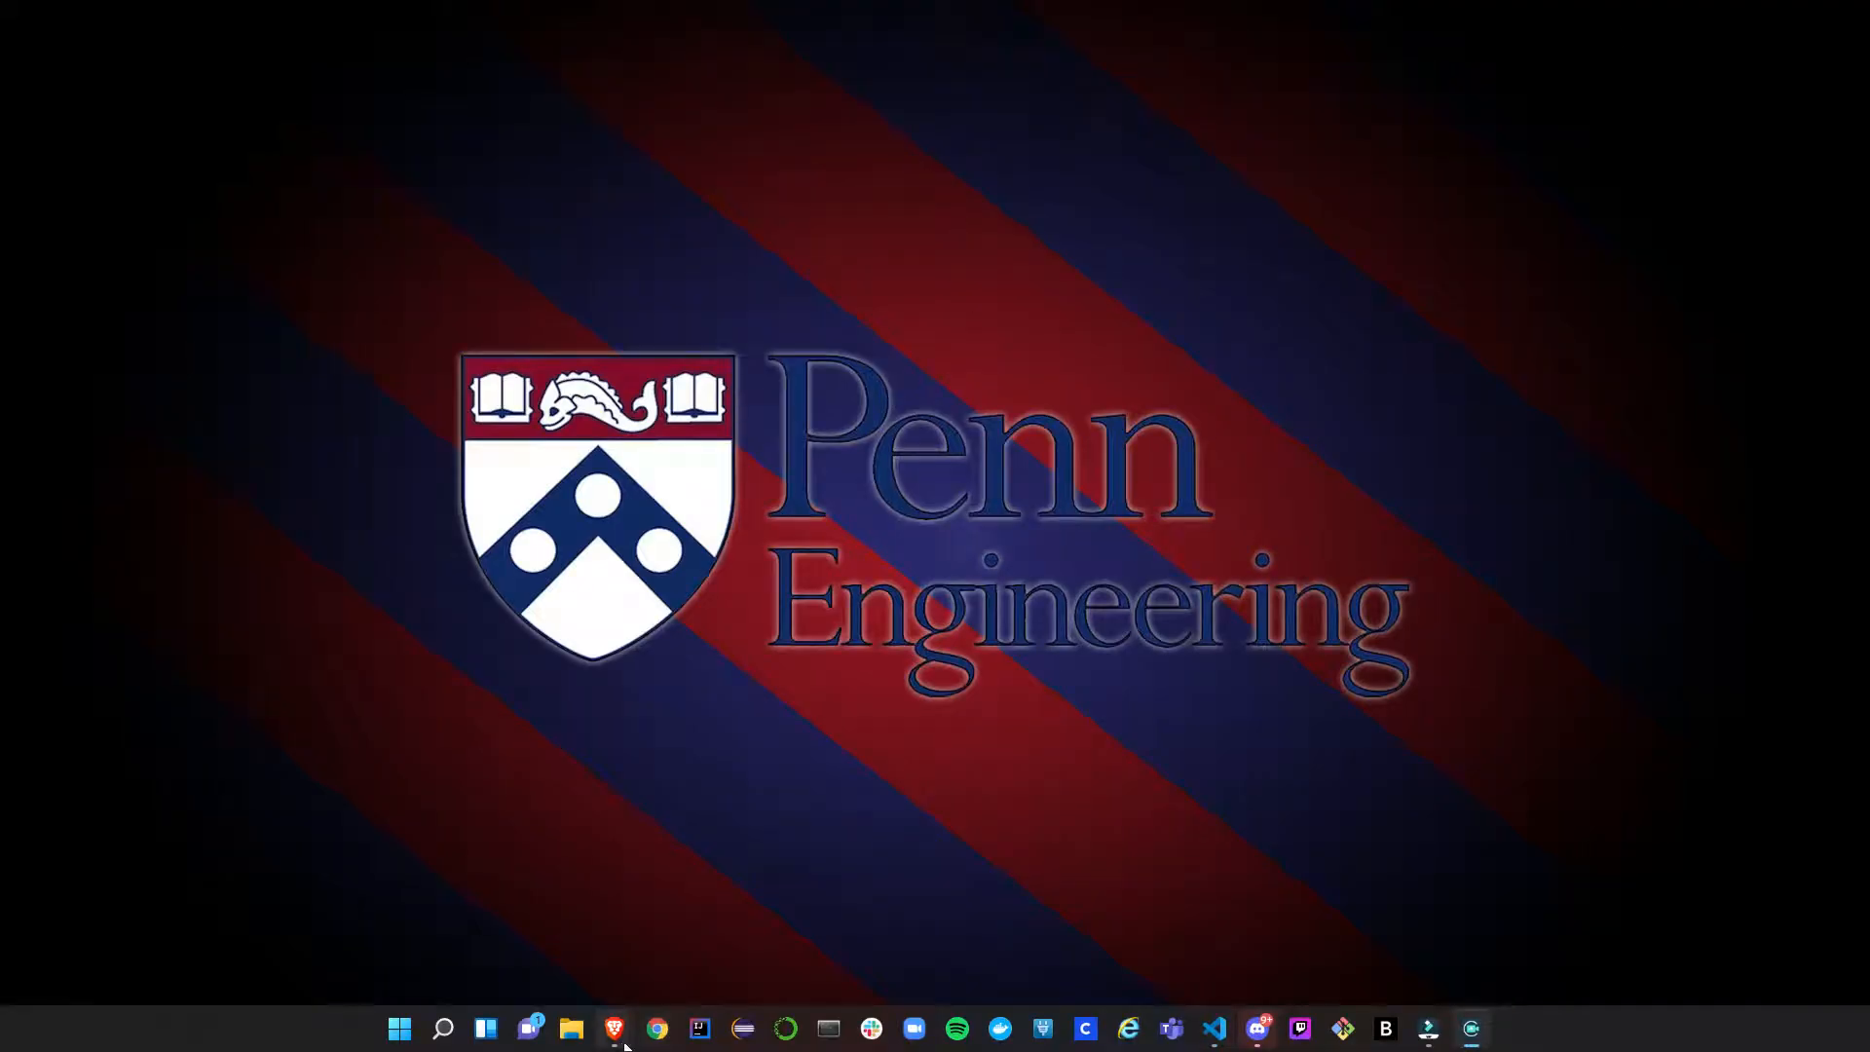
Bring the confirmFBFriendRequests script back up in Visual Studio Code from the taskbar.
{"action": "left_click", "coordinate": [614, 1028]}
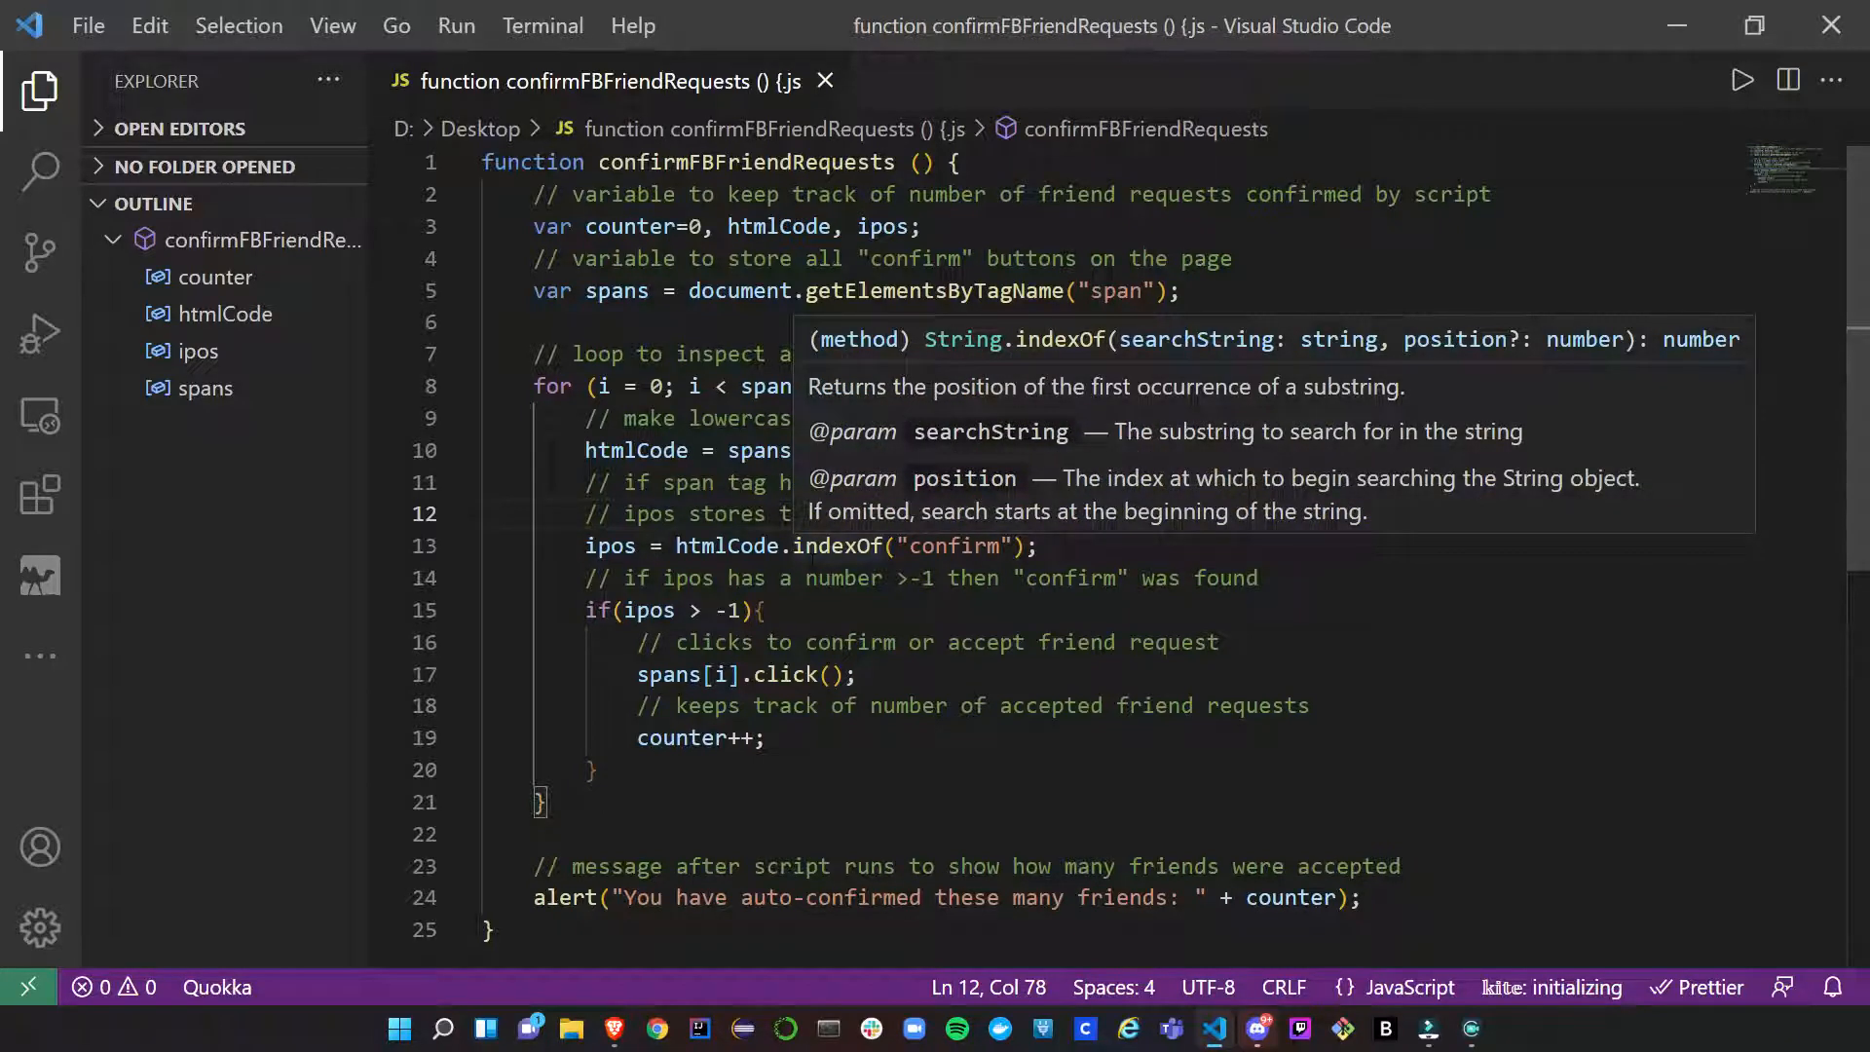
{"action": "mouse_move", "coordinate": [1478, 515]}
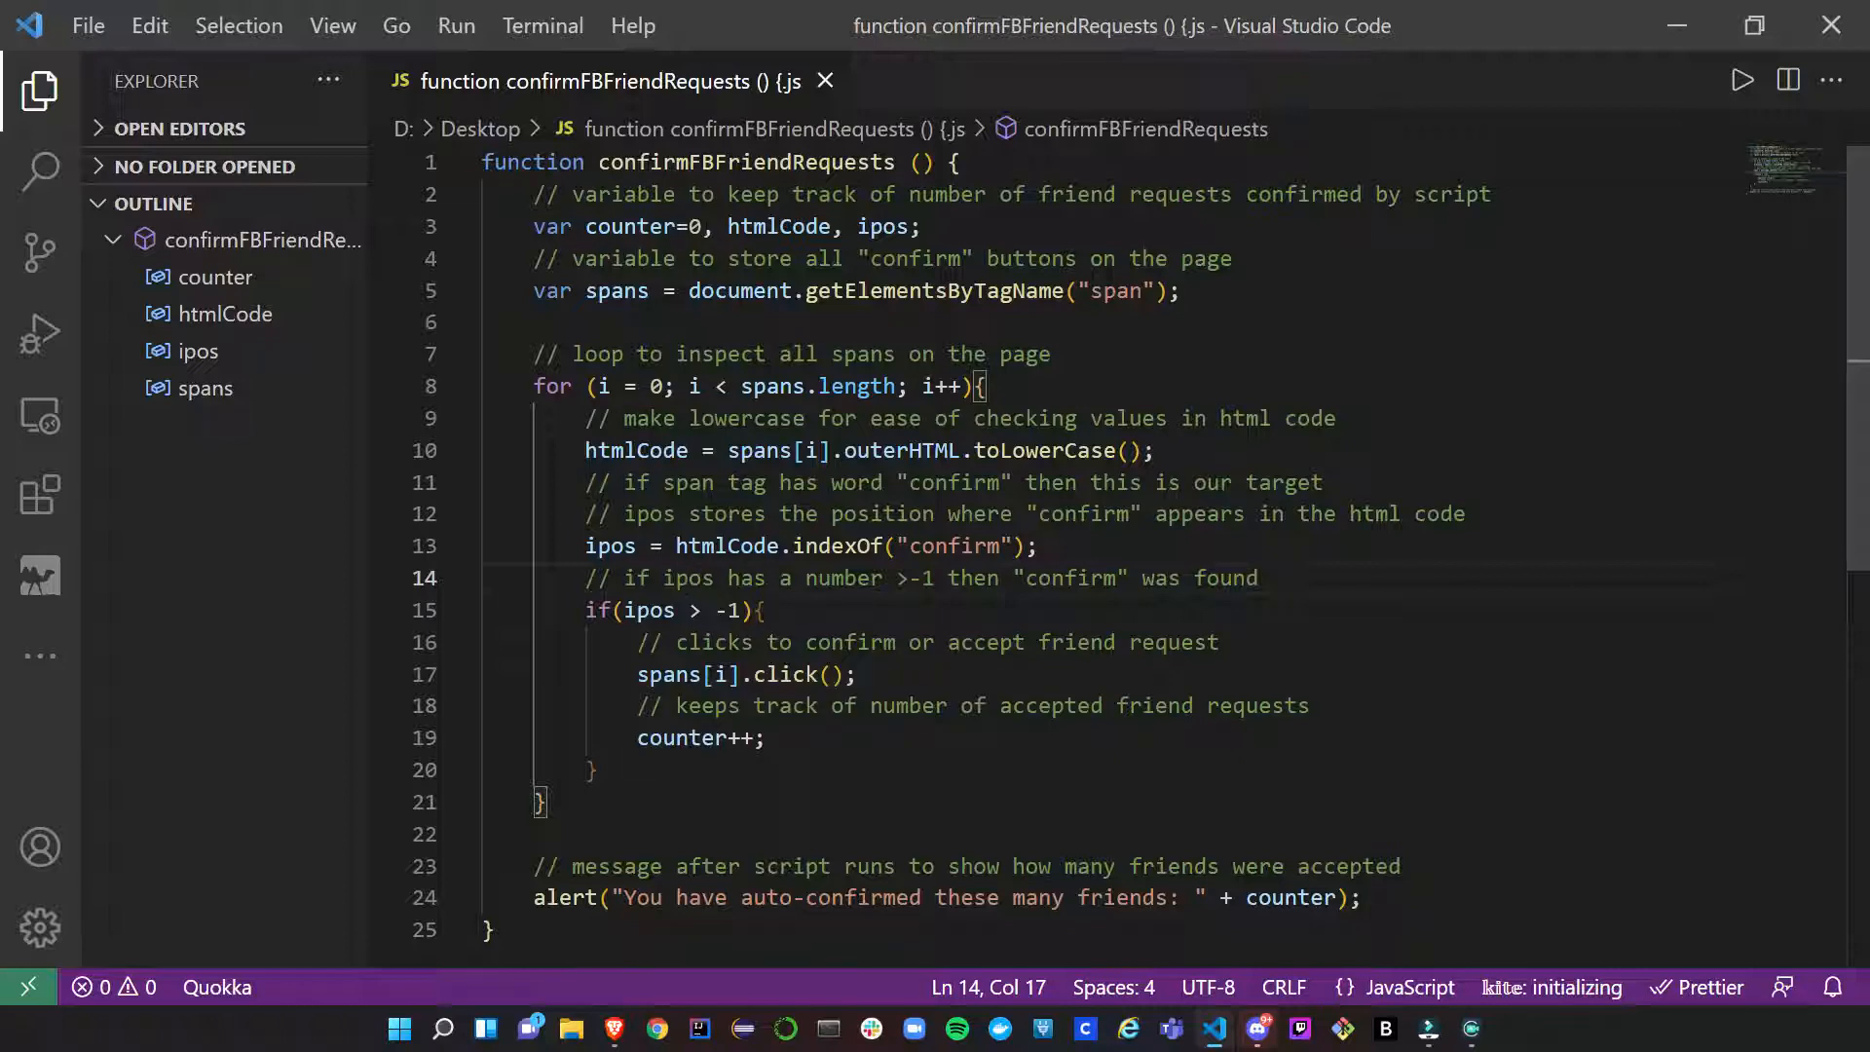
Scroll the editor to the function's closing lines and back up.
{"action": "scroll", "scroll_direction": "down", "scroll_amount": 3}
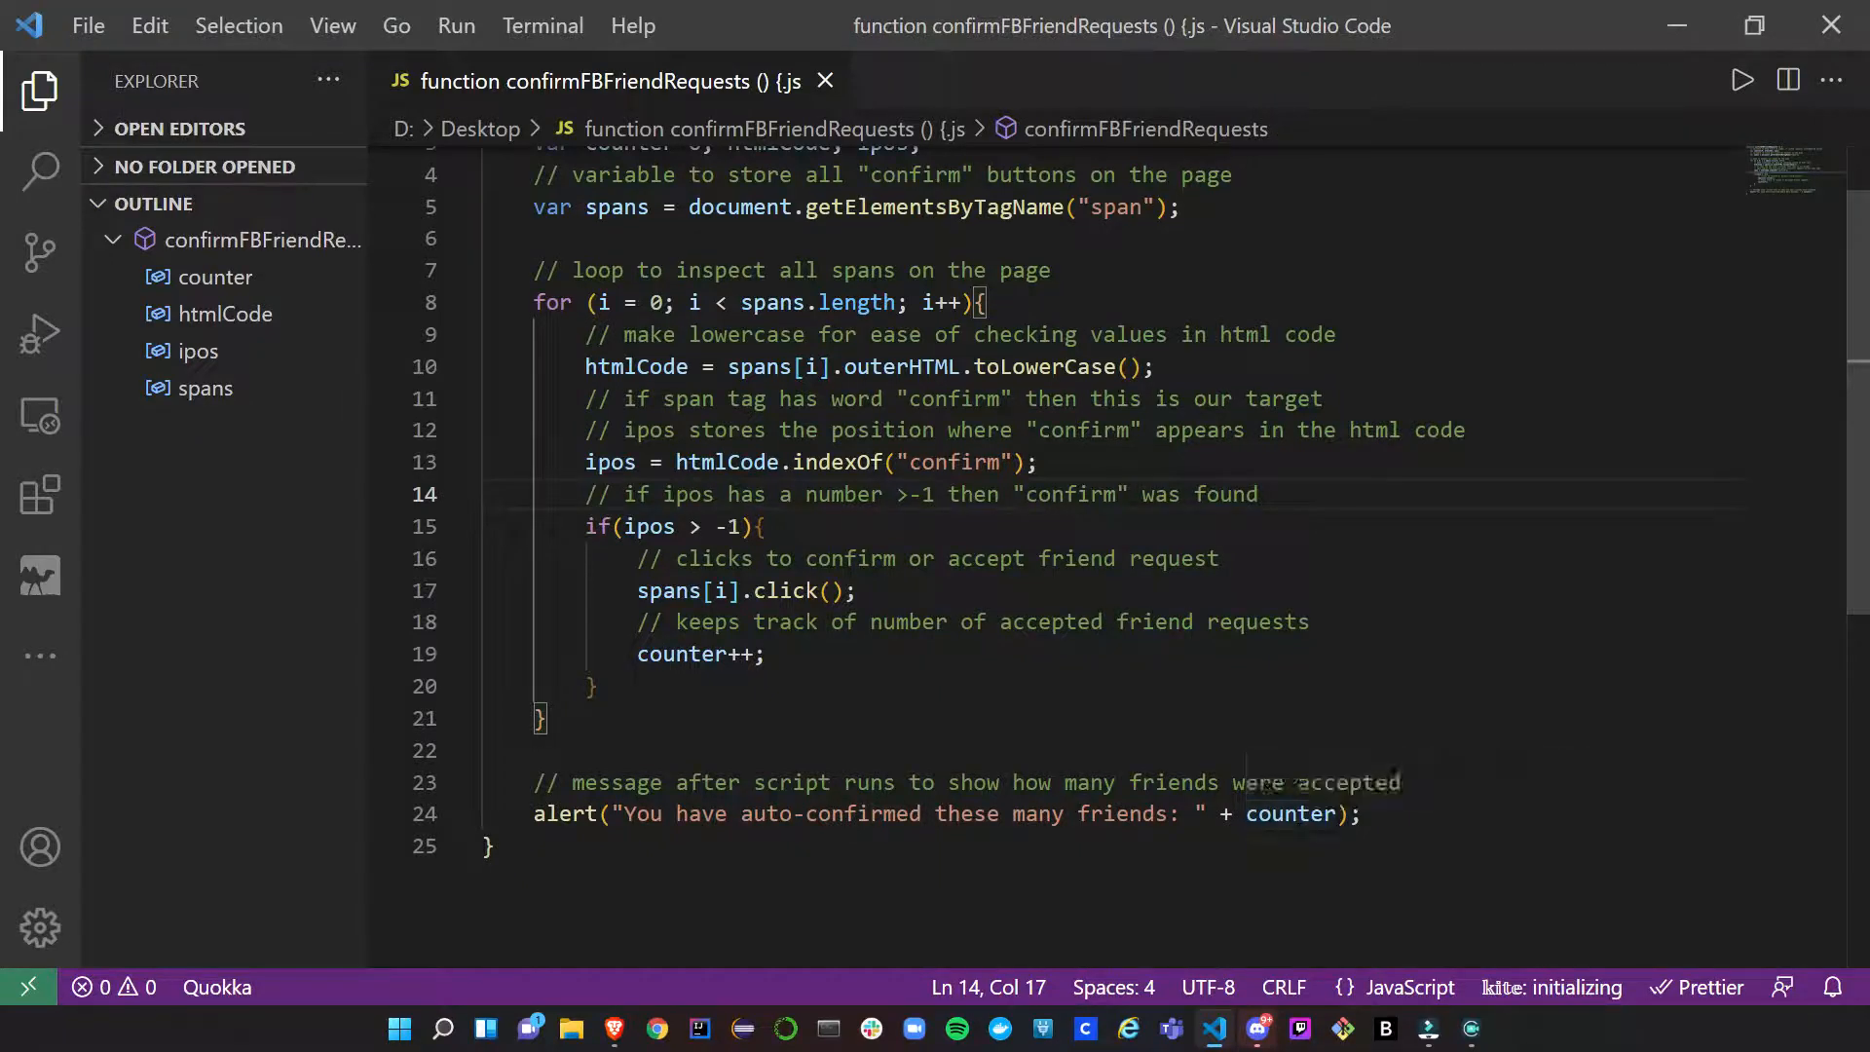
{"action": "scroll", "scroll_direction": "up", "scroll_amount": 3}
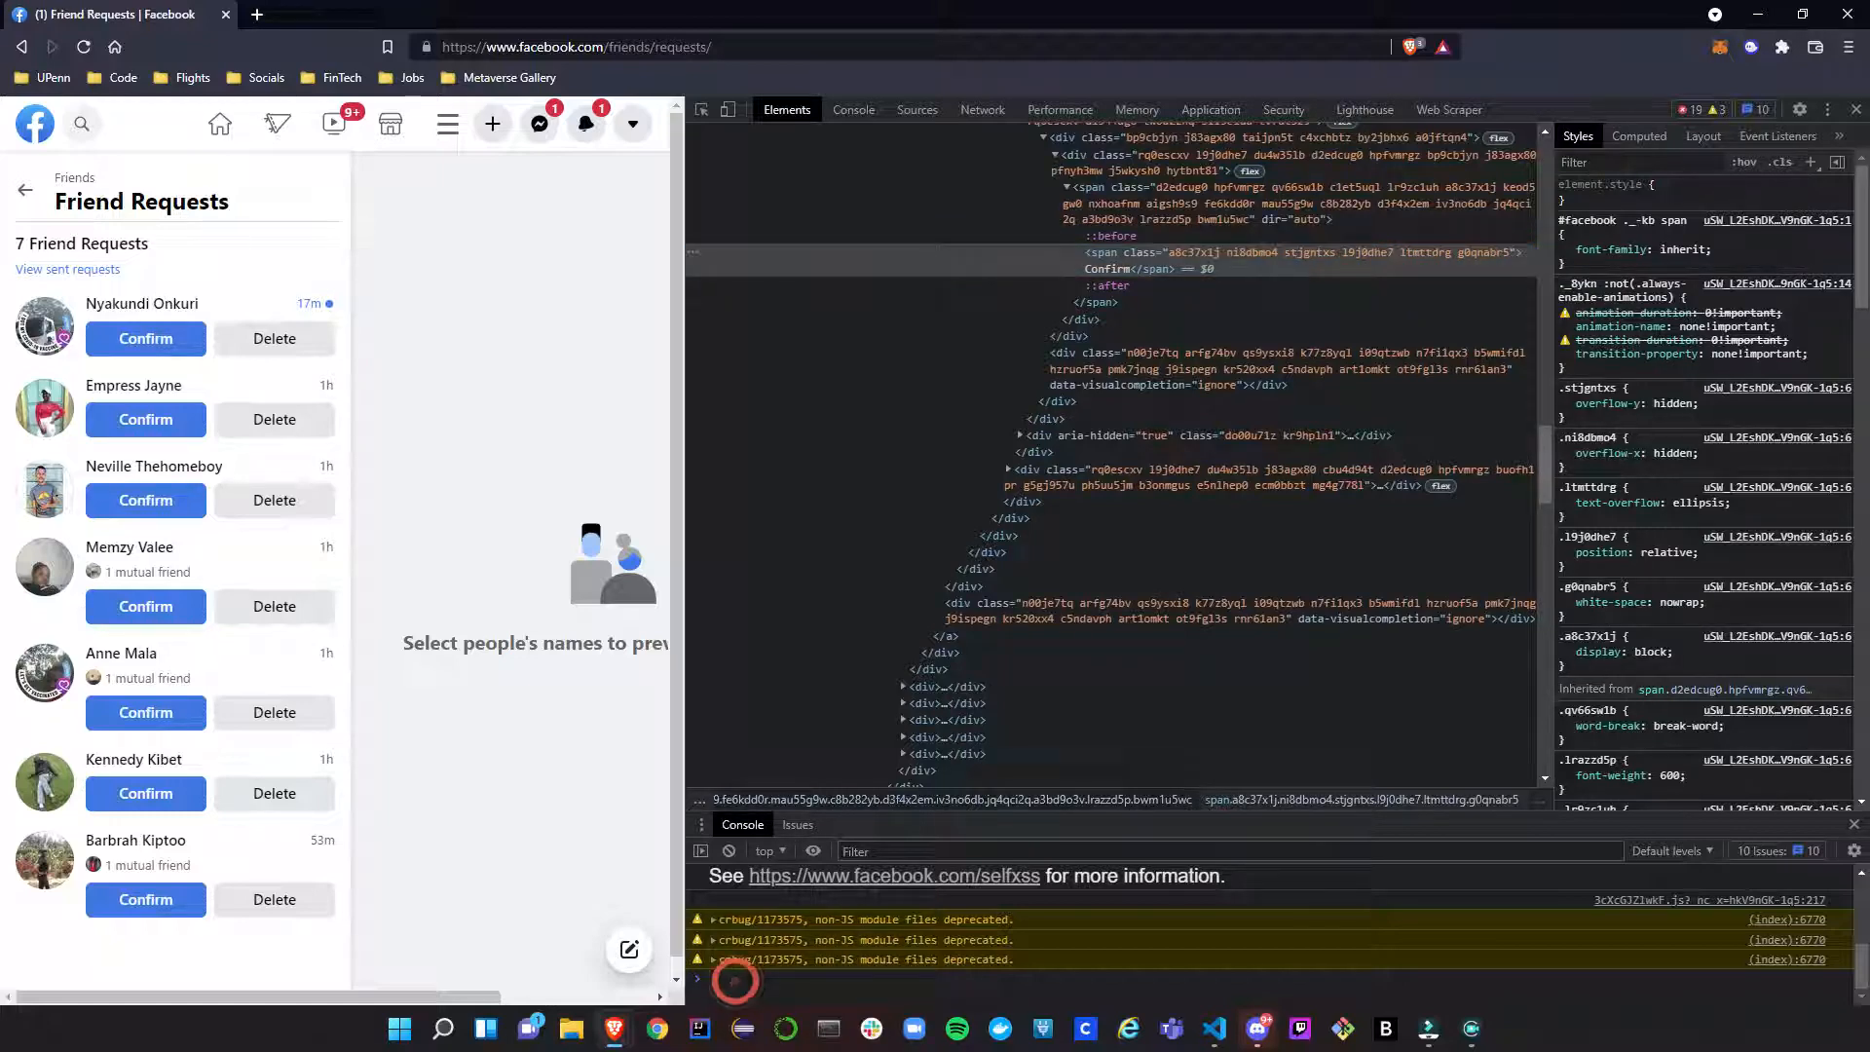
Widen the DevTools Console, then return to the script selected in Visual Studio Code.
{"action": "left_click", "coordinate": [854, 109]}
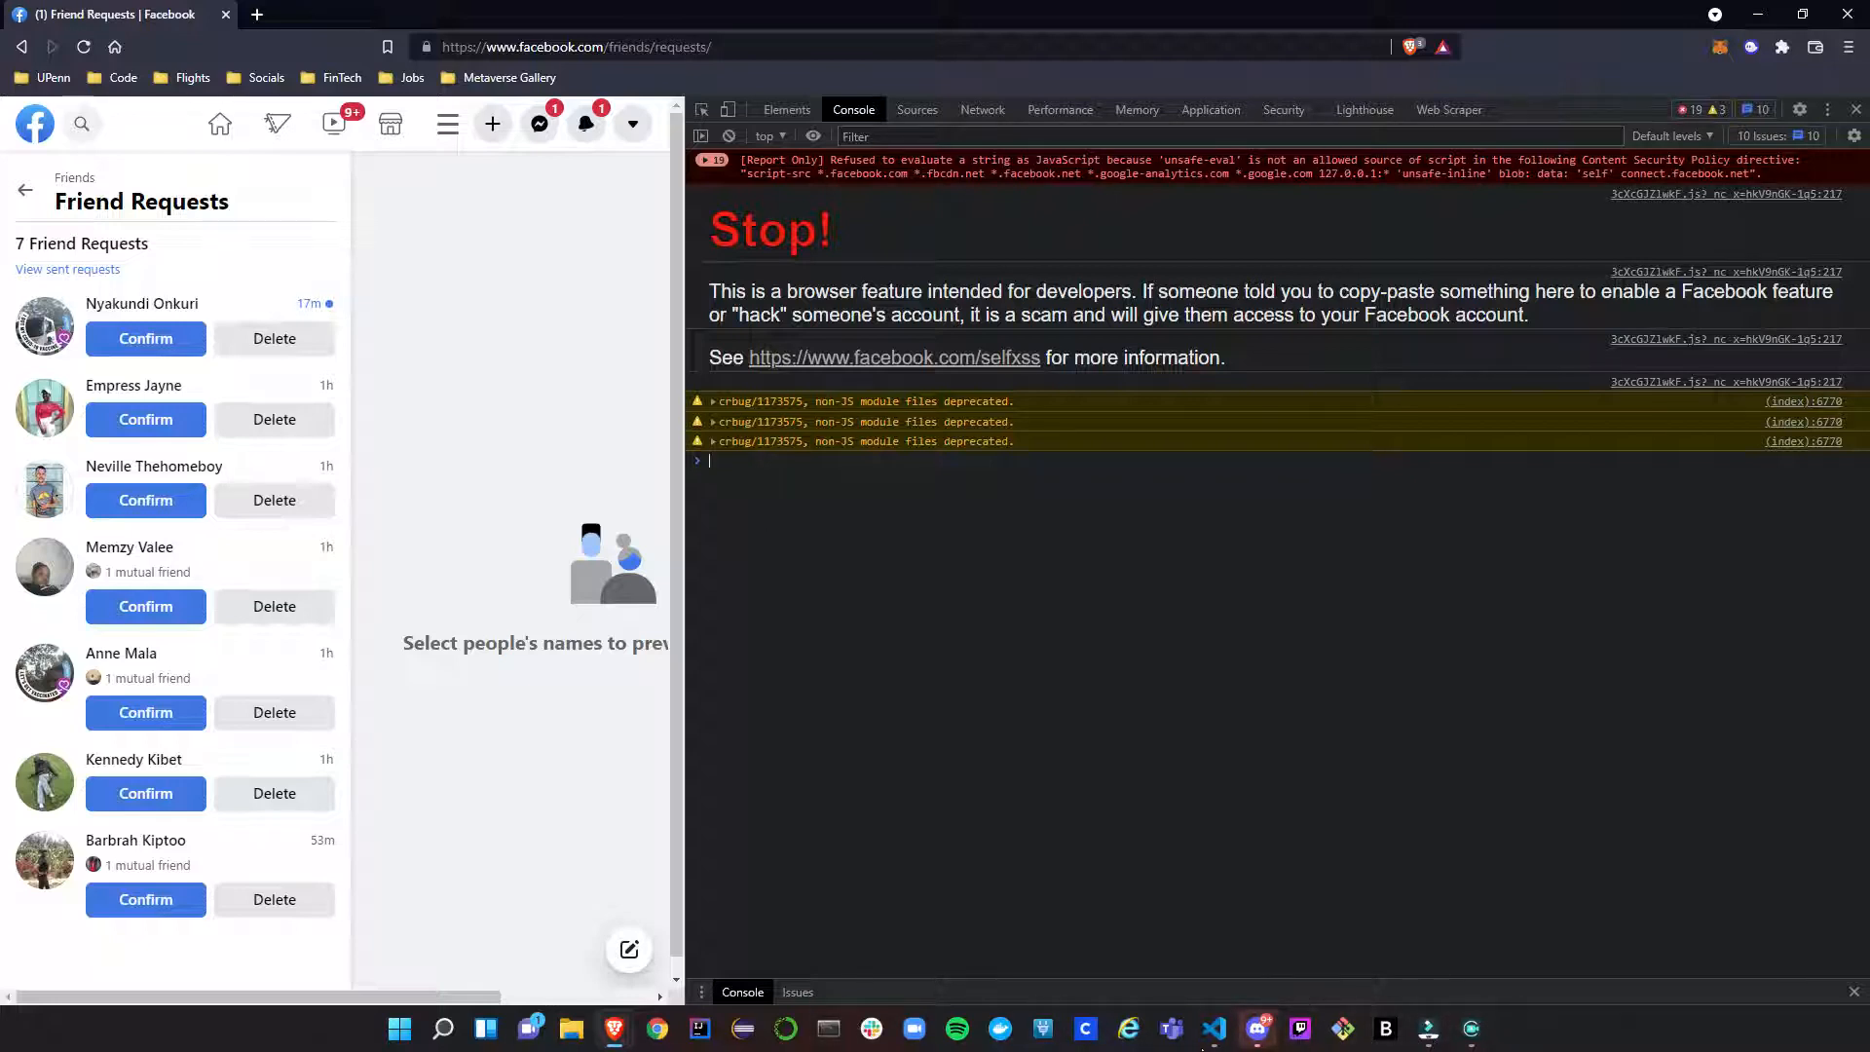
{"action": "left_click", "coordinate": [1215, 1029]}
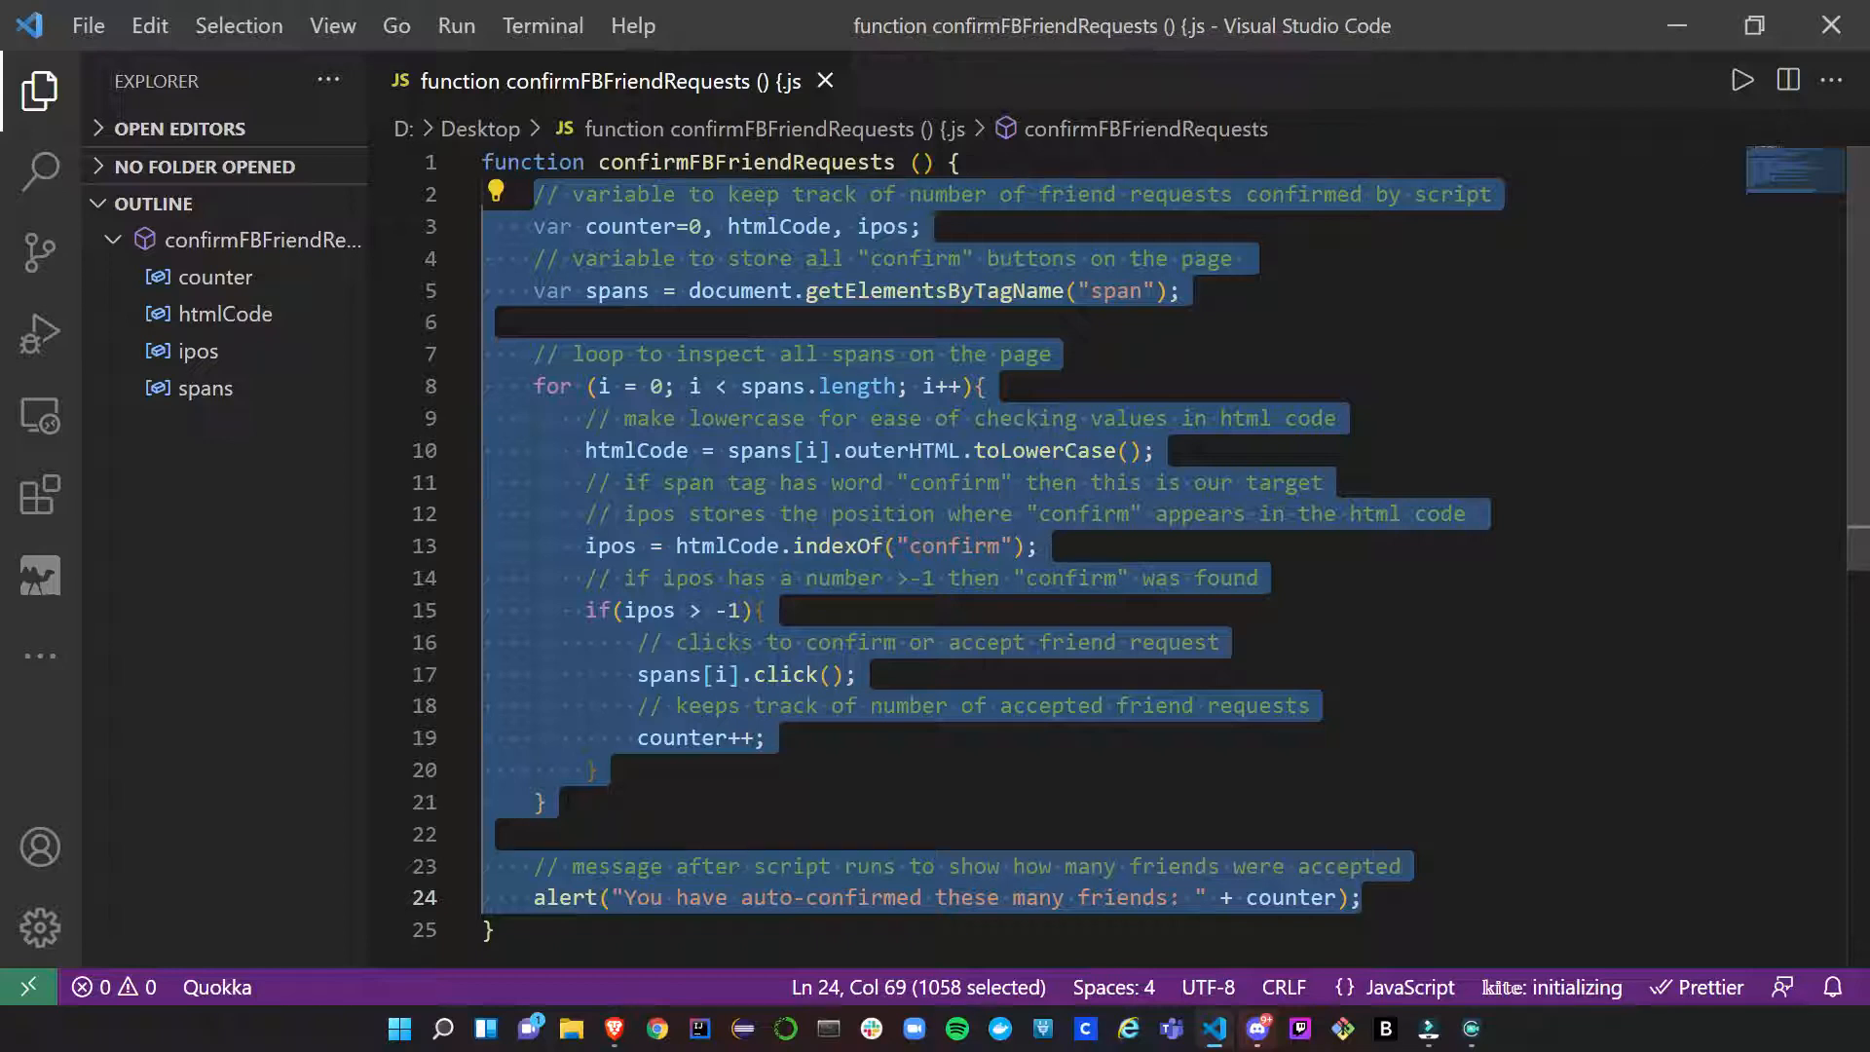
{"action": "mouse_move", "coordinate": [787, 674]}
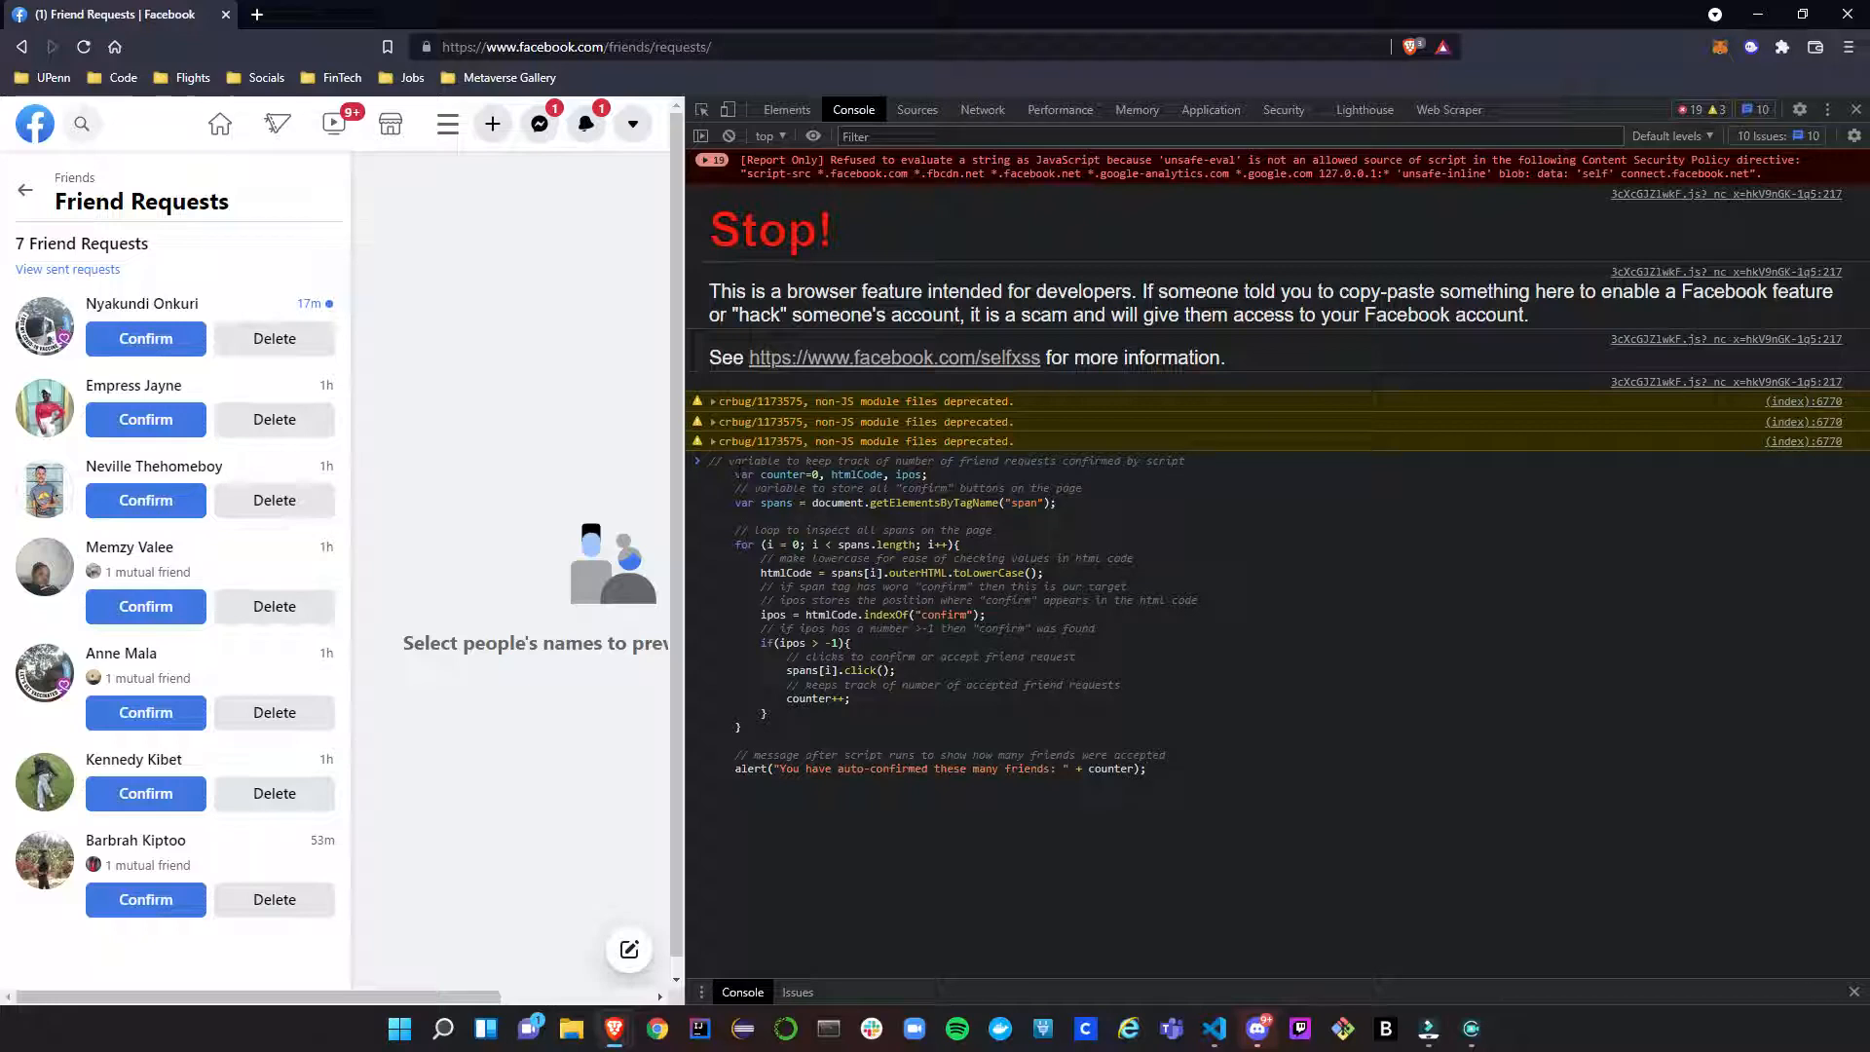
{"action": "mouse_move", "coordinate": [1172, 789]}
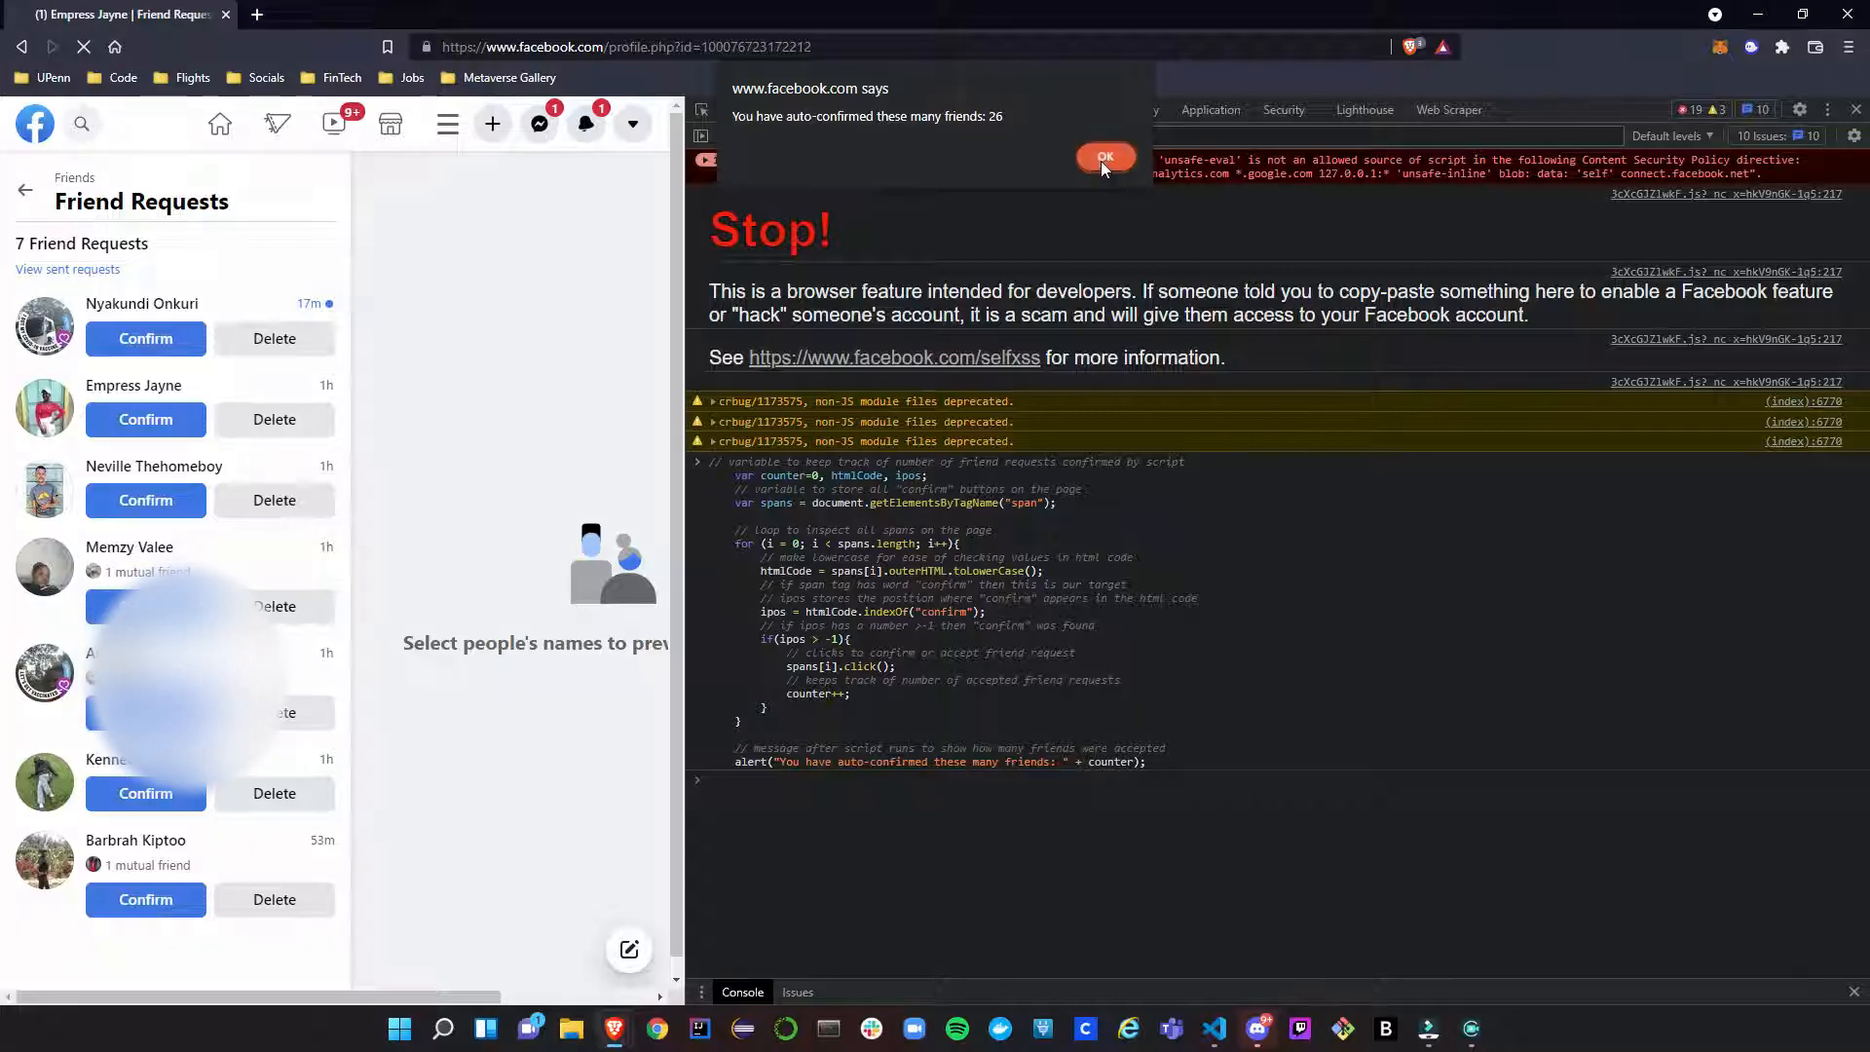
Dismiss the alert reporting 26 friends auto-confirmed by the script.
{"action": "left_click", "coordinate": [1102, 158]}
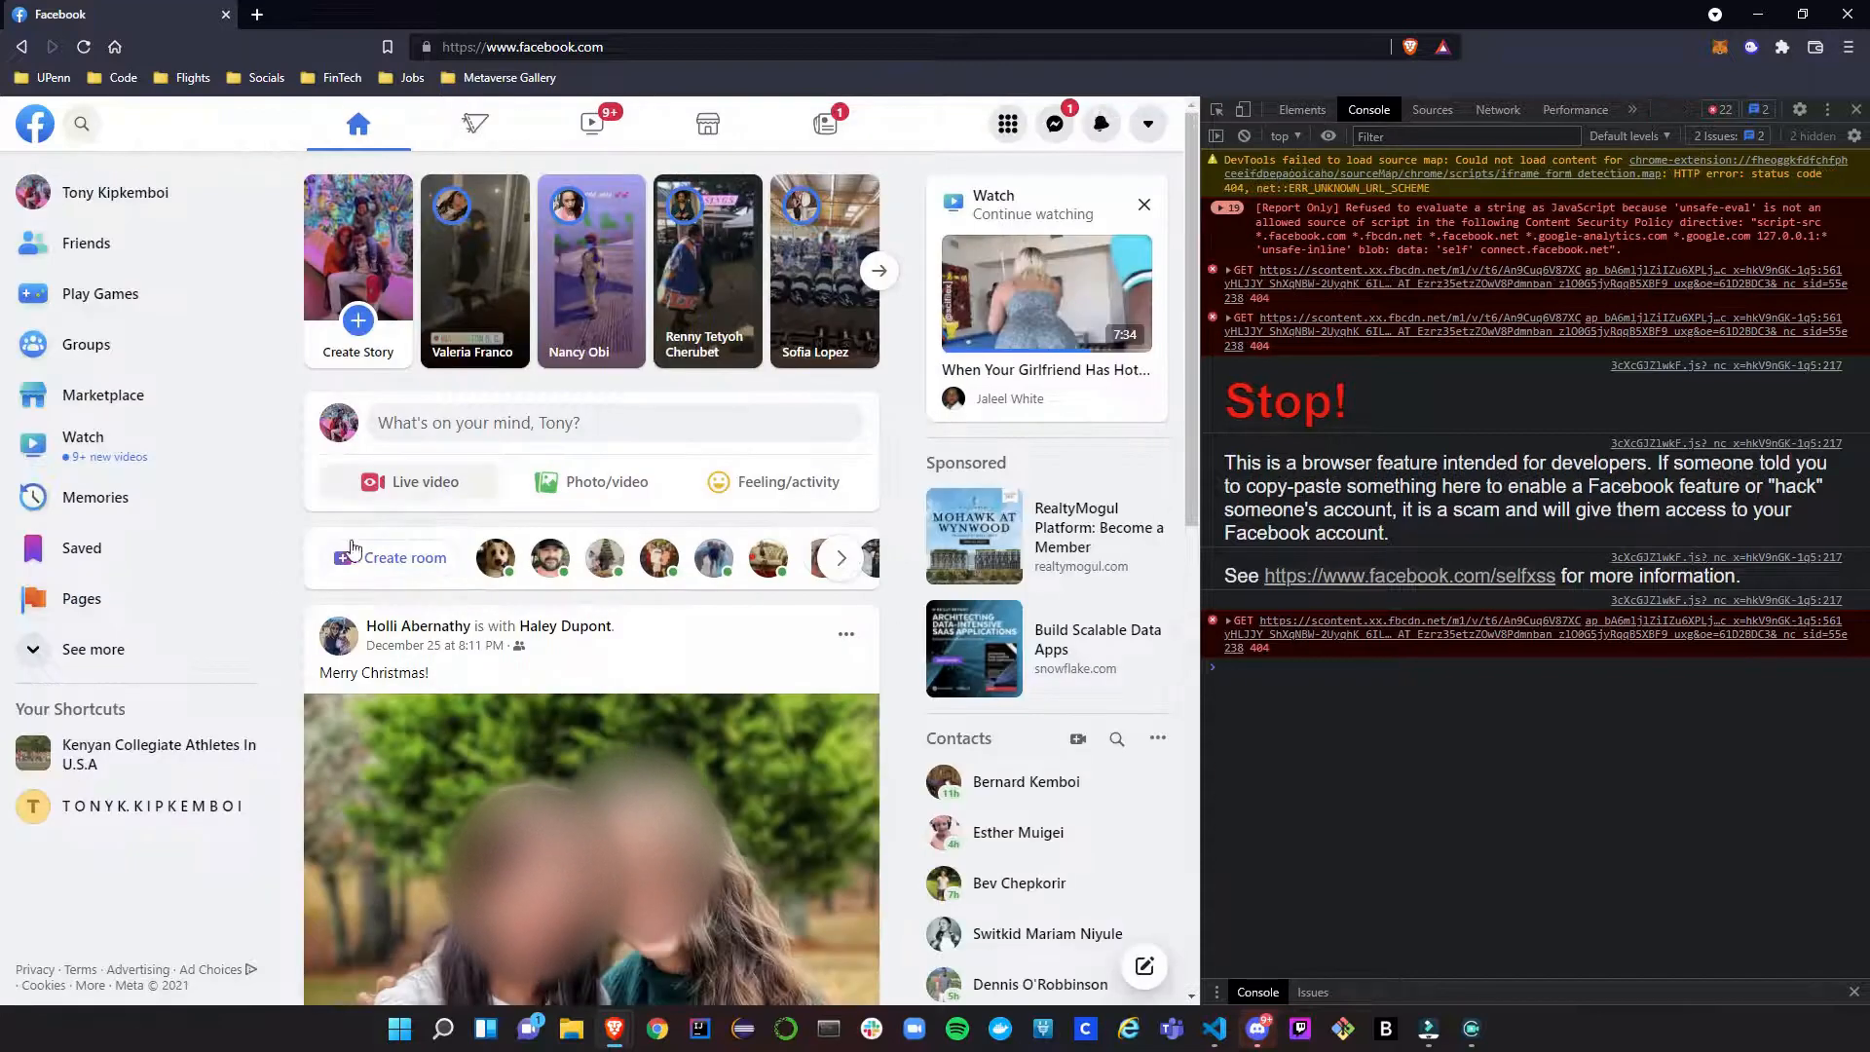
Navigate via own profile's Friends tab to the Friend Requests page, now showing no new requests.
{"action": "left_click", "coordinate": [115, 193]}
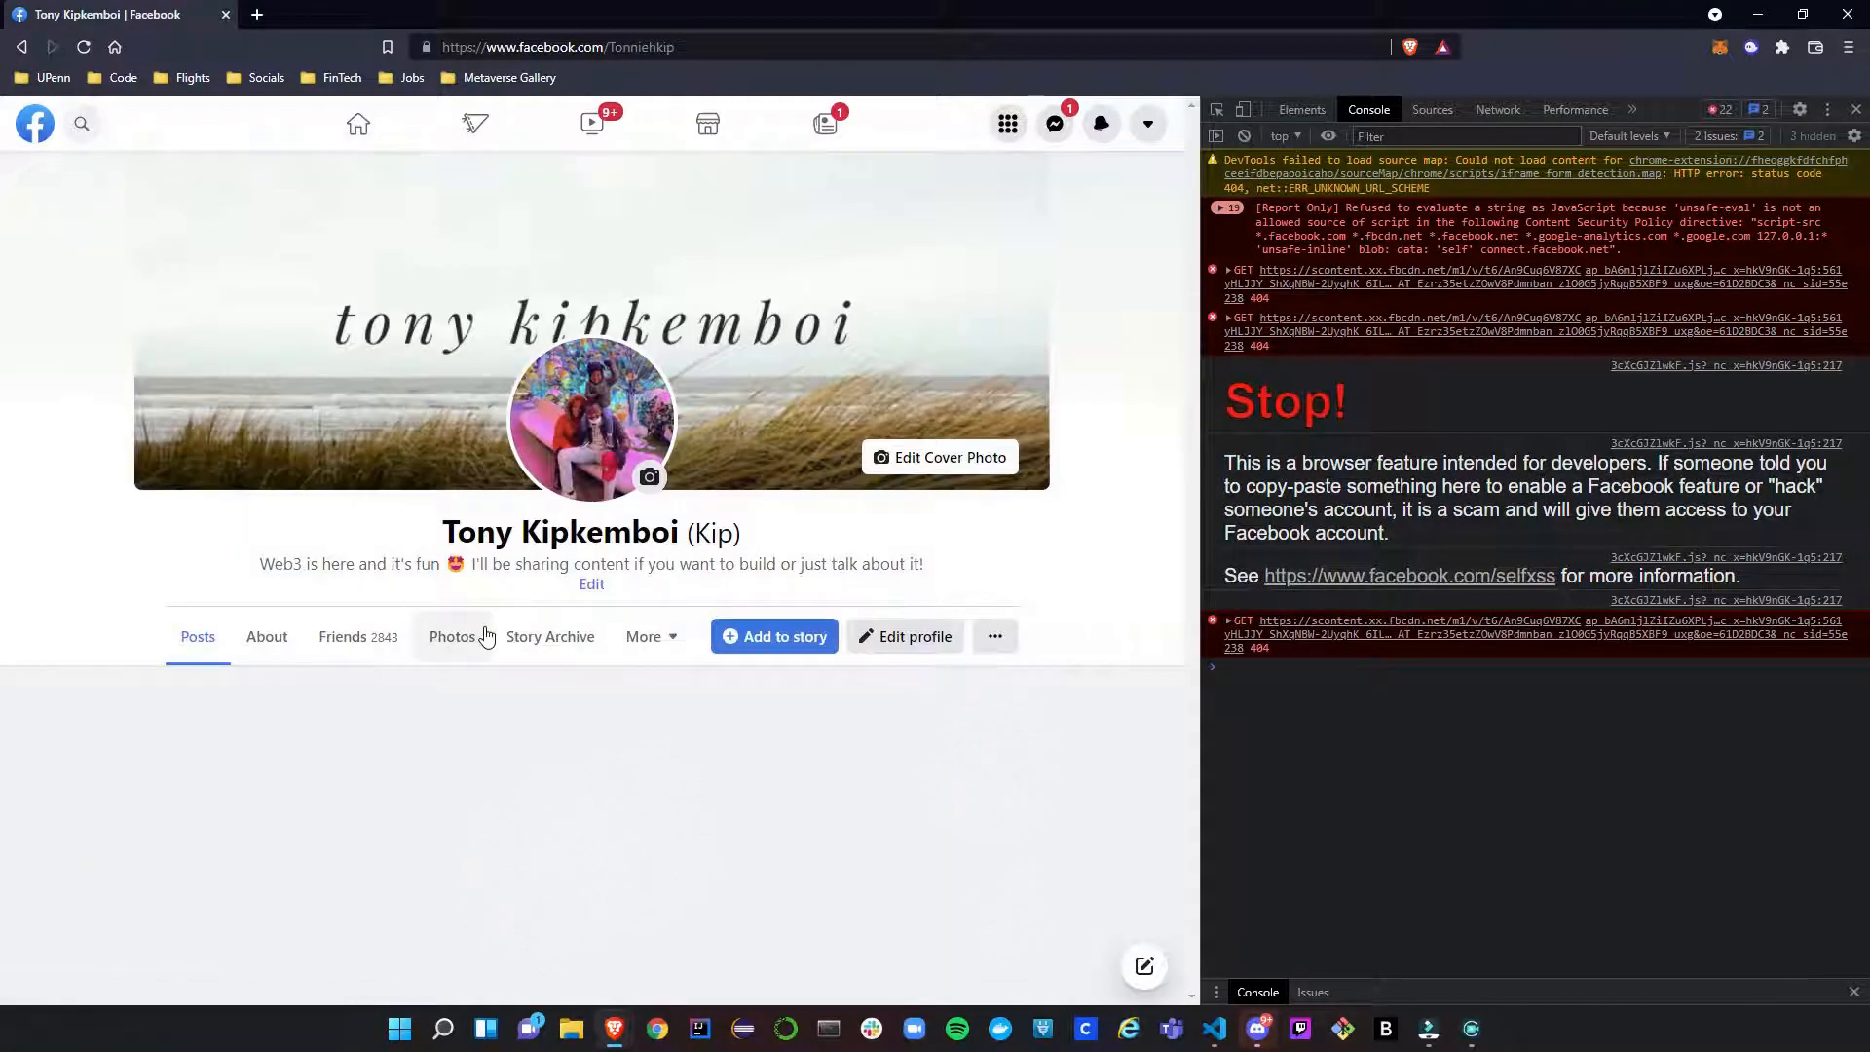
{"action": "left_click", "coordinate": [343, 635]}
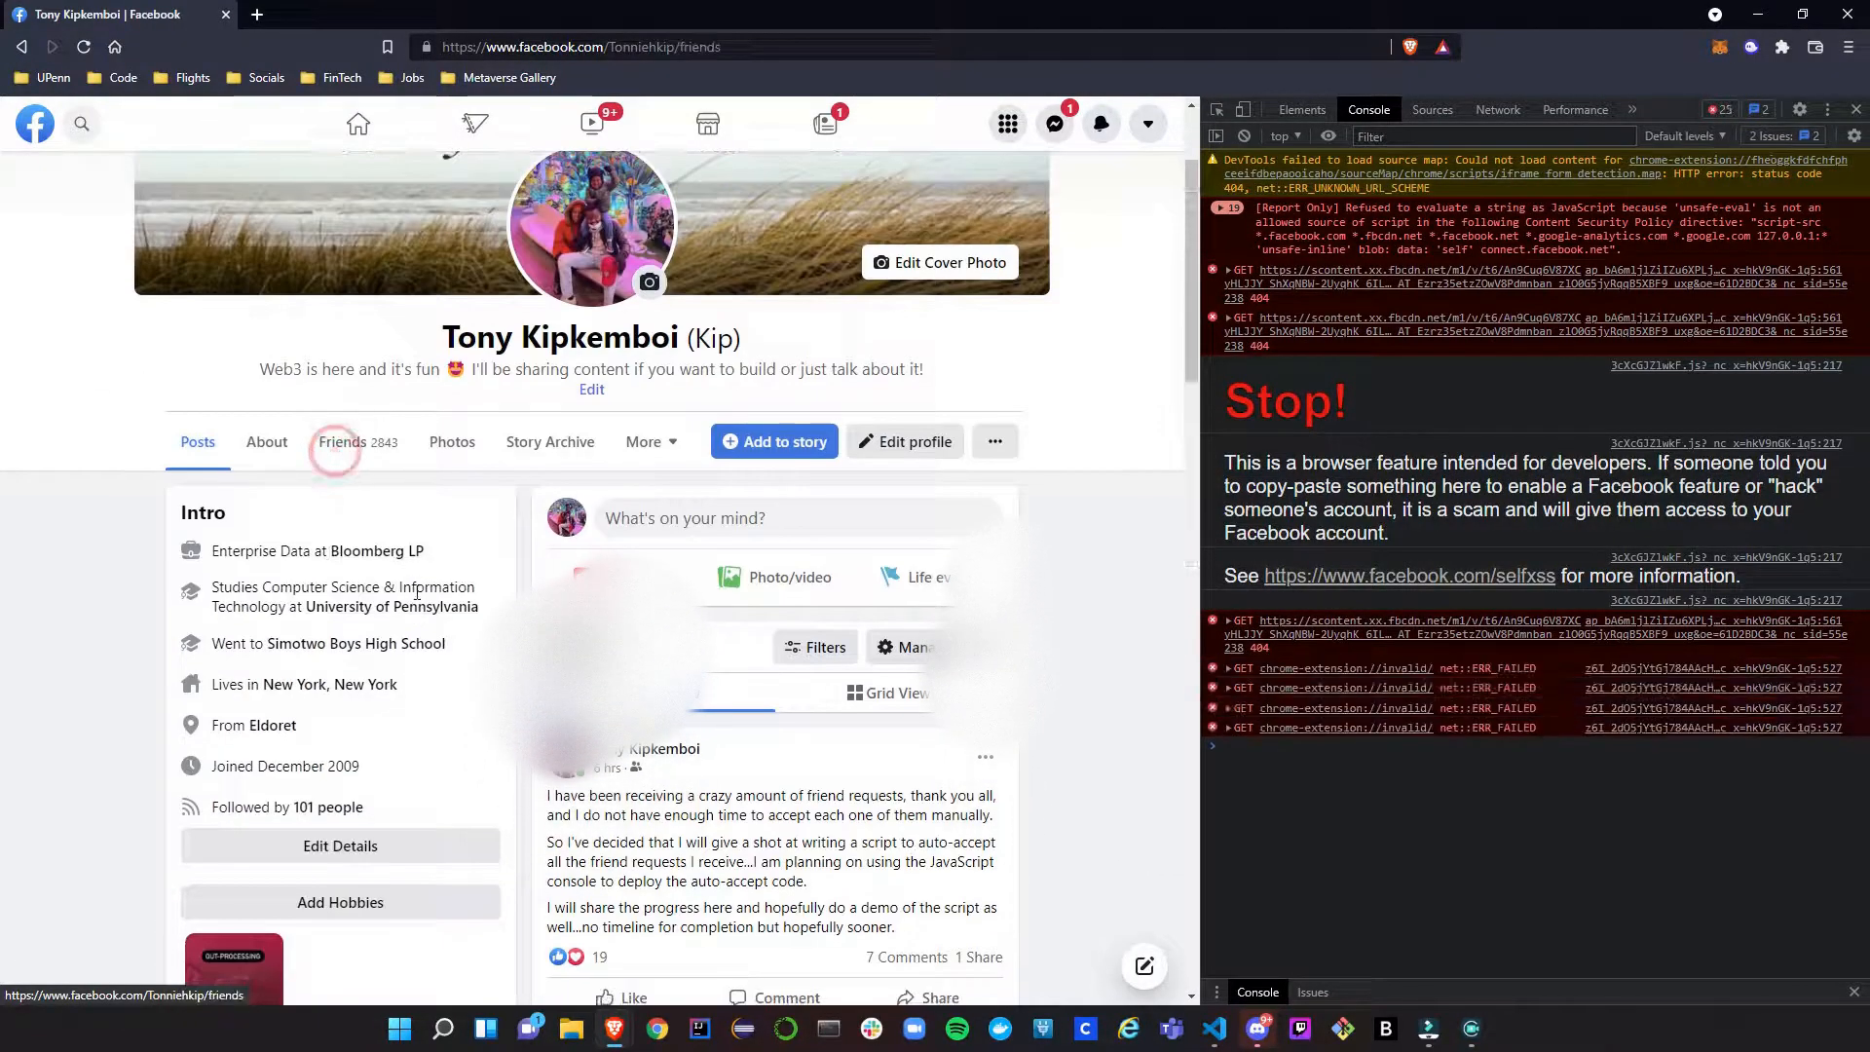
{"action": "left_click", "coordinate": [341, 442]}
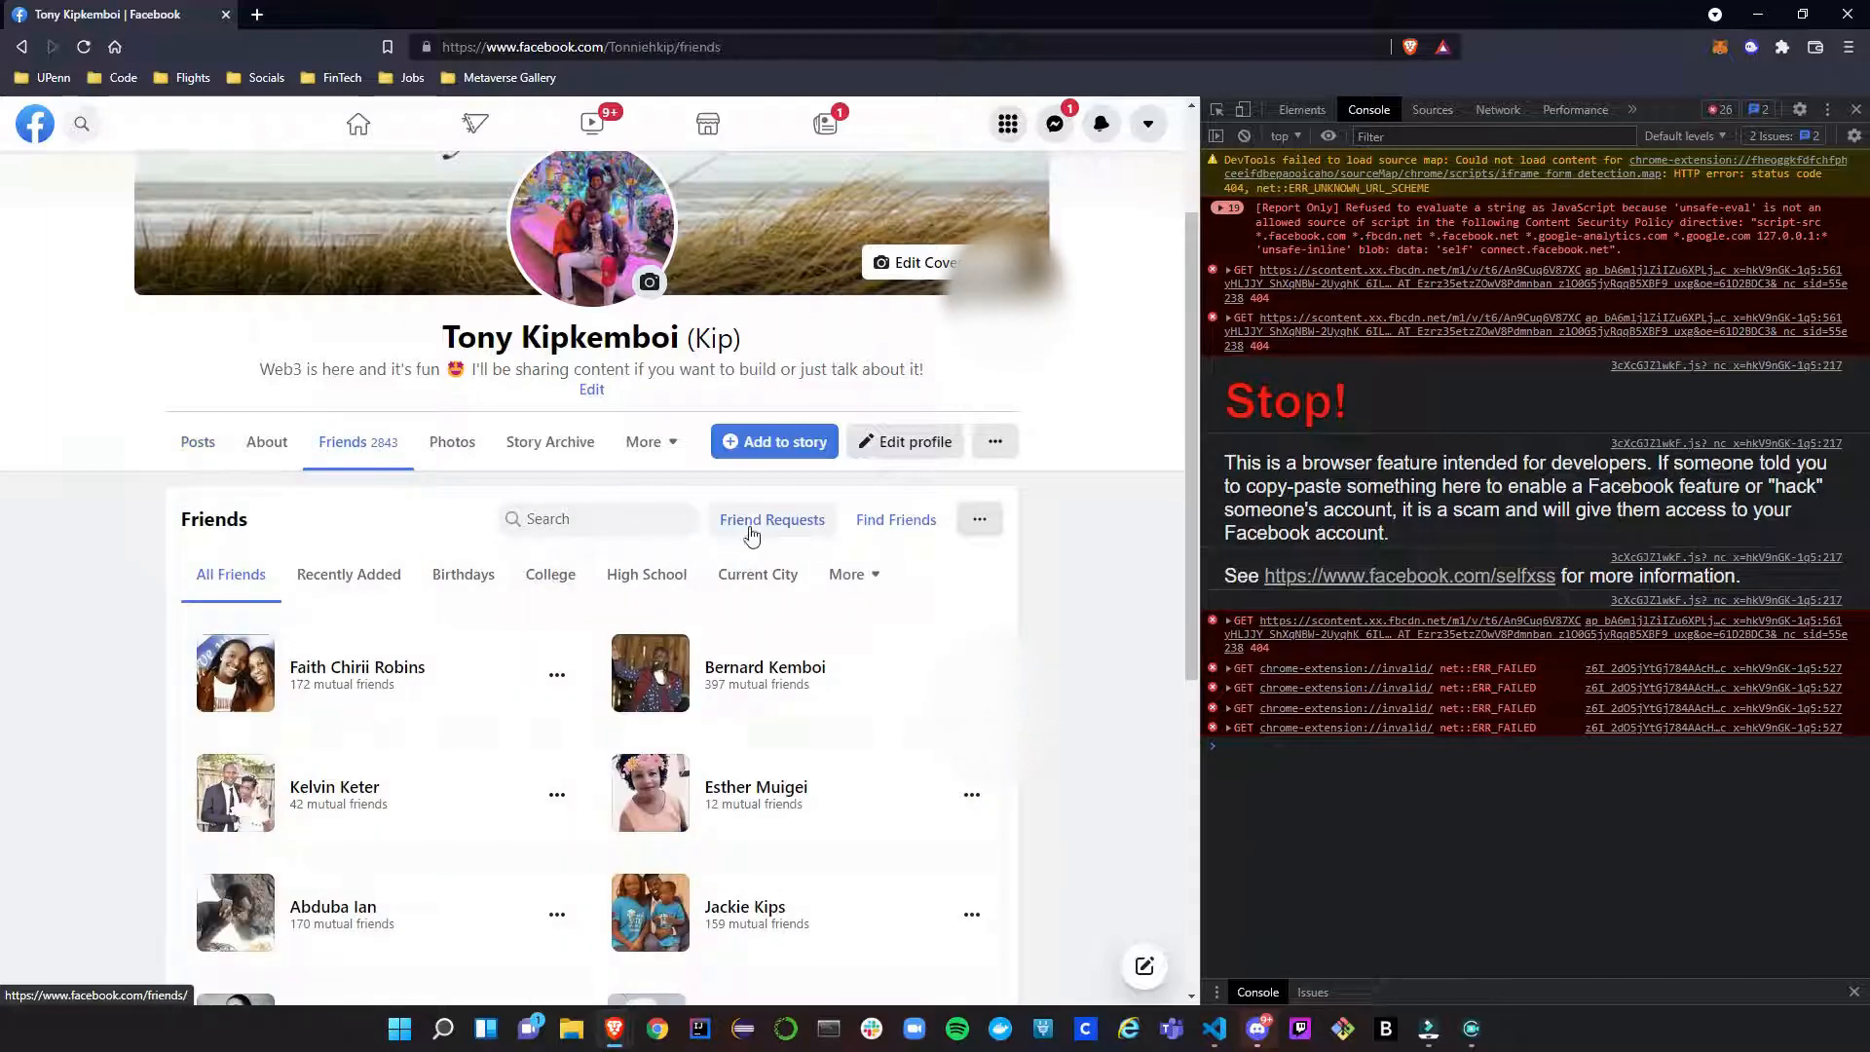
{"action": "left_click", "coordinate": [771, 518]}
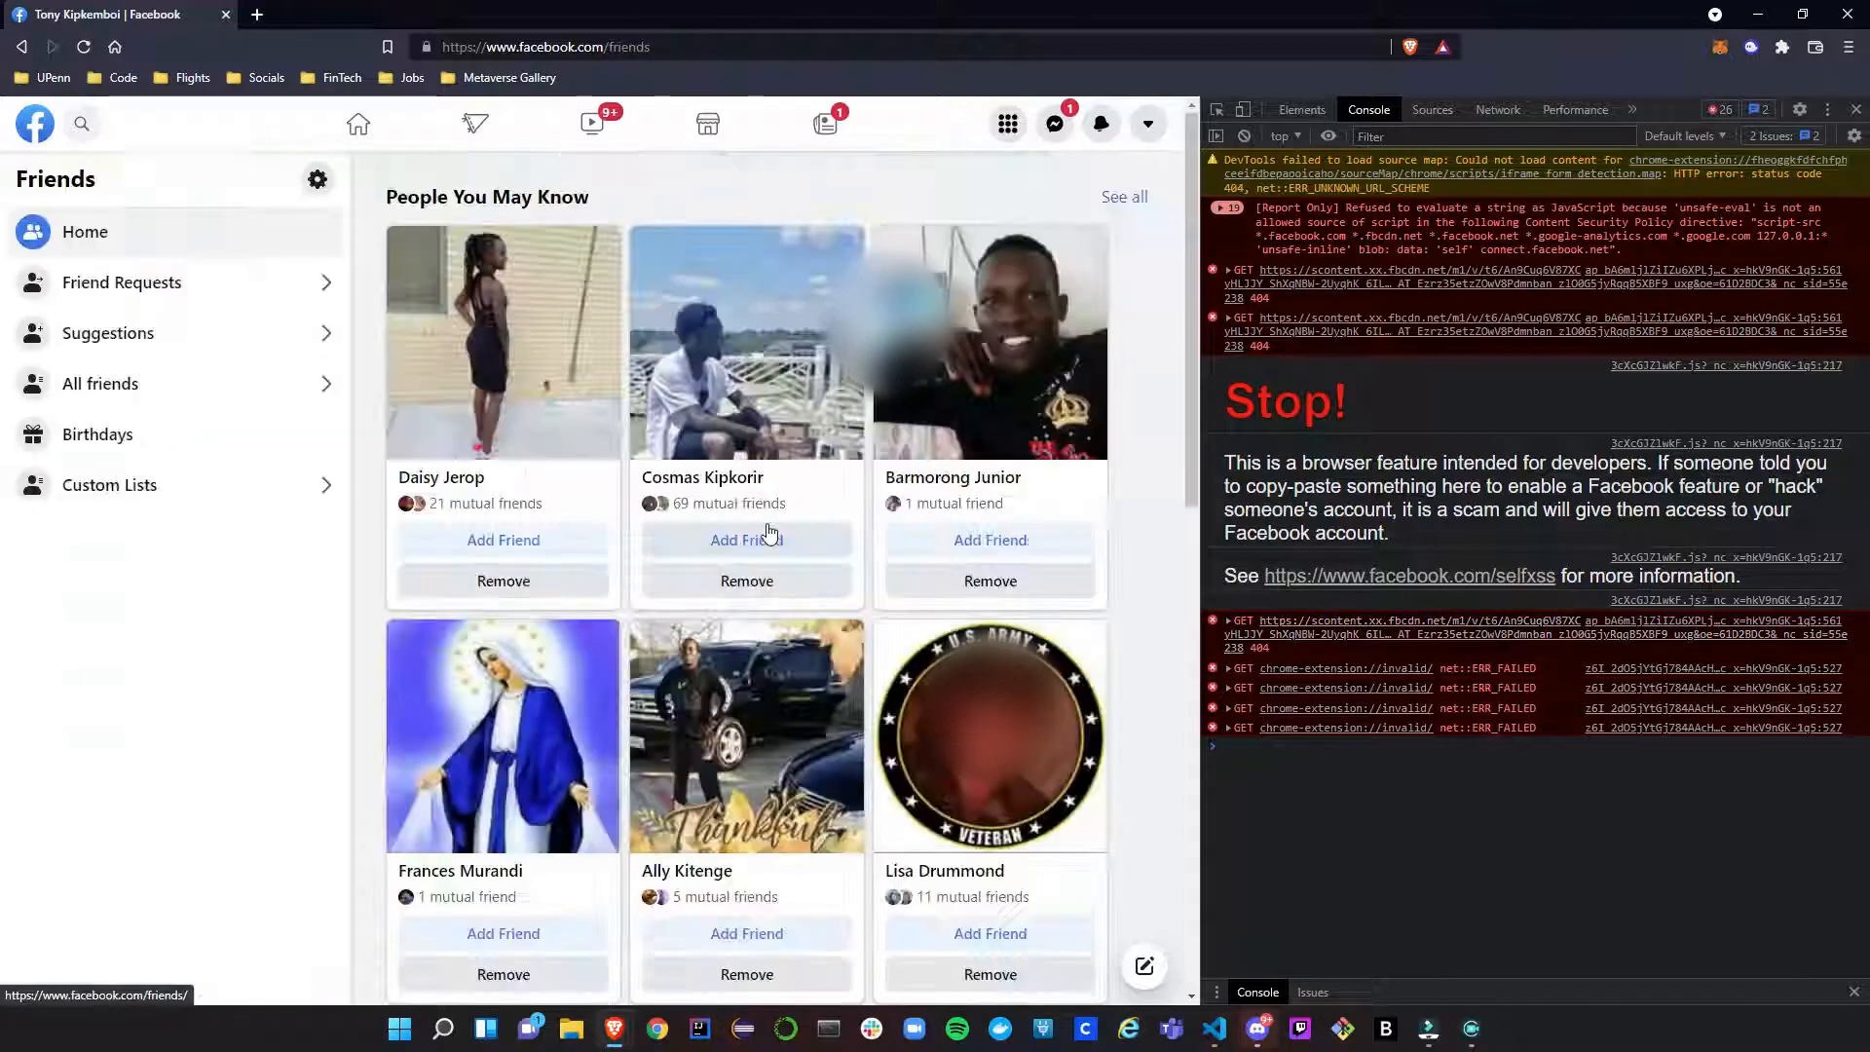
{"action": "left_click", "coordinate": [121, 283]}
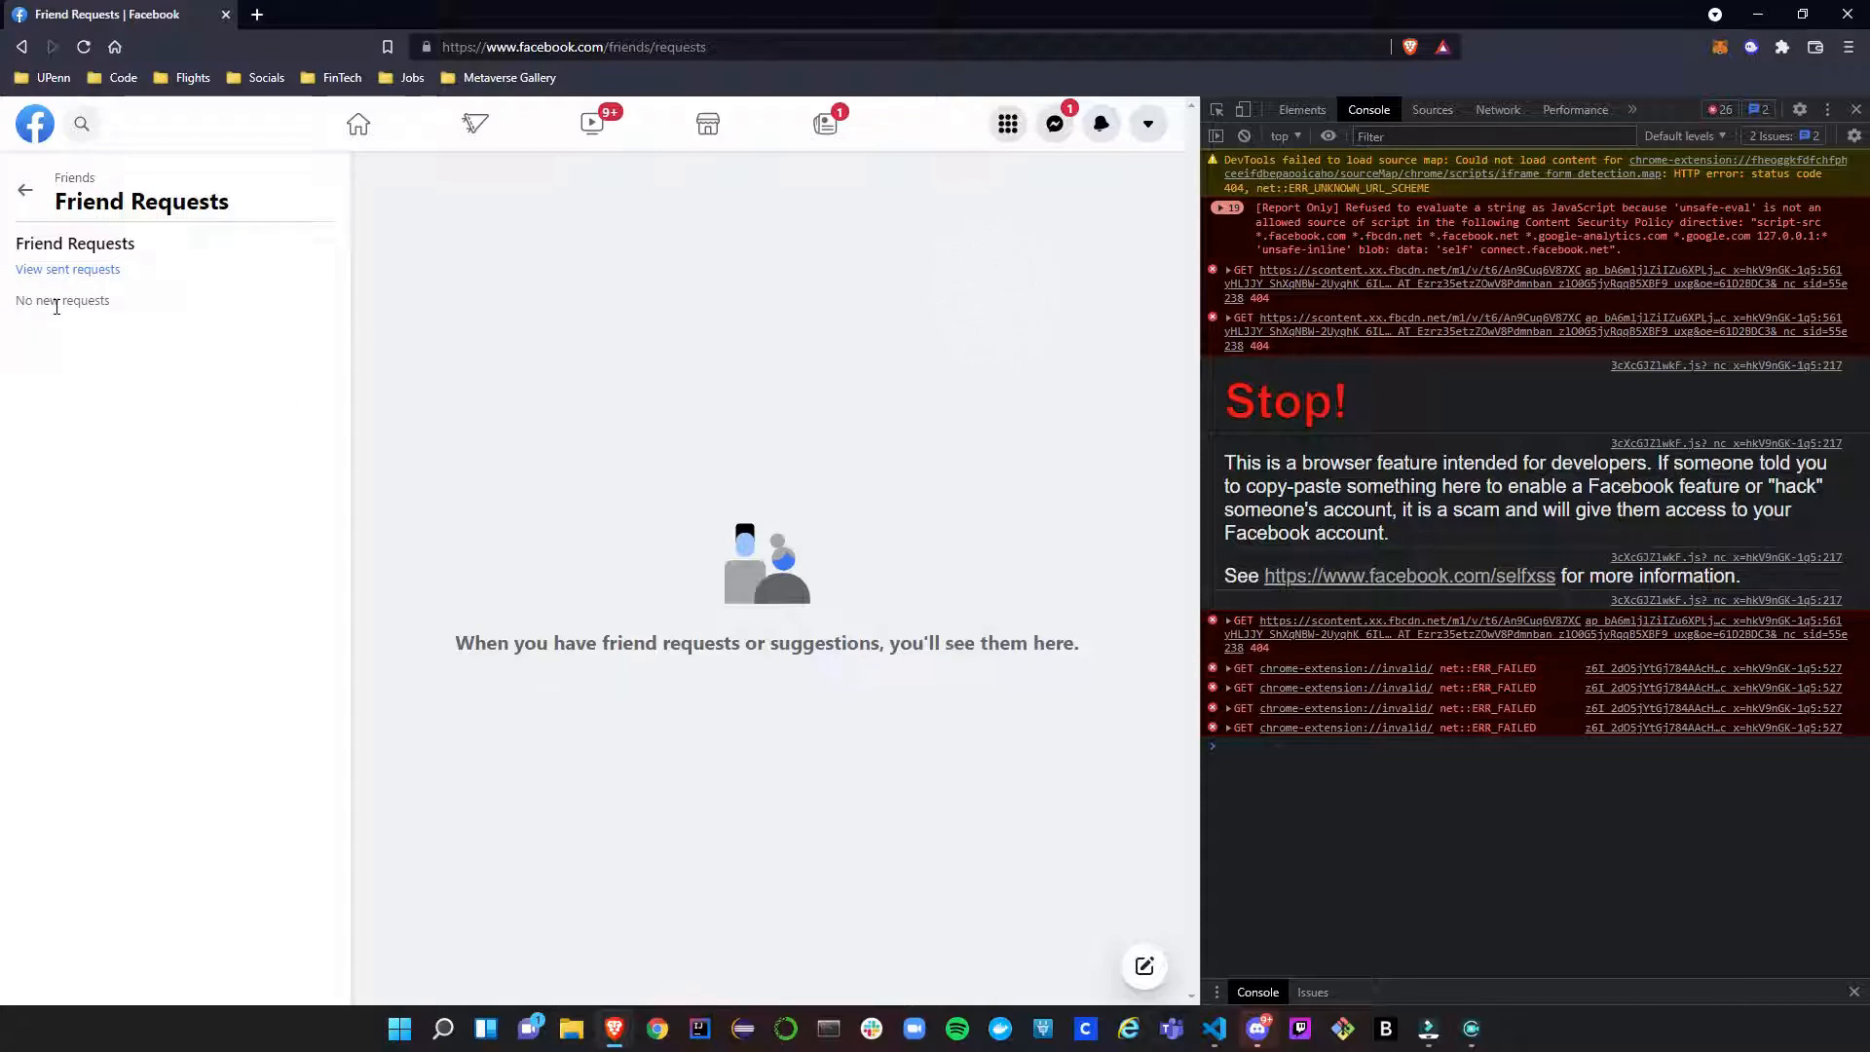
{"action": "mouse_move", "coordinate": [171, 274]}
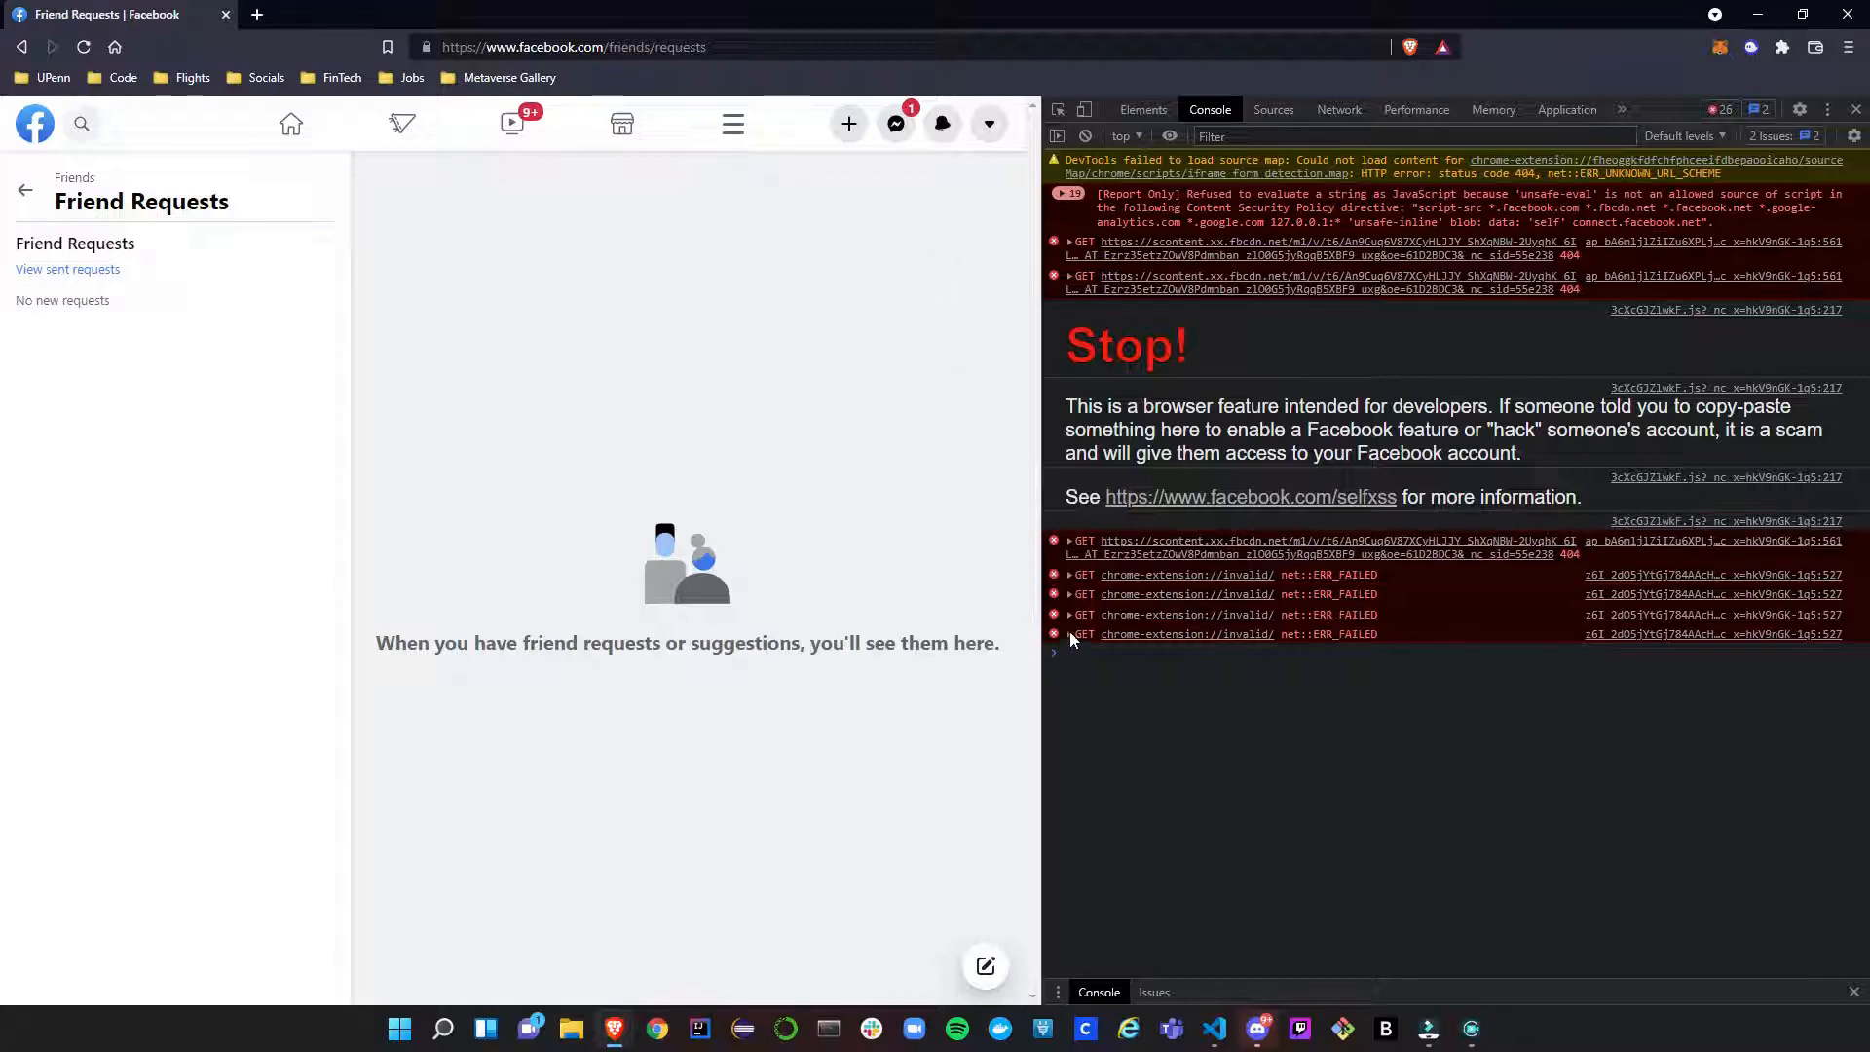
Close the DevTools panel, leaving the empty Friend Requests page at full width.
{"action": "left_click", "coordinate": [1054, 635]}
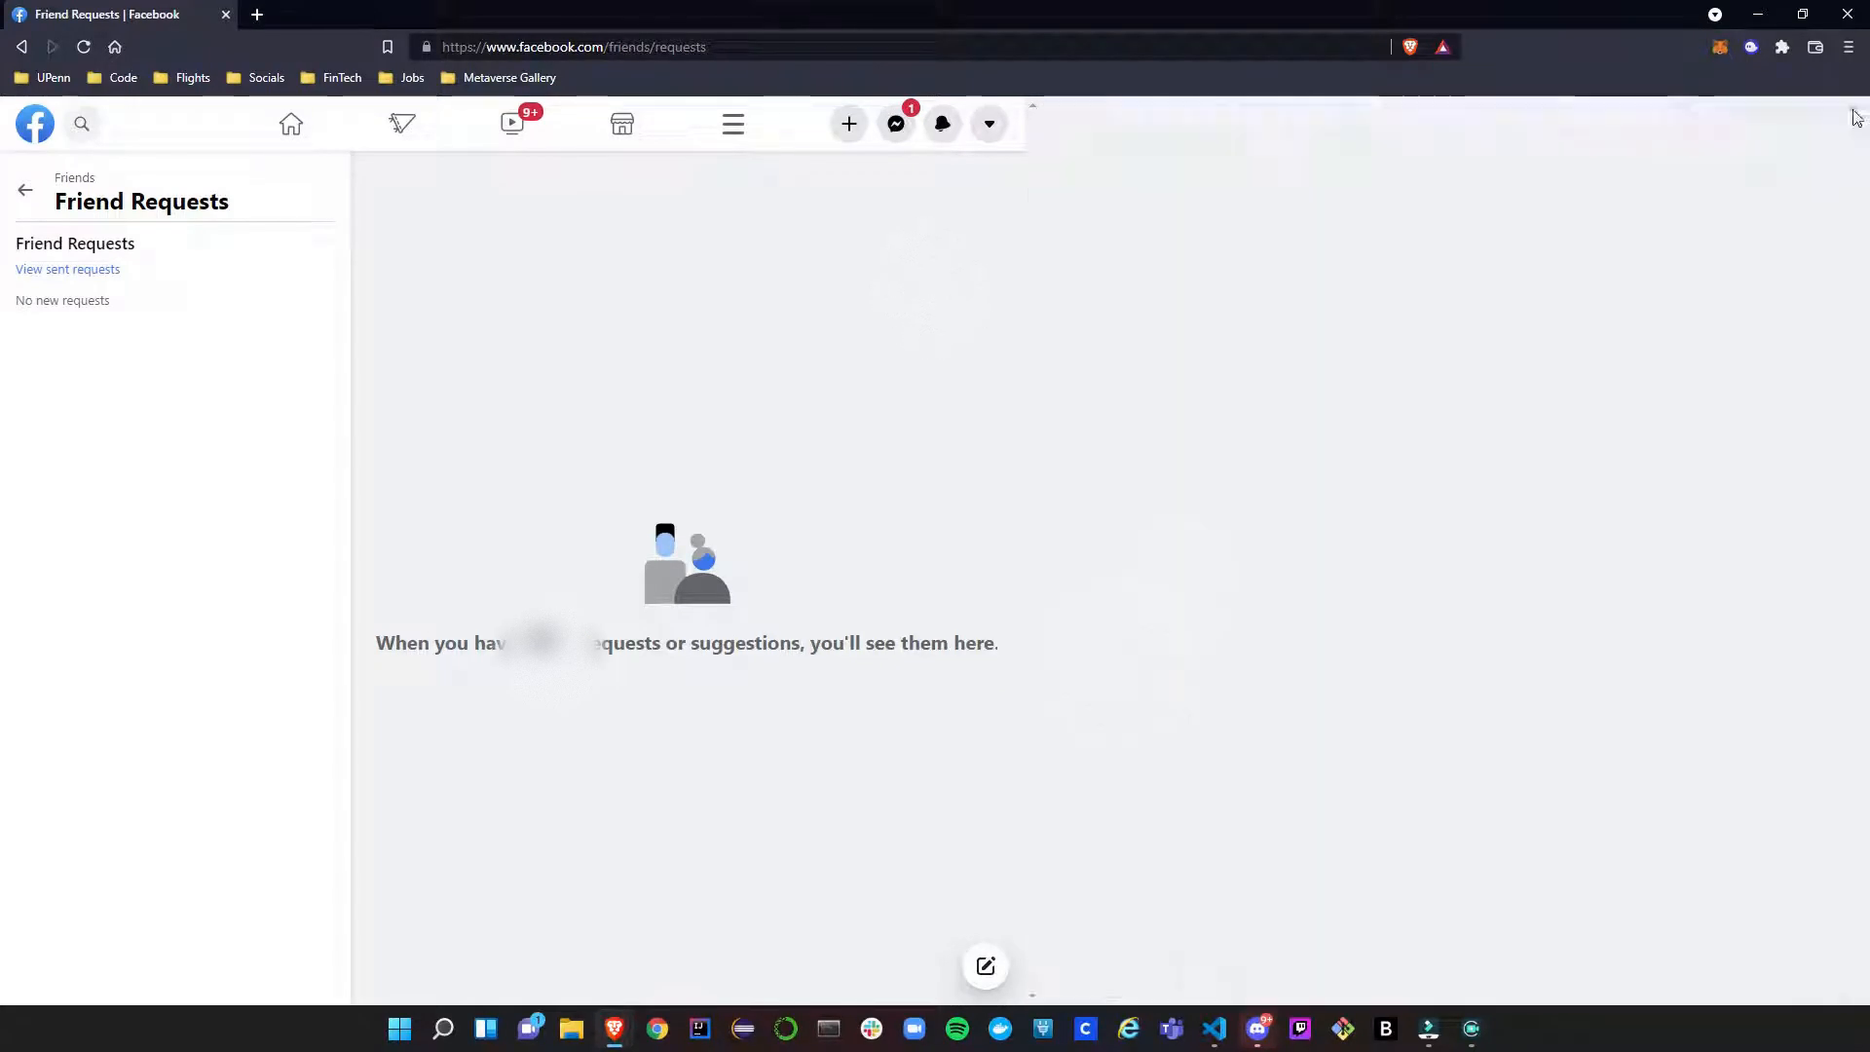
Navigate back from Friend Requests to the Facebook home feed and browse it.
{"action": "left_click", "coordinate": [1767, 123]}
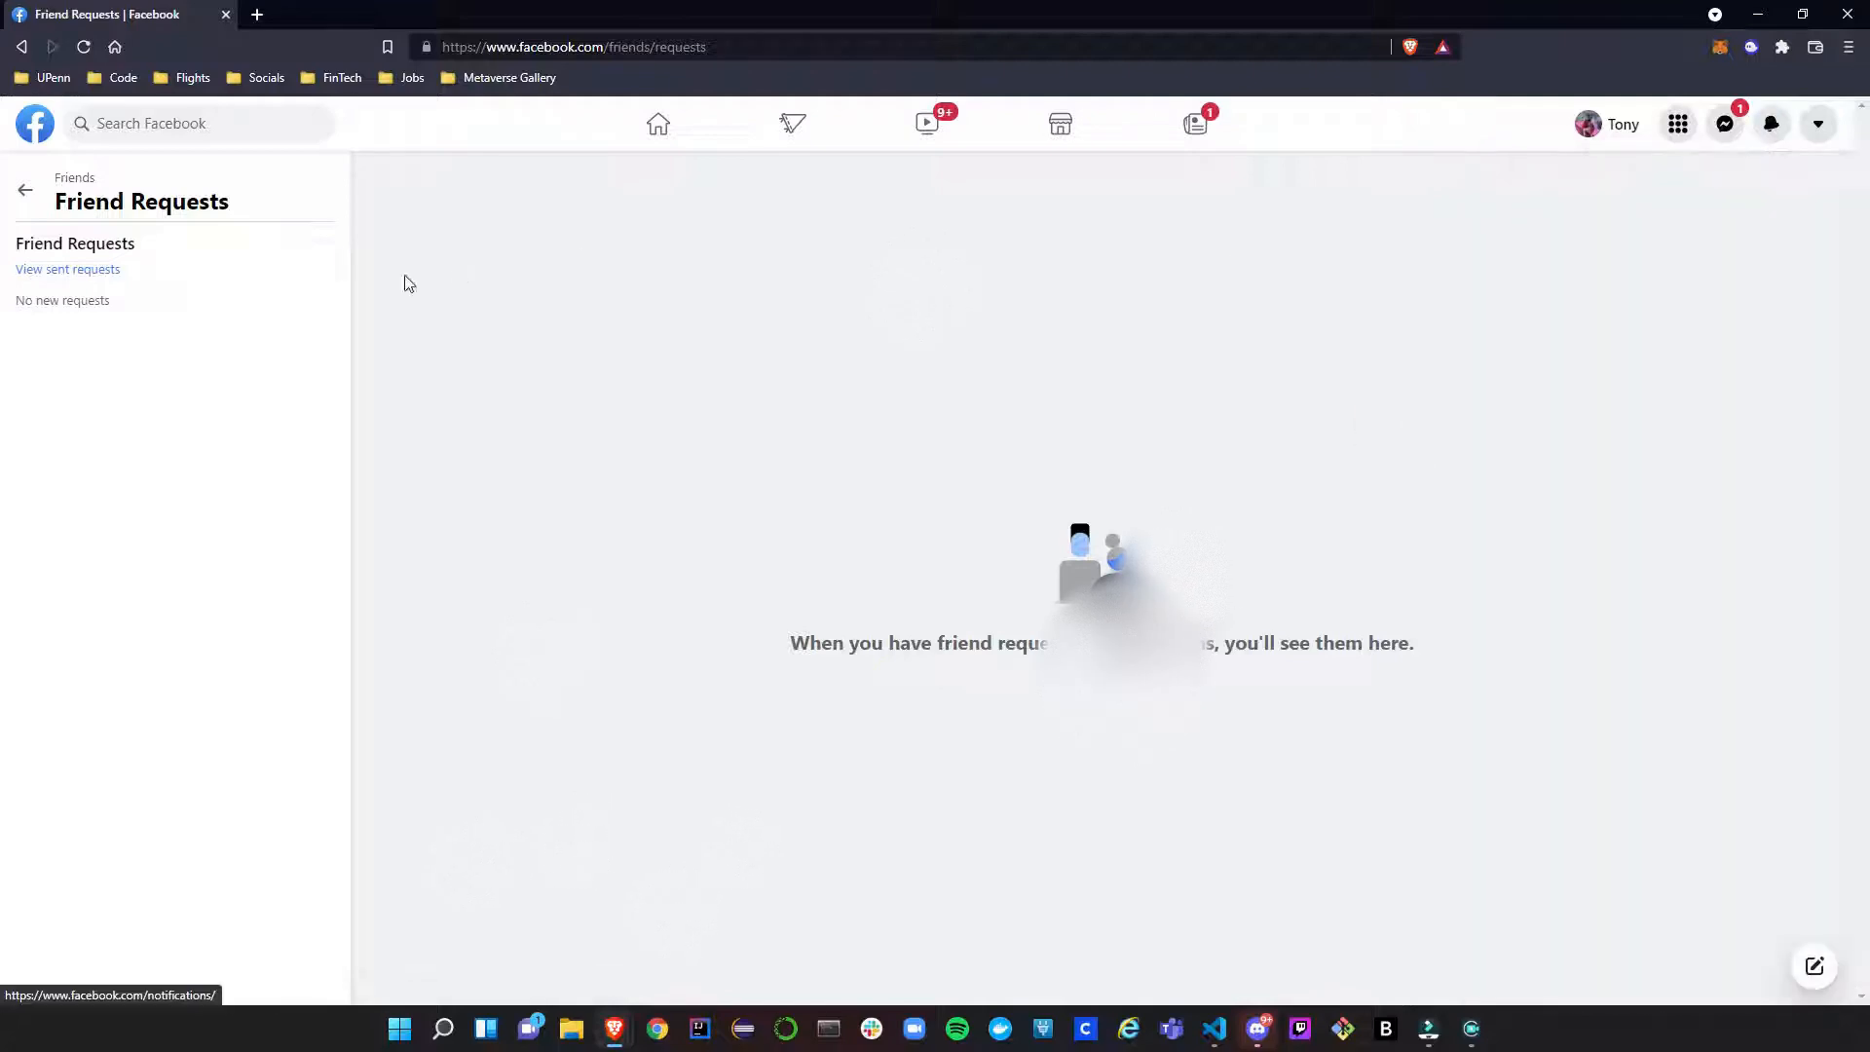
{"action": "left_click", "coordinate": [25, 189]}
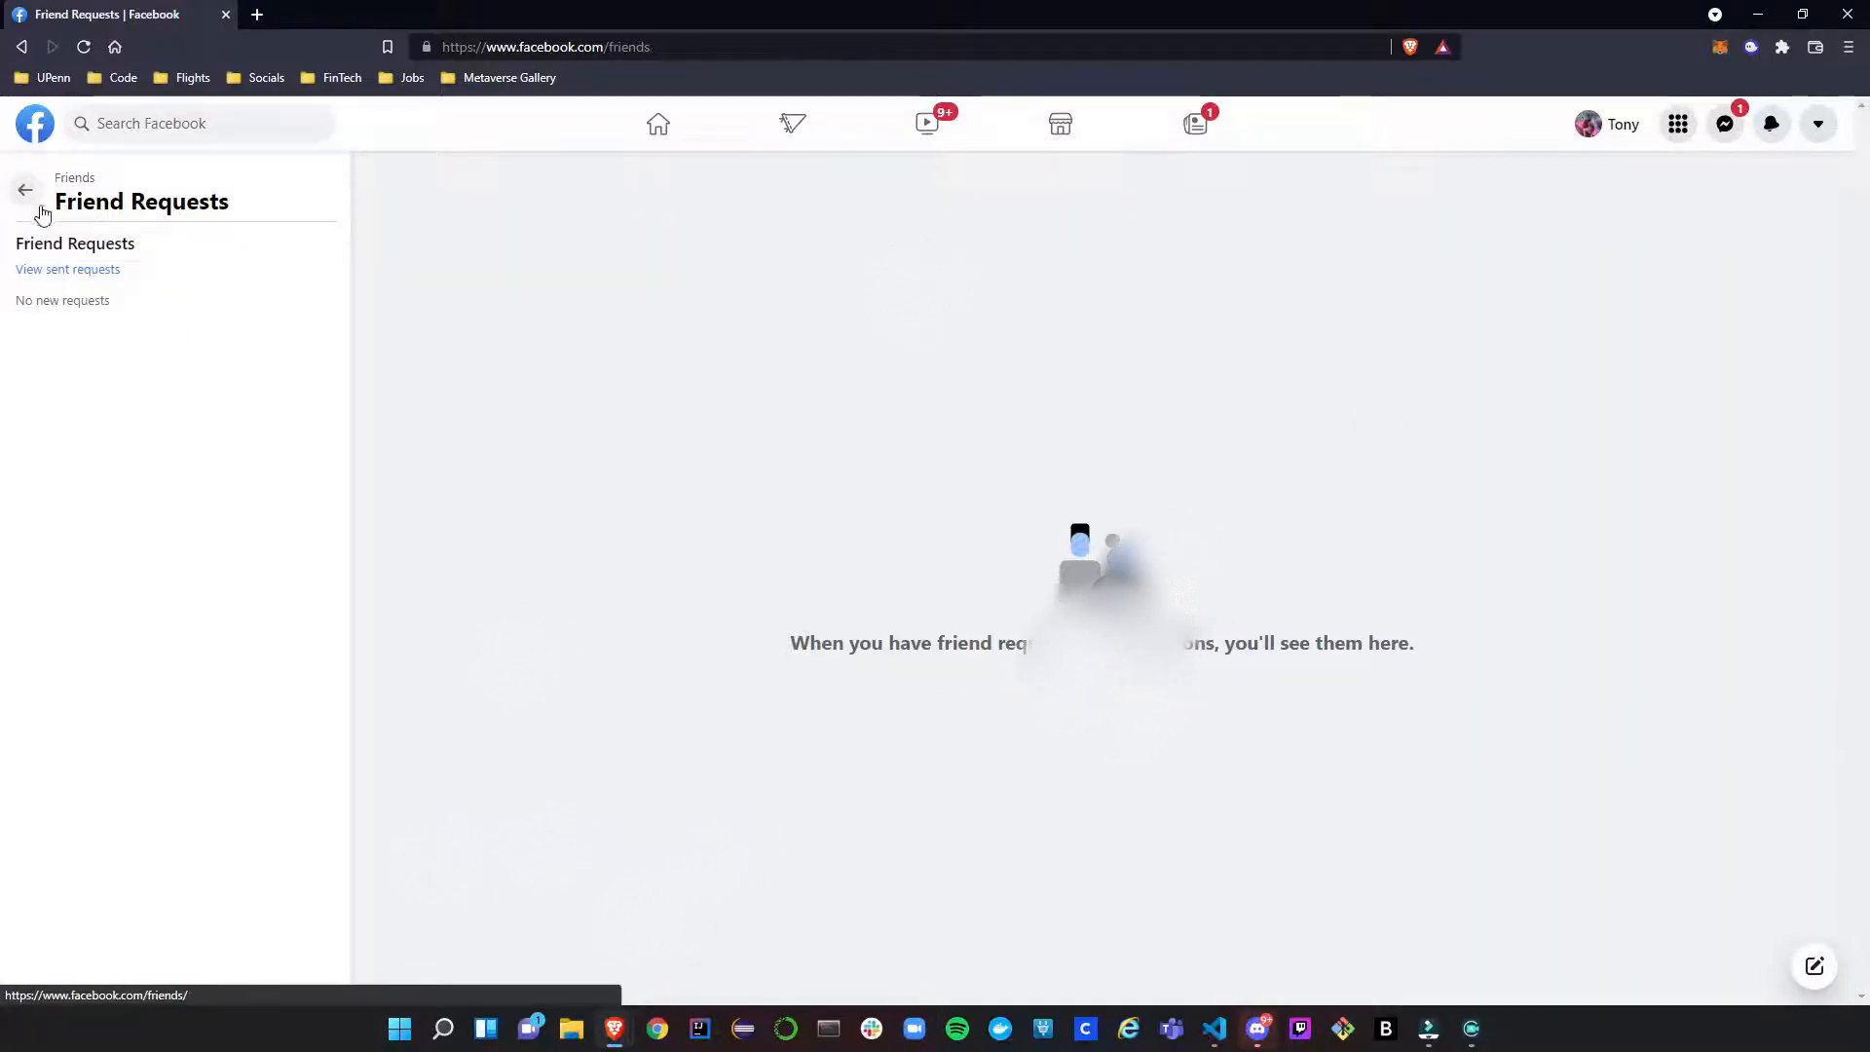
{"action": "left_click", "coordinate": [25, 189]}
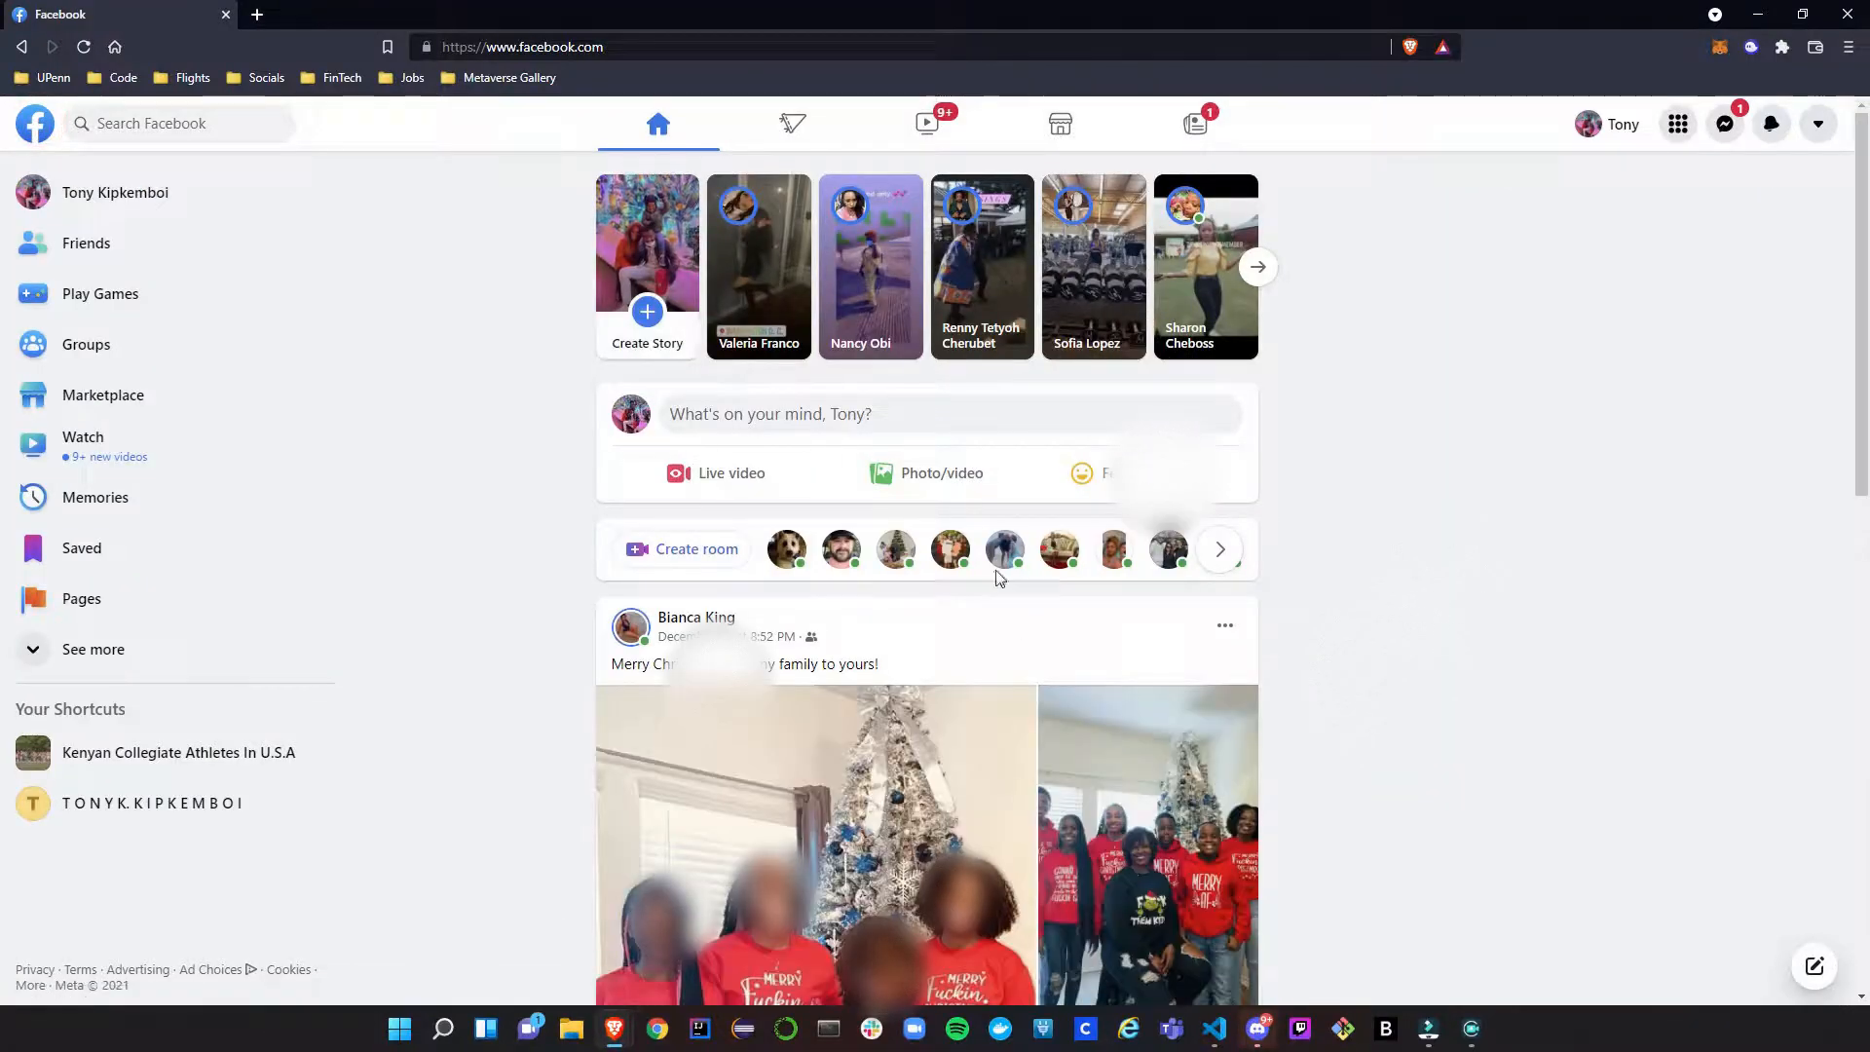
{"action": "scroll", "scroll_direction": "down", "scroll_amount": 3}
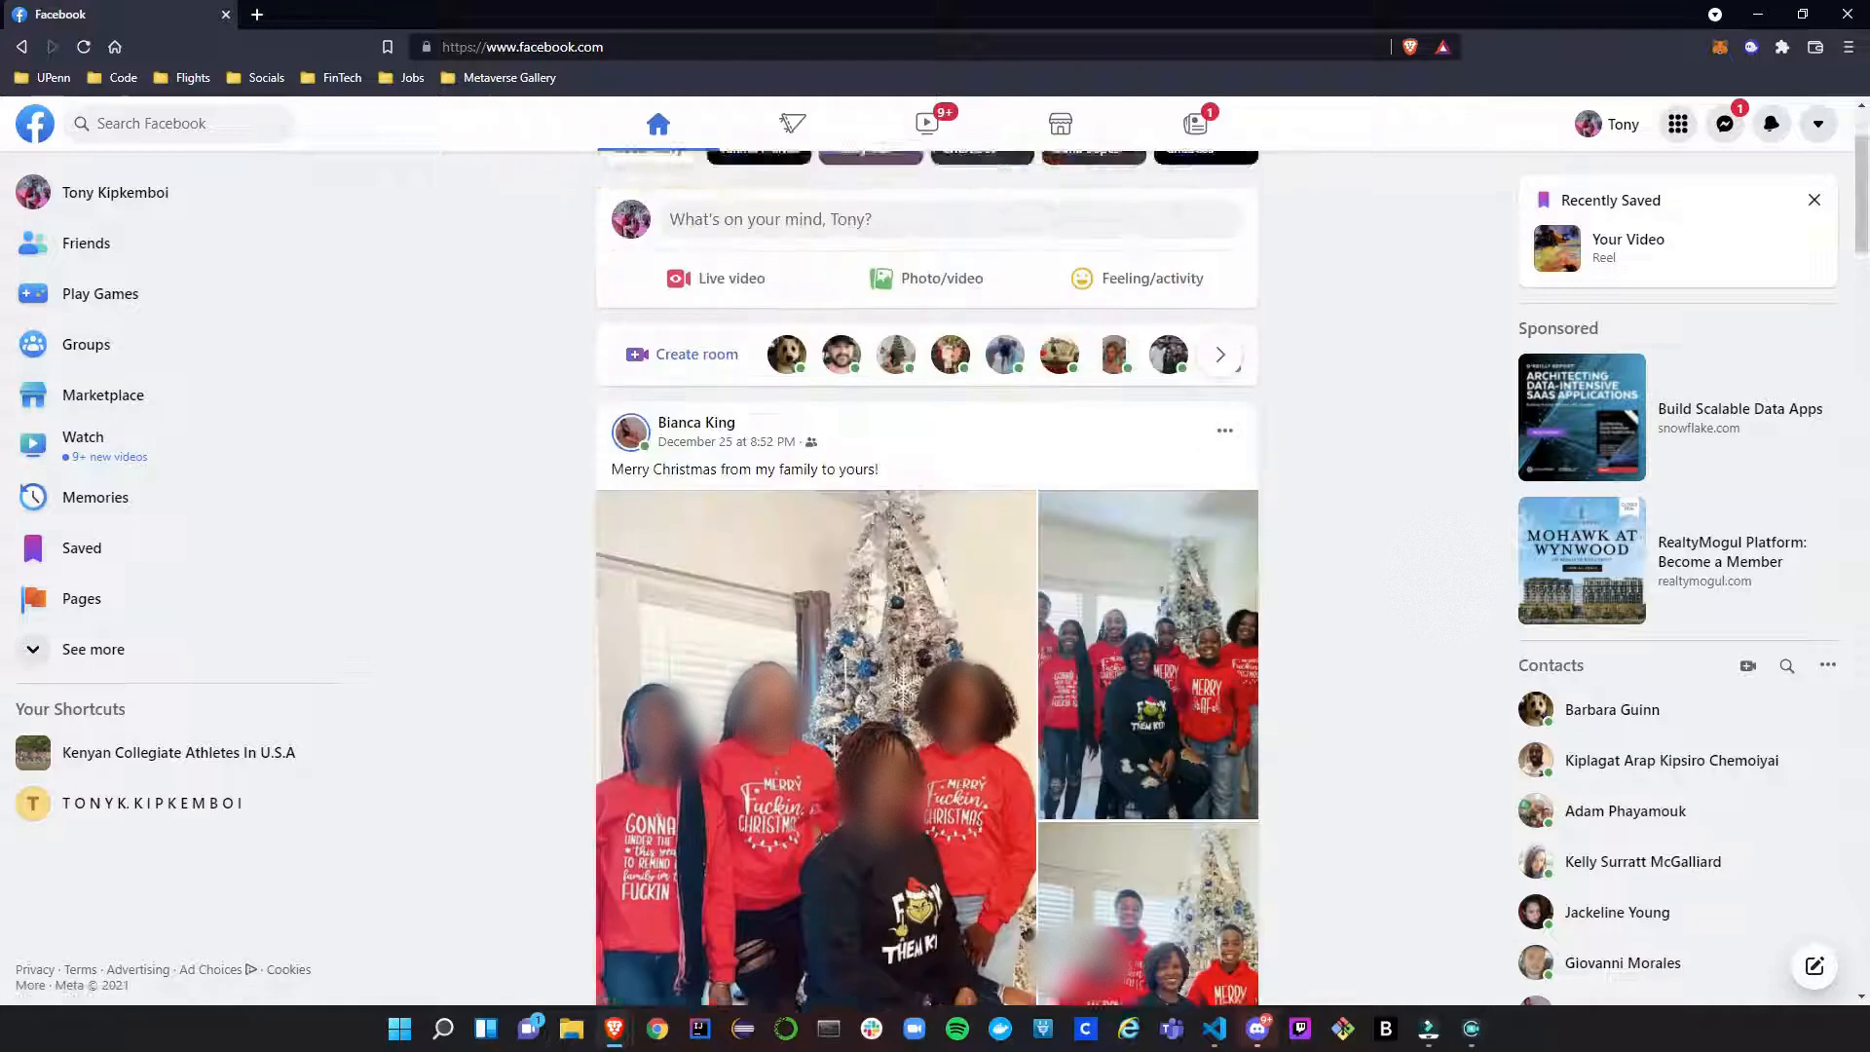
{"action": "left_click", "coordinate": [115, 193]}
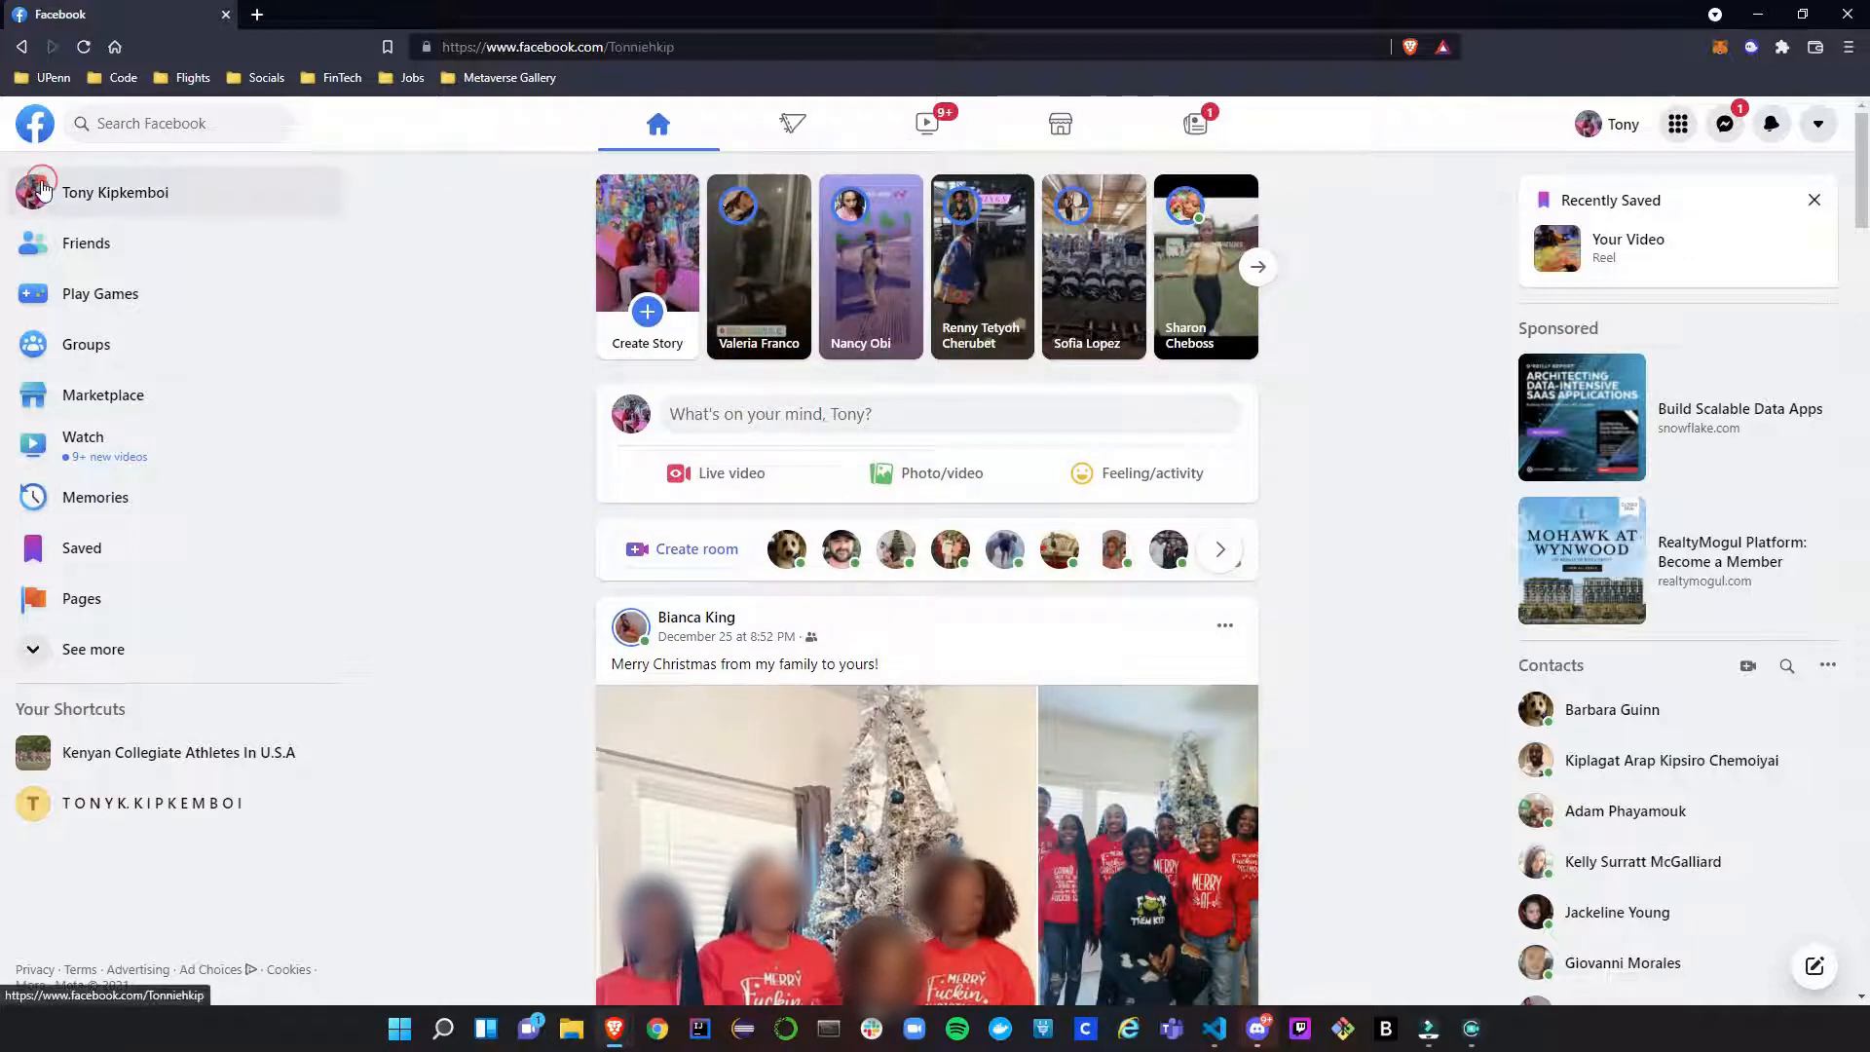
{"action": "left_click", "coordinate": [115, 192]}
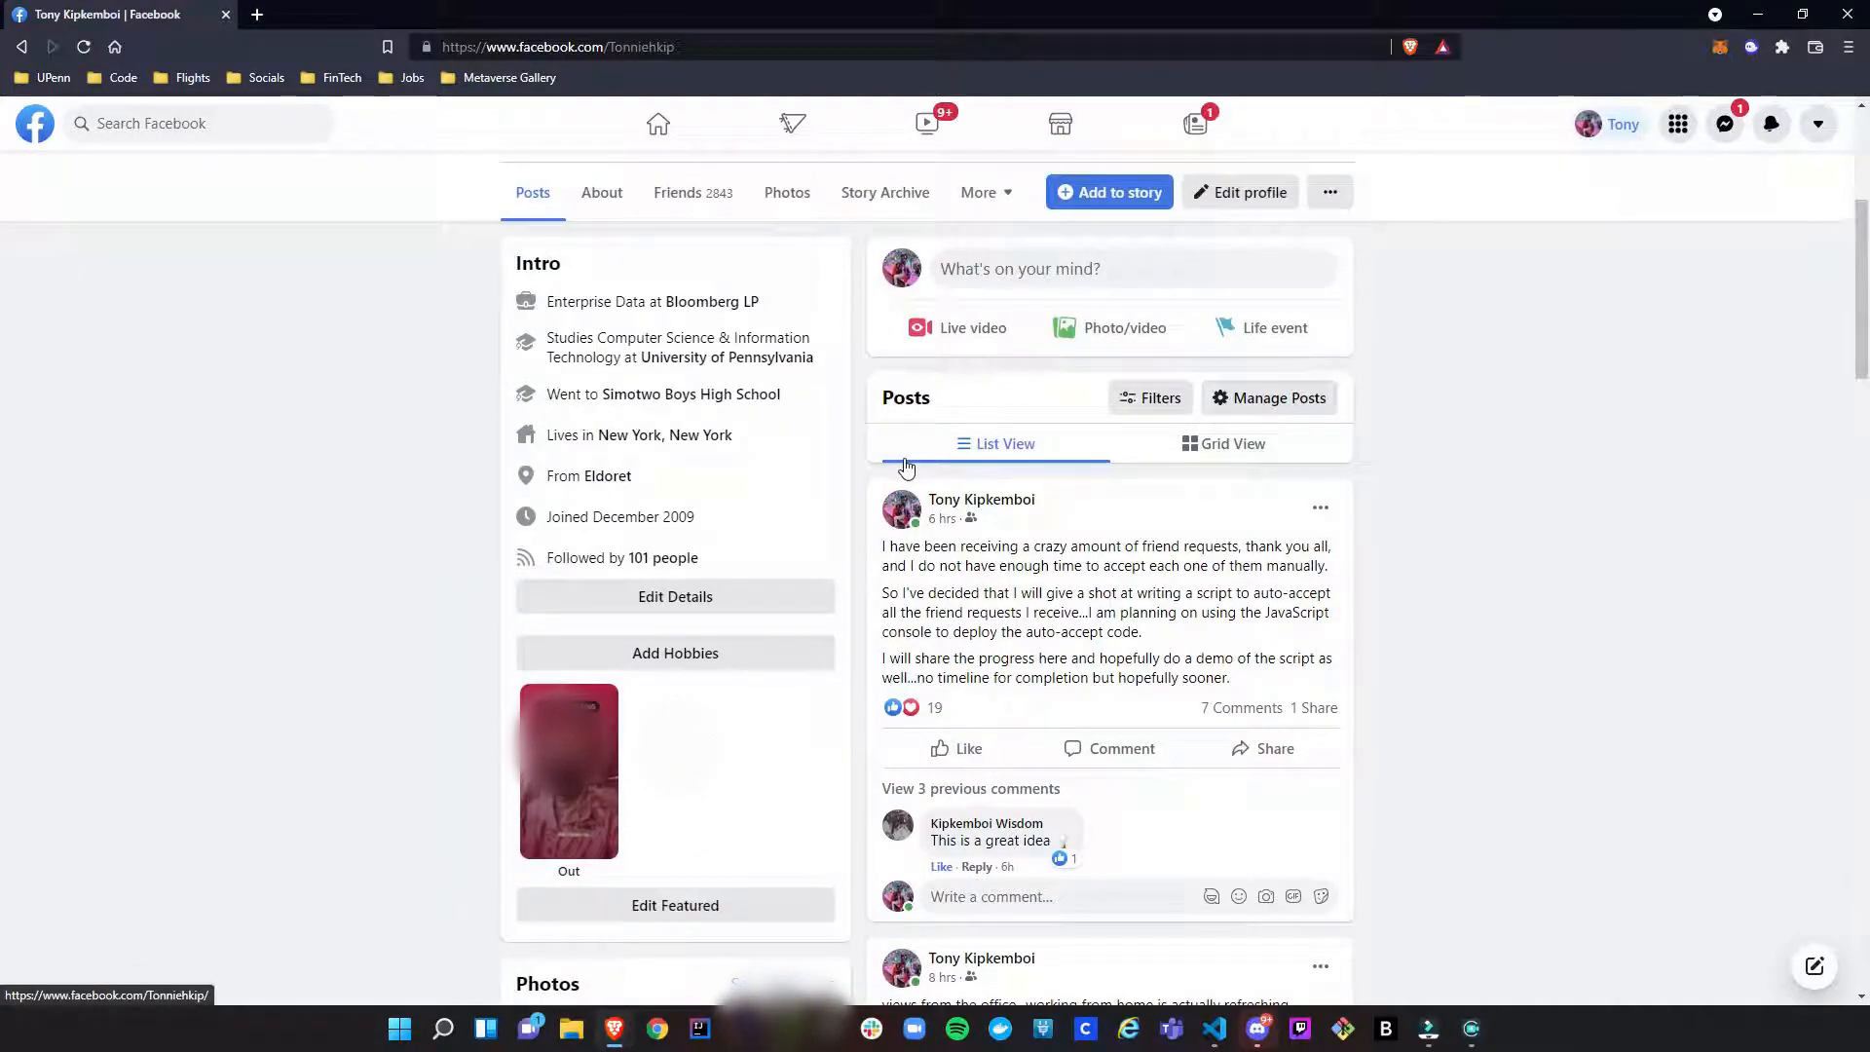
{"action": "scroll", "scroll_direction": "down", "scroll_amount": 3}
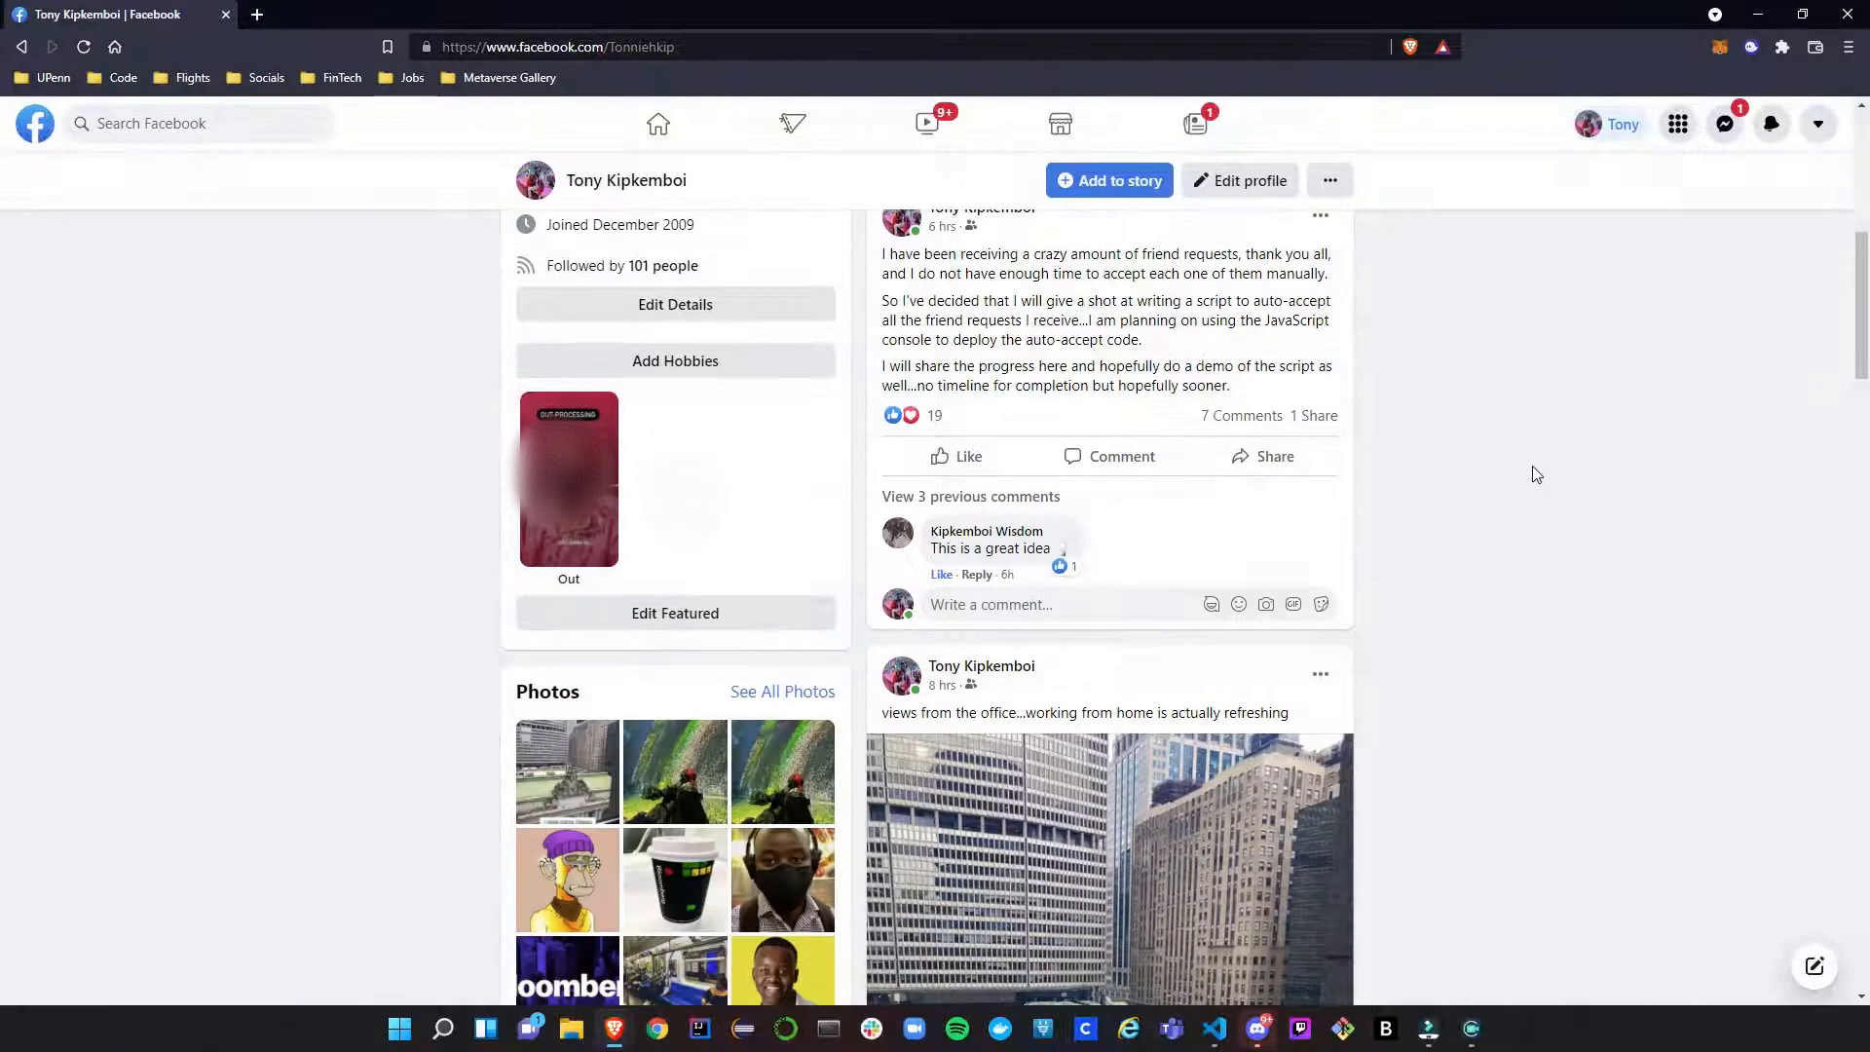